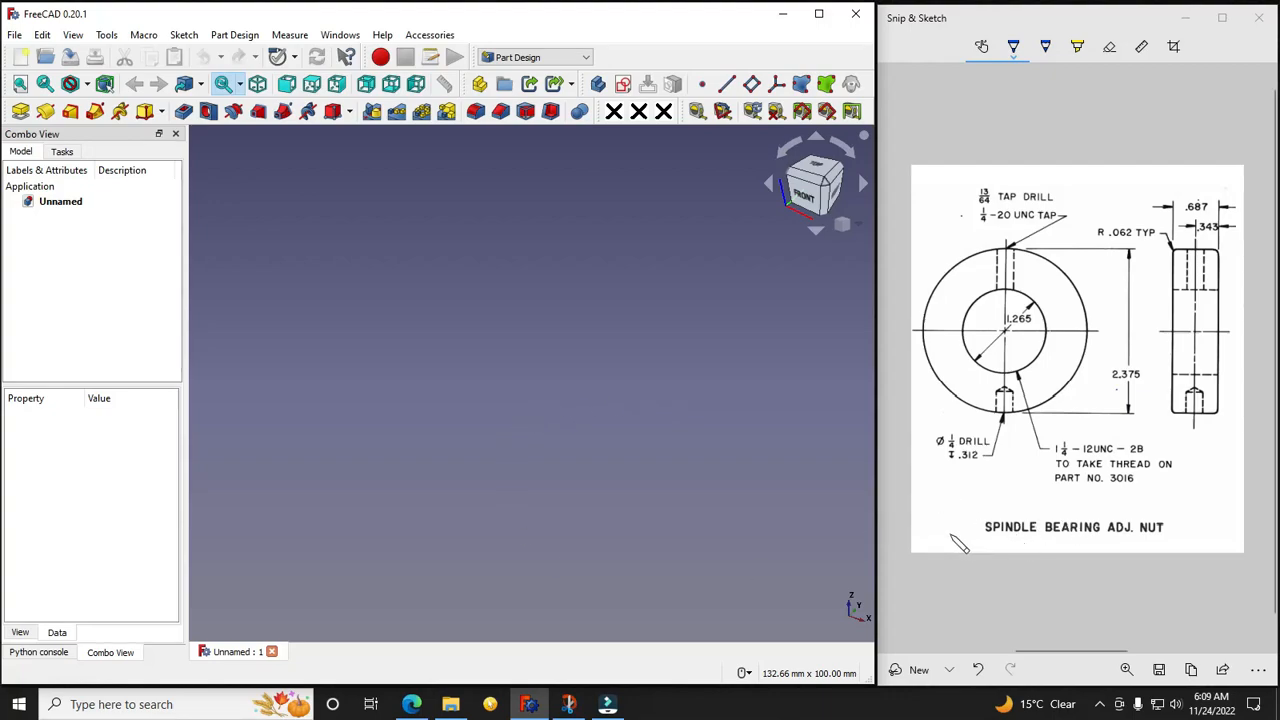
mouse_move(1078, 558)
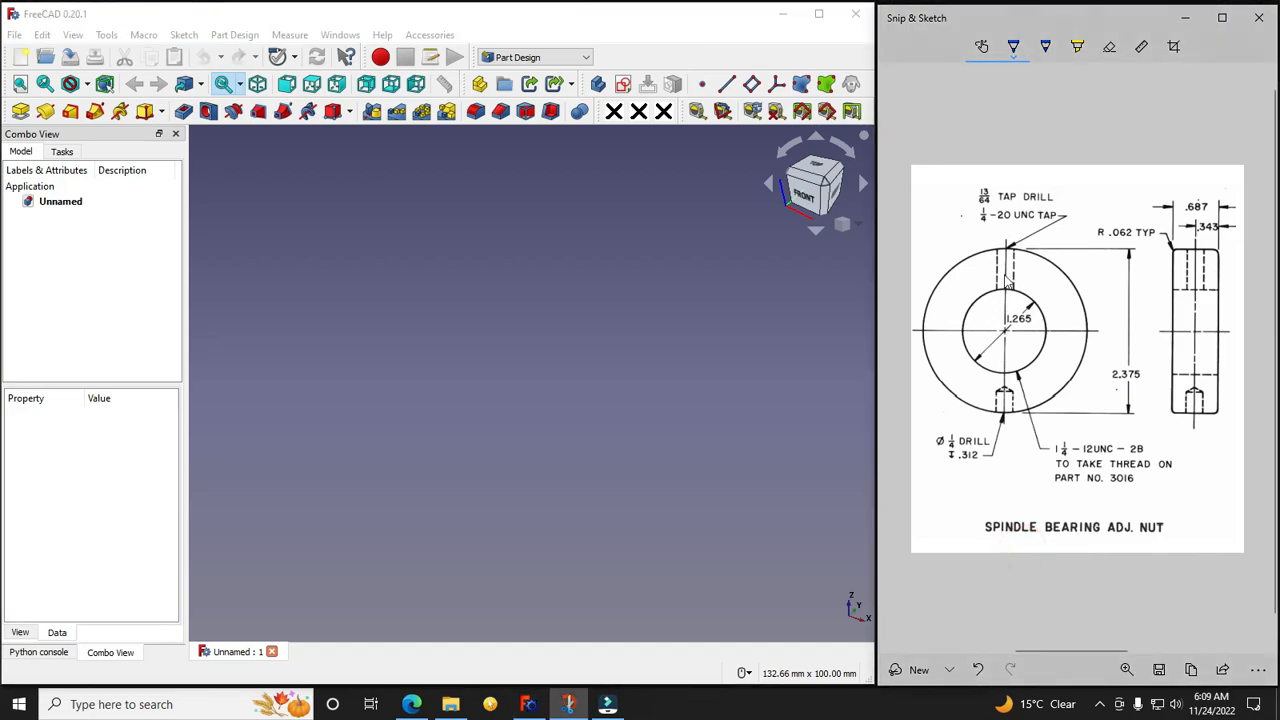
mouse_move(453, 375)
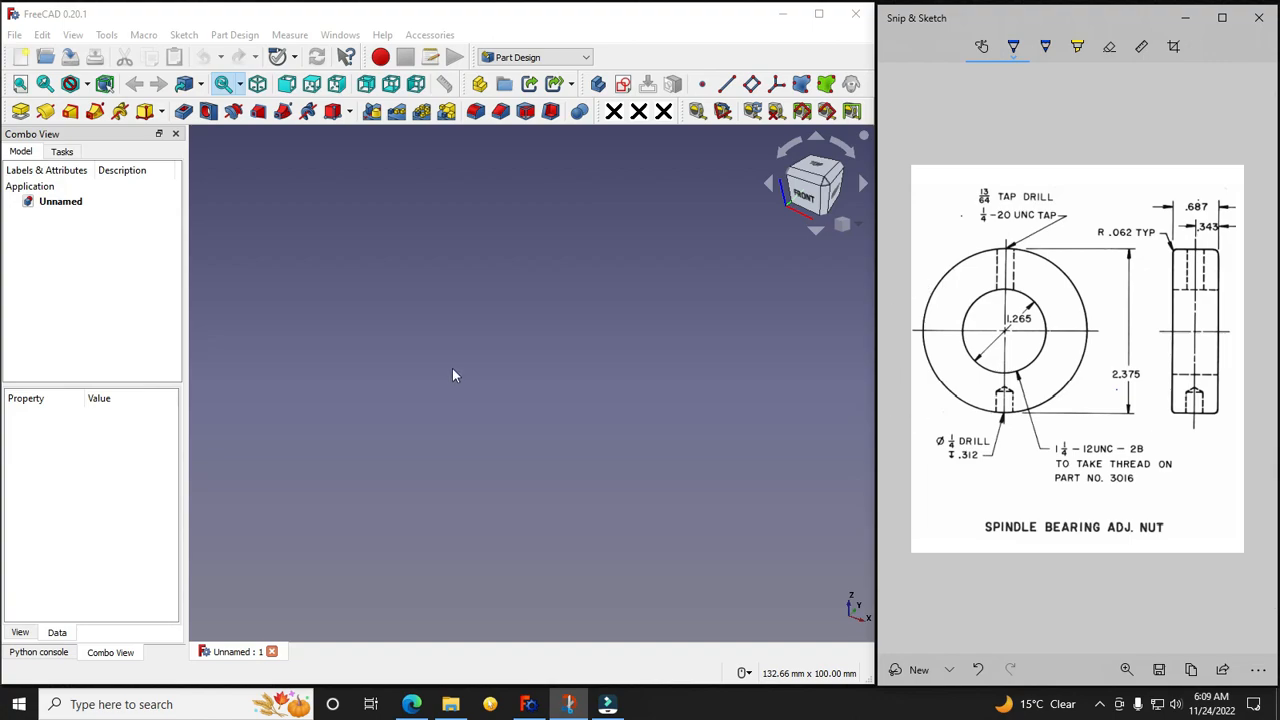
mouse_move(451, 370)
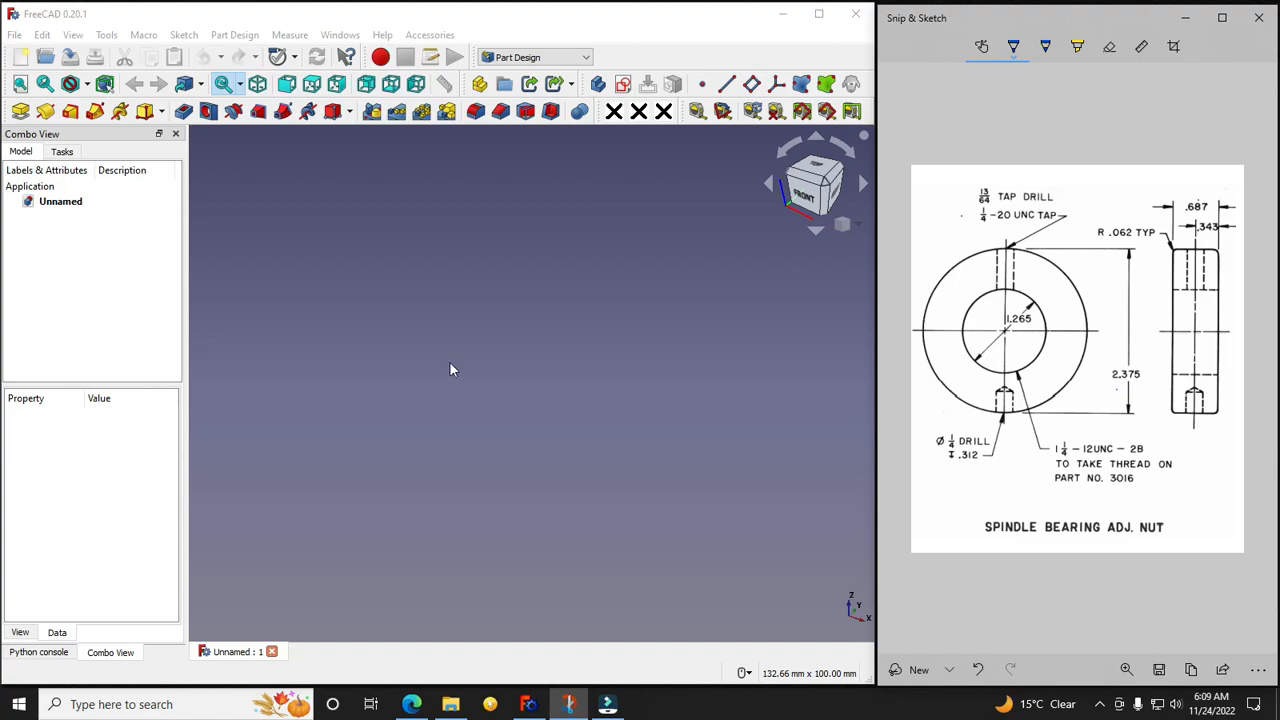
mouse_move(318, 22)
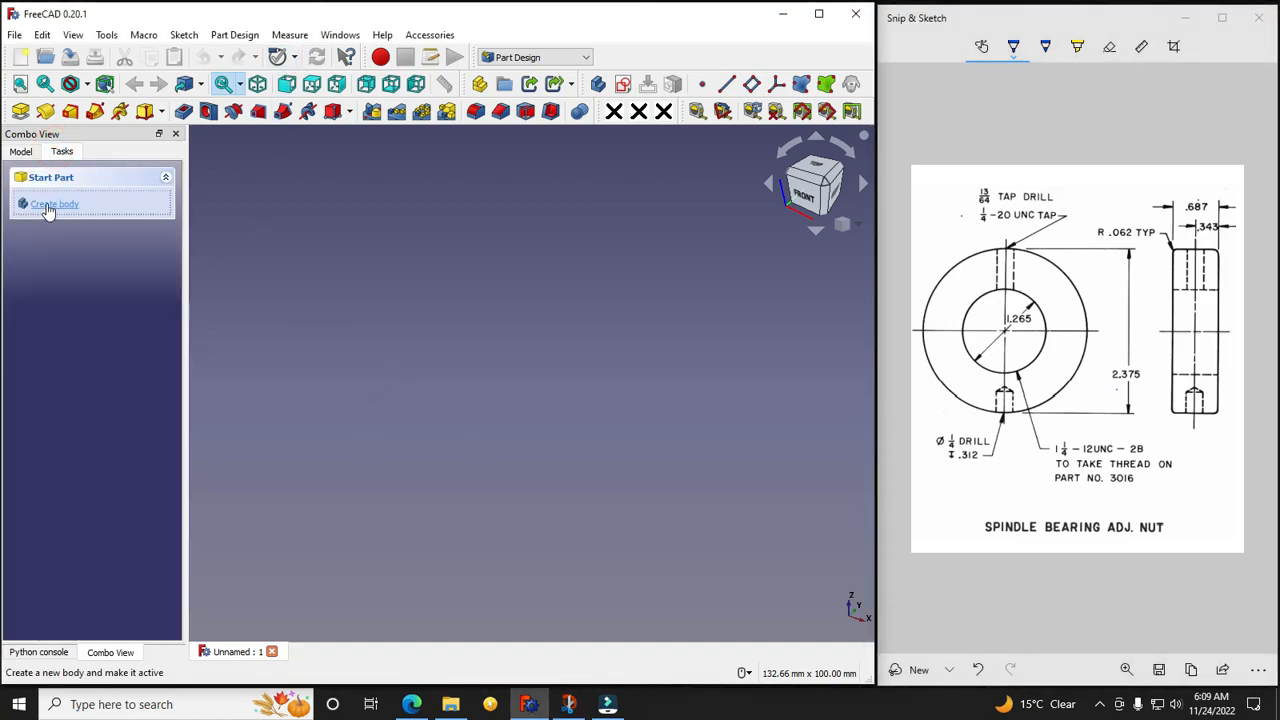
Step: Create a new body and start a sketch inside it
click(55, 204)
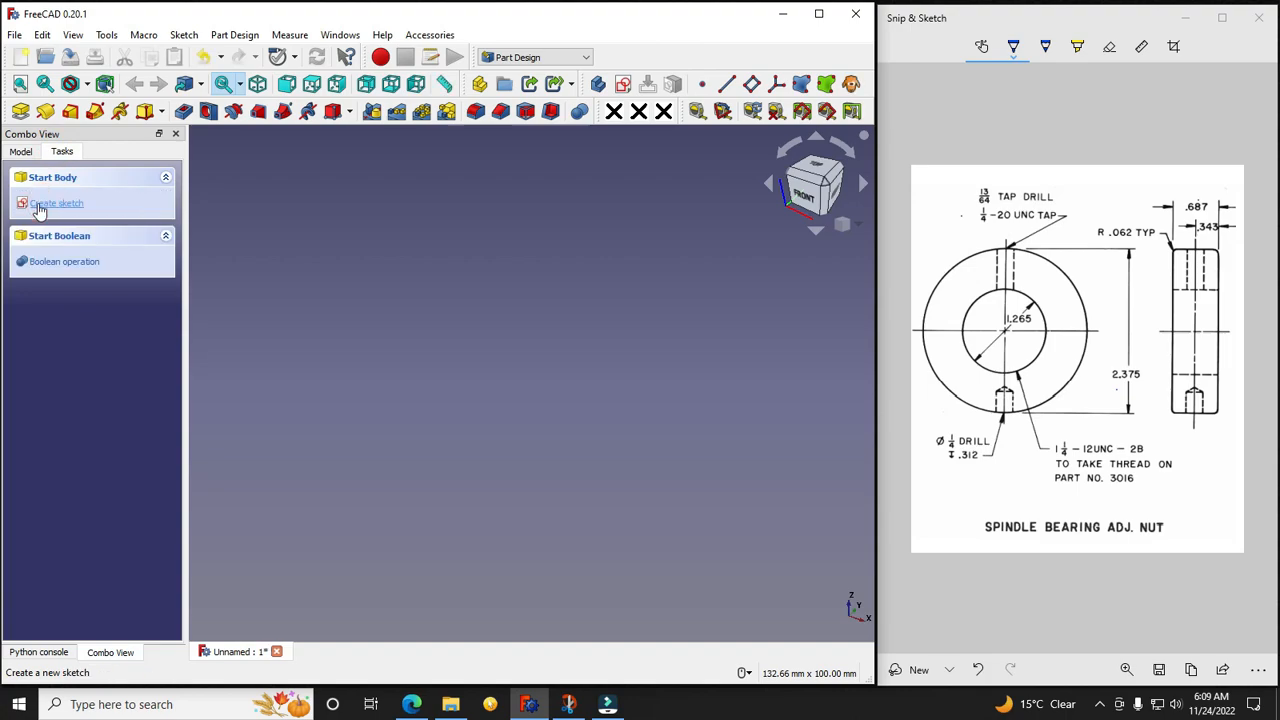
click(57, 203)
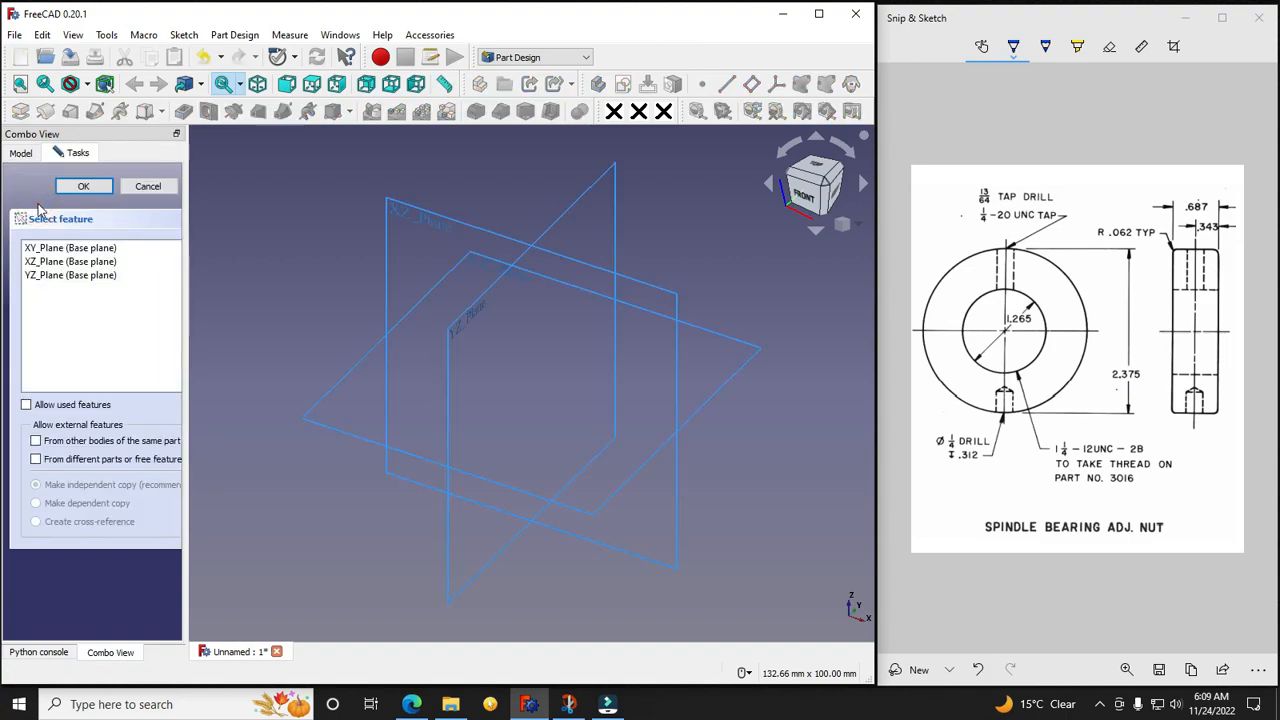
mouse_move(413, 237)
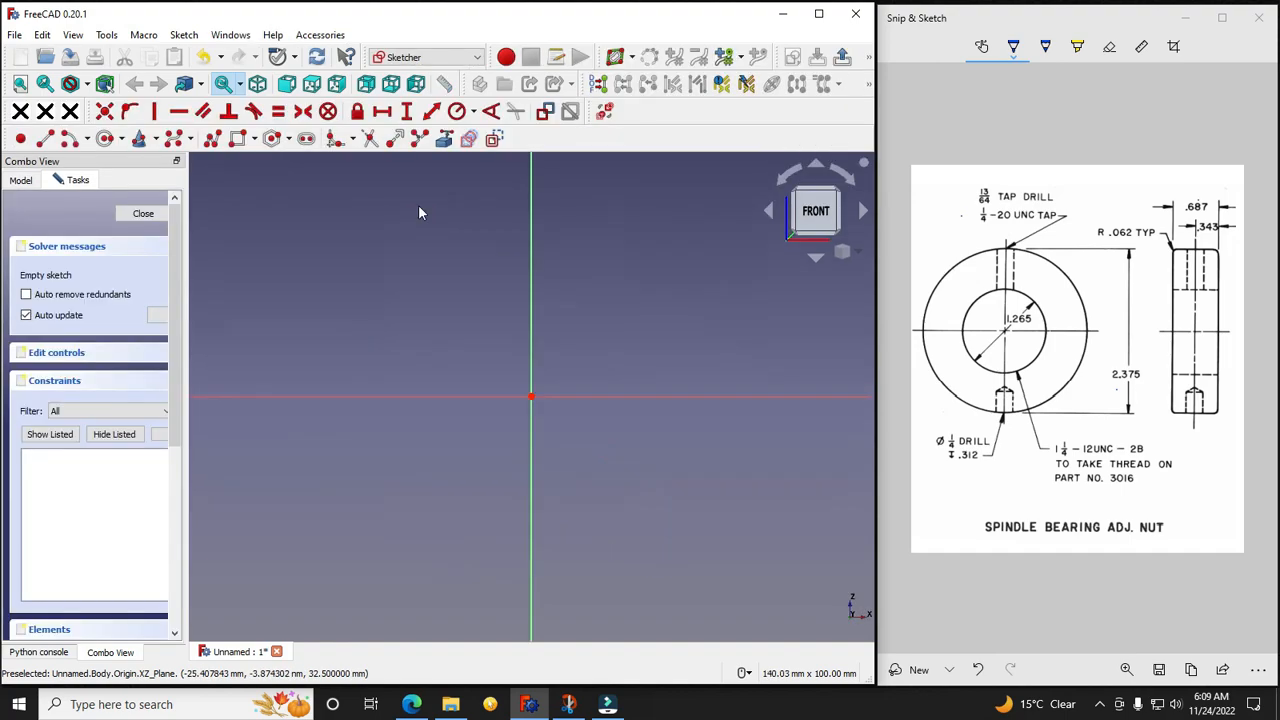
mouse_move(817, 448)
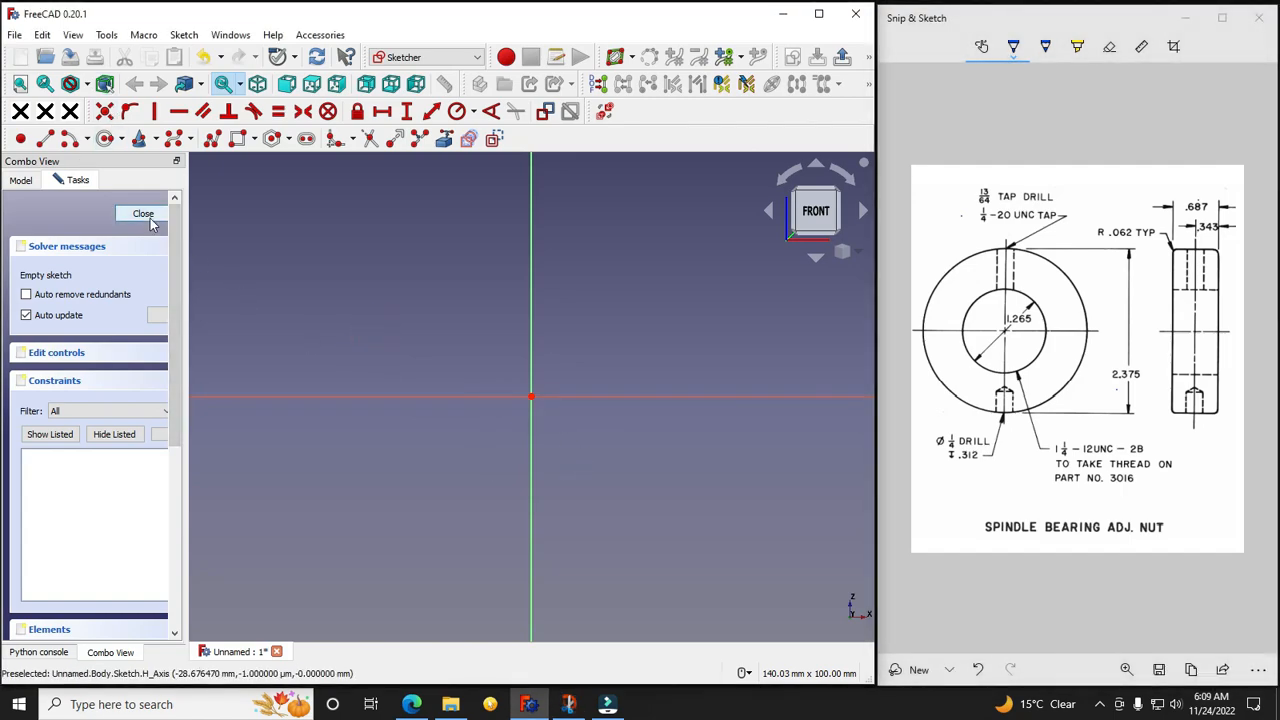
Step: Close the empty sketch and set the unit system to US customary (in/lb) in Preferences
click(142, 214)
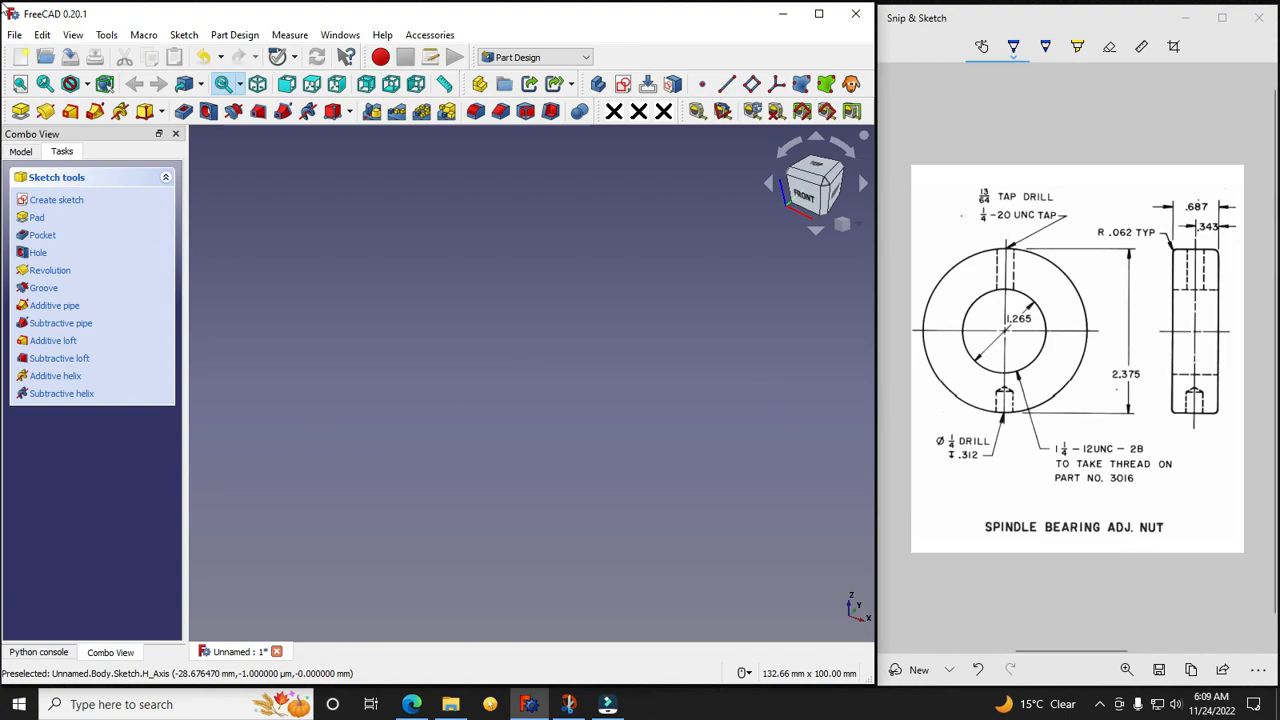
click(42, 34)
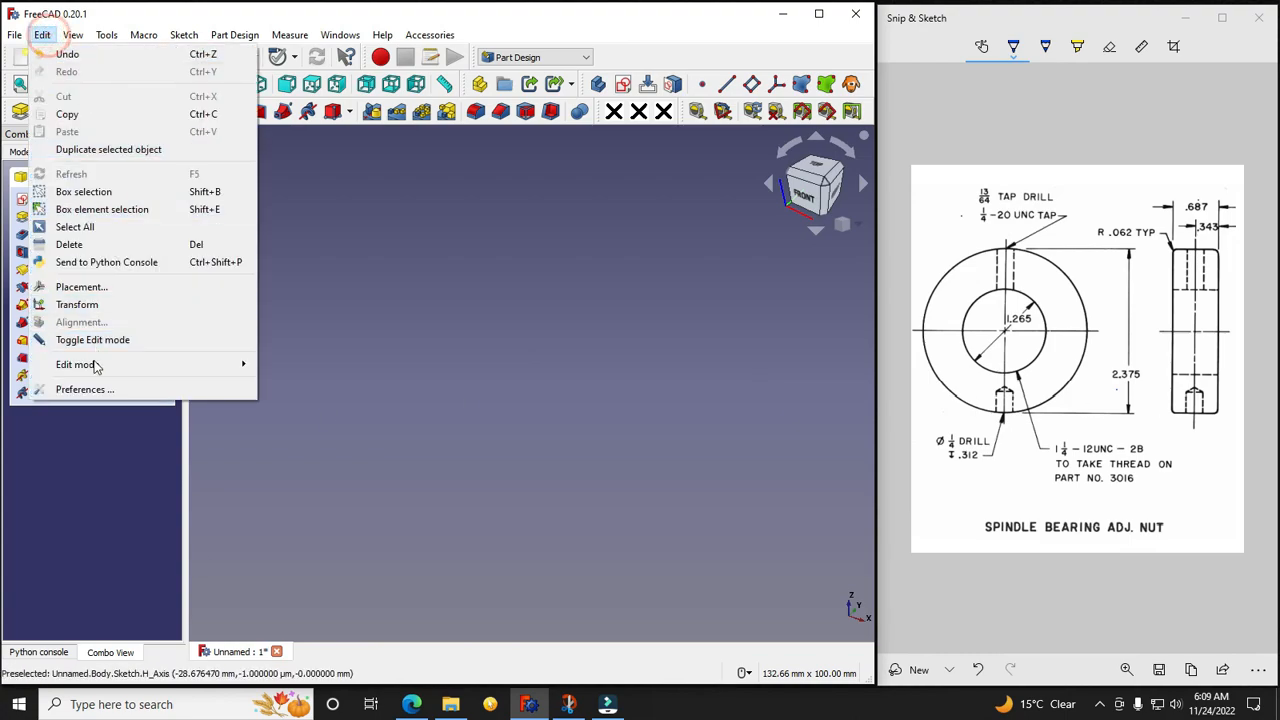
click(84, 389)
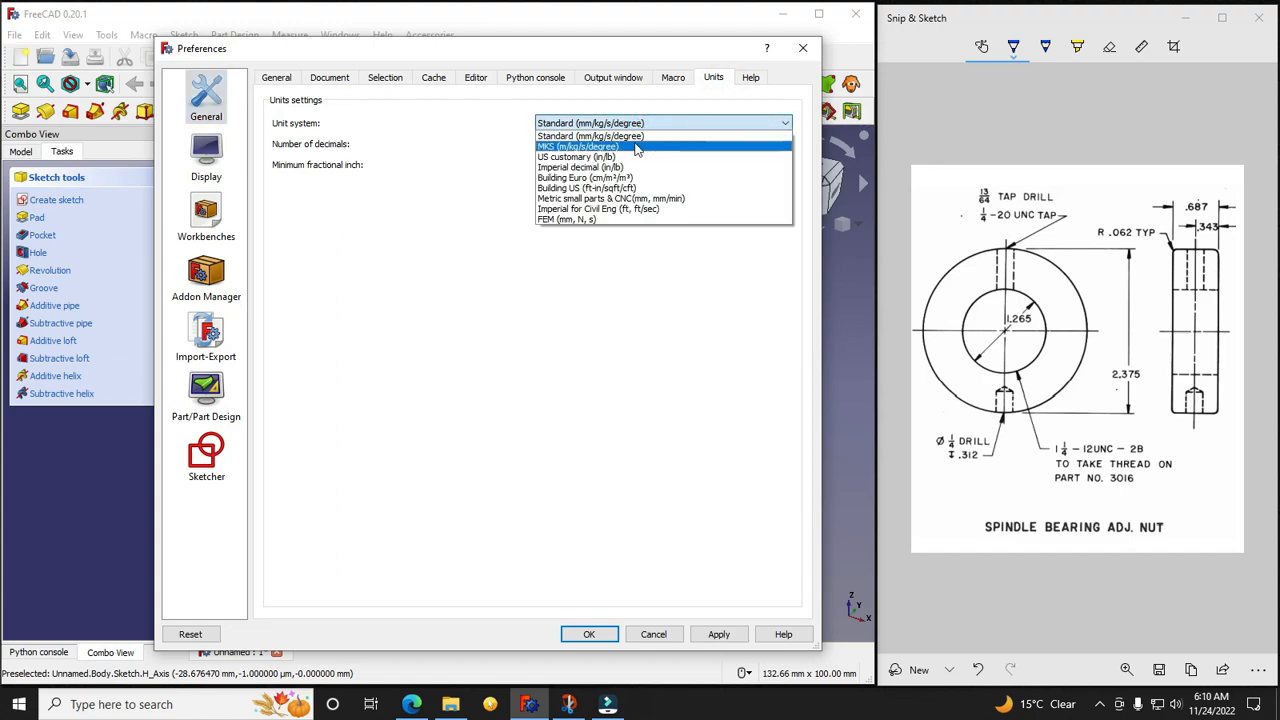
mouse_move(632, 157)
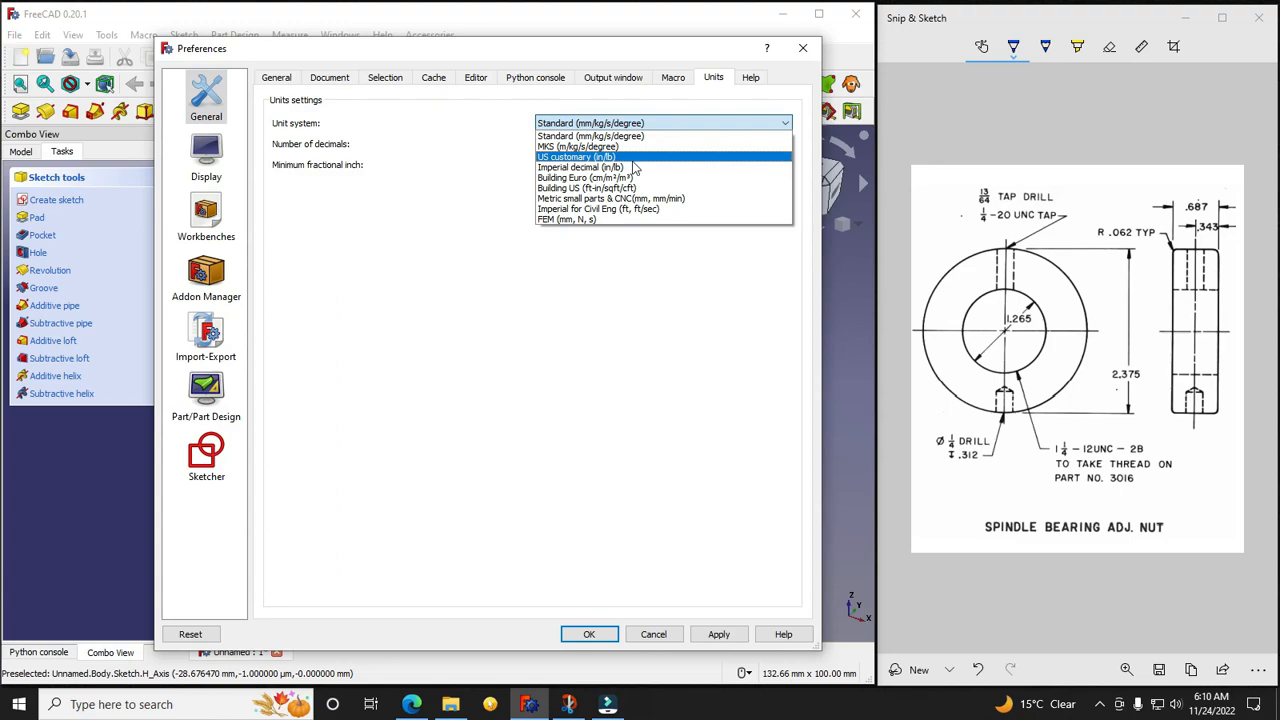
click(578, 157)
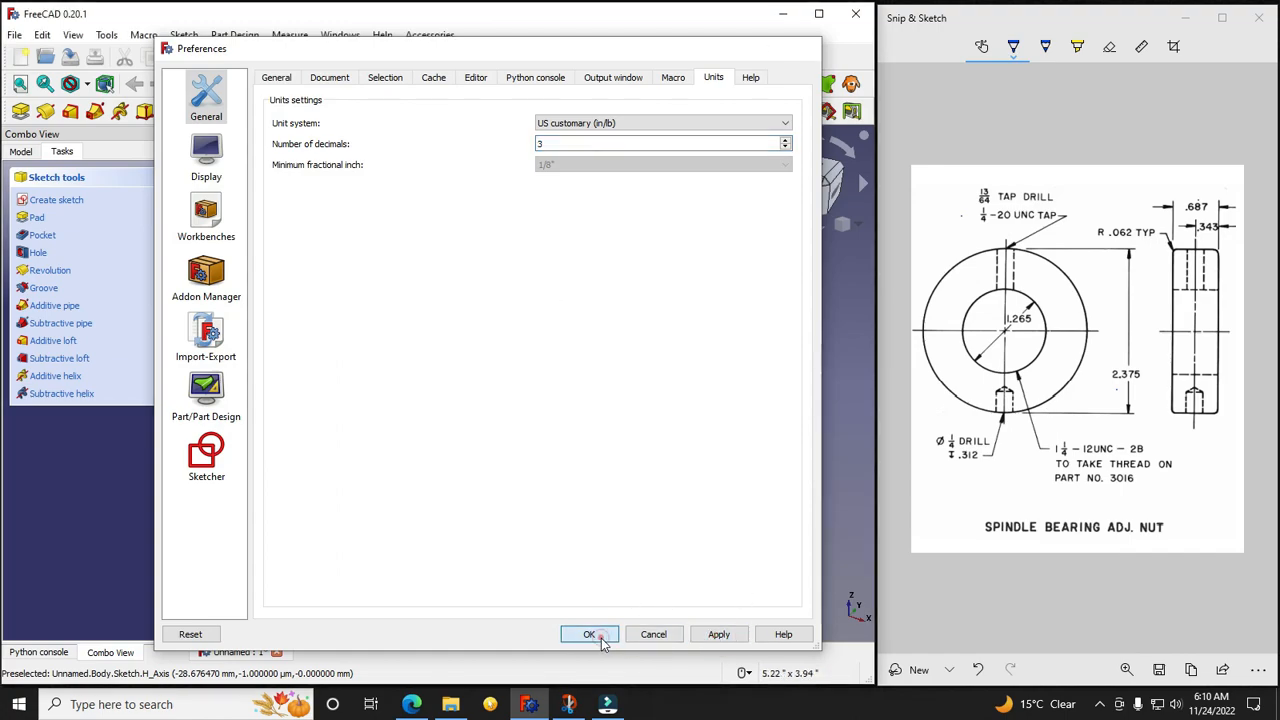
click(589, 634)
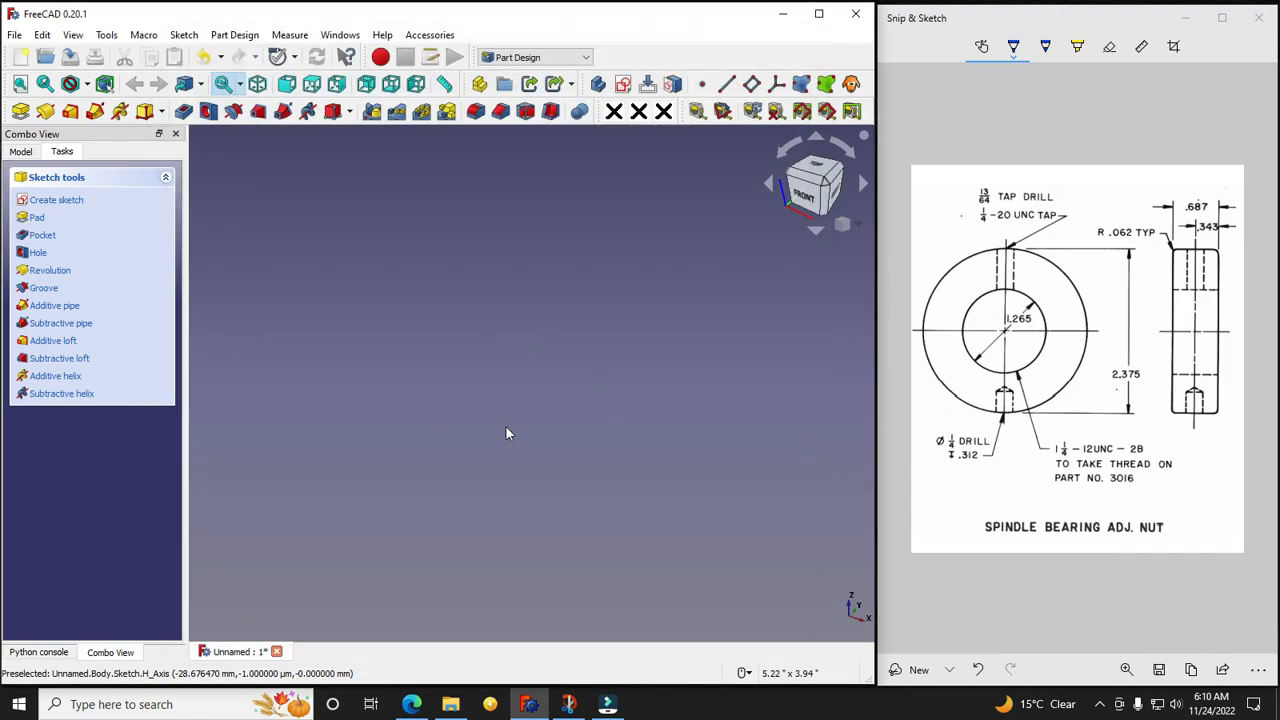
Step: Reopen the sketch and make the drawn rectangle symmetric about the vertical axis
click(20, 151)
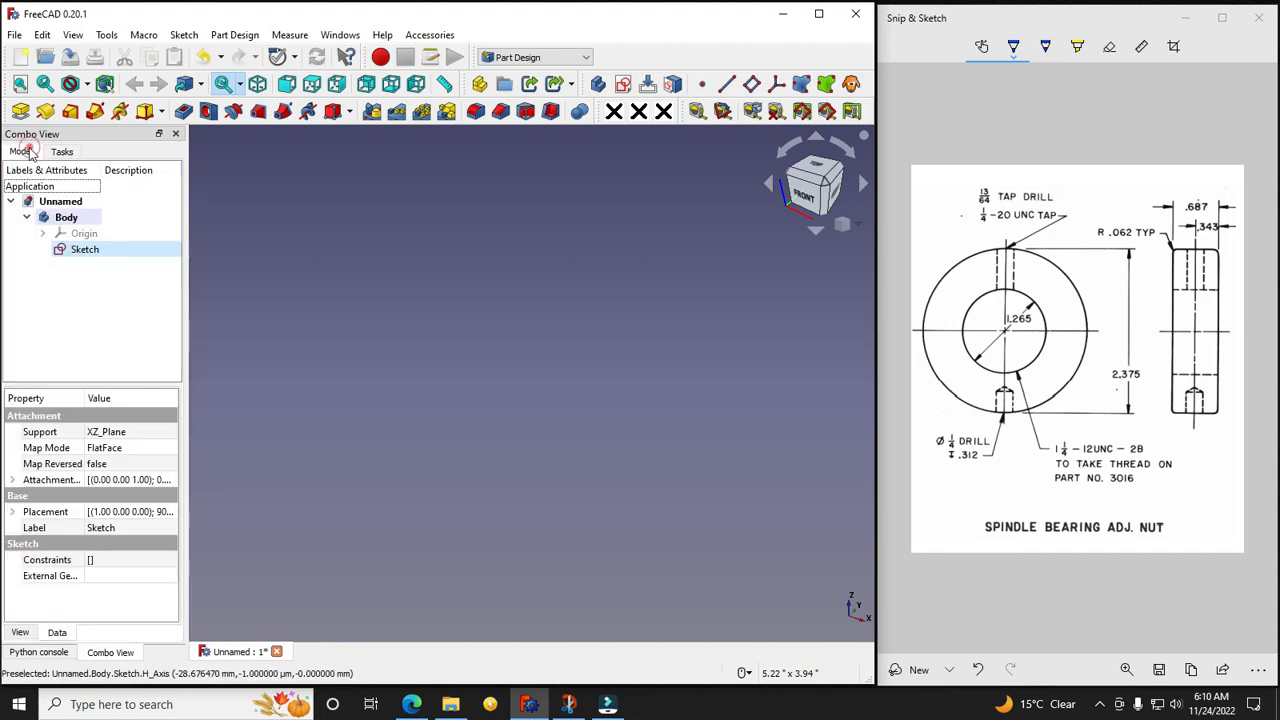
double_click(85, 248)
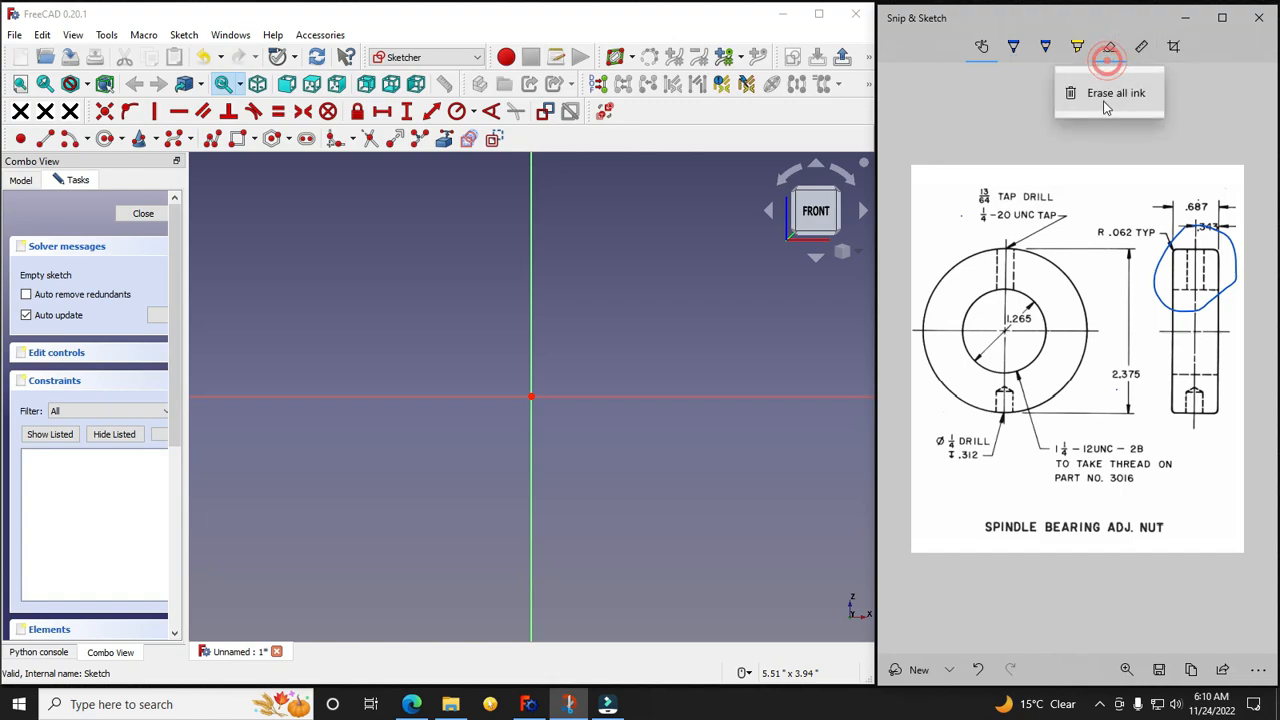
click(1108, 92)
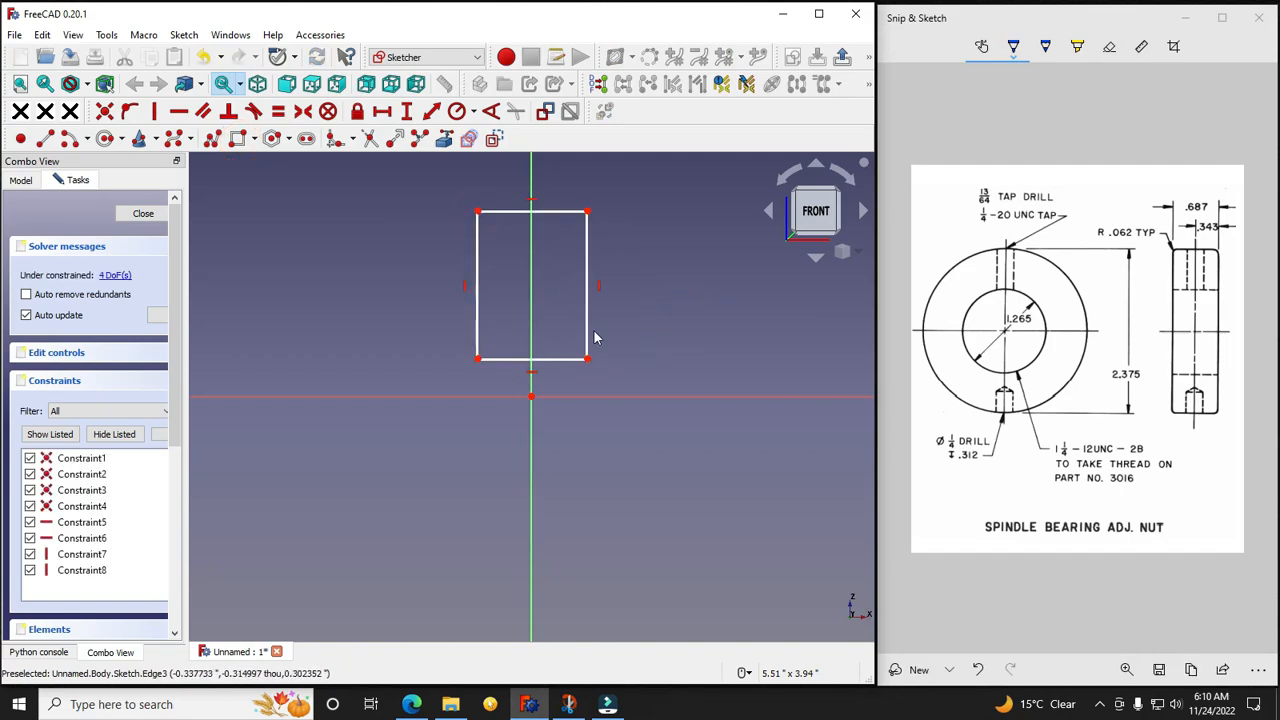
mouse_move(485, 227)
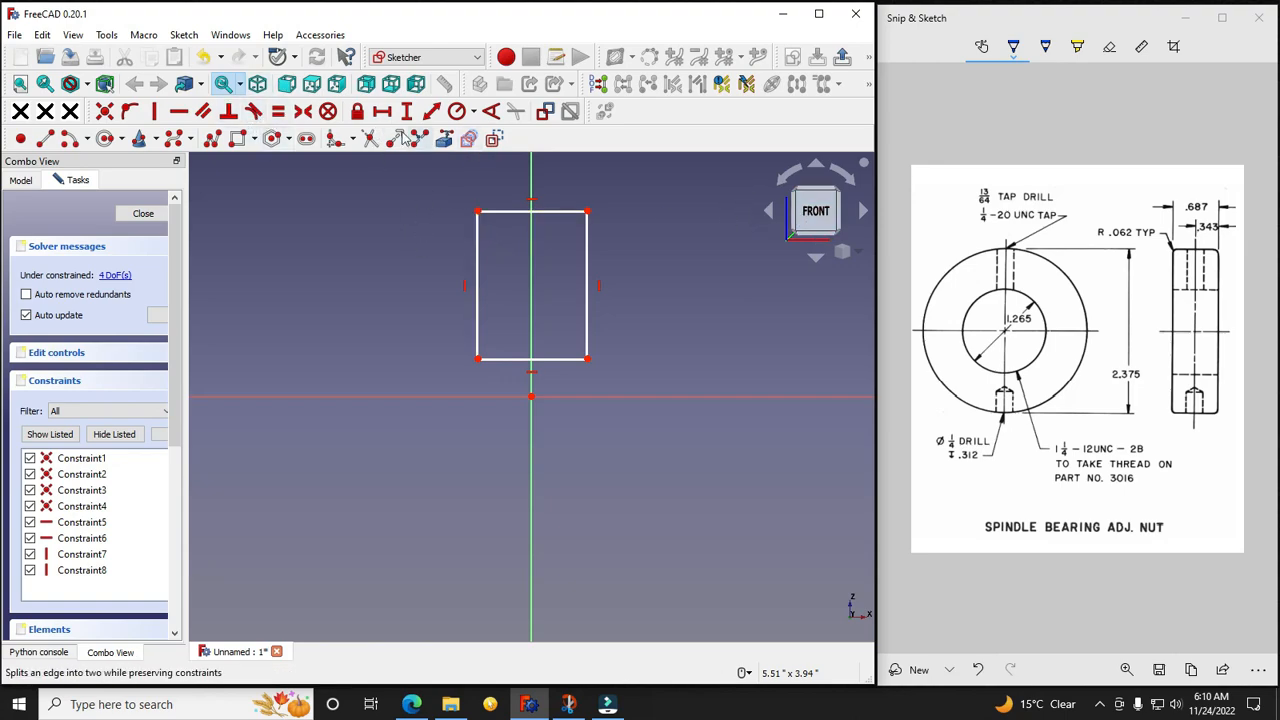
click(305, 111)
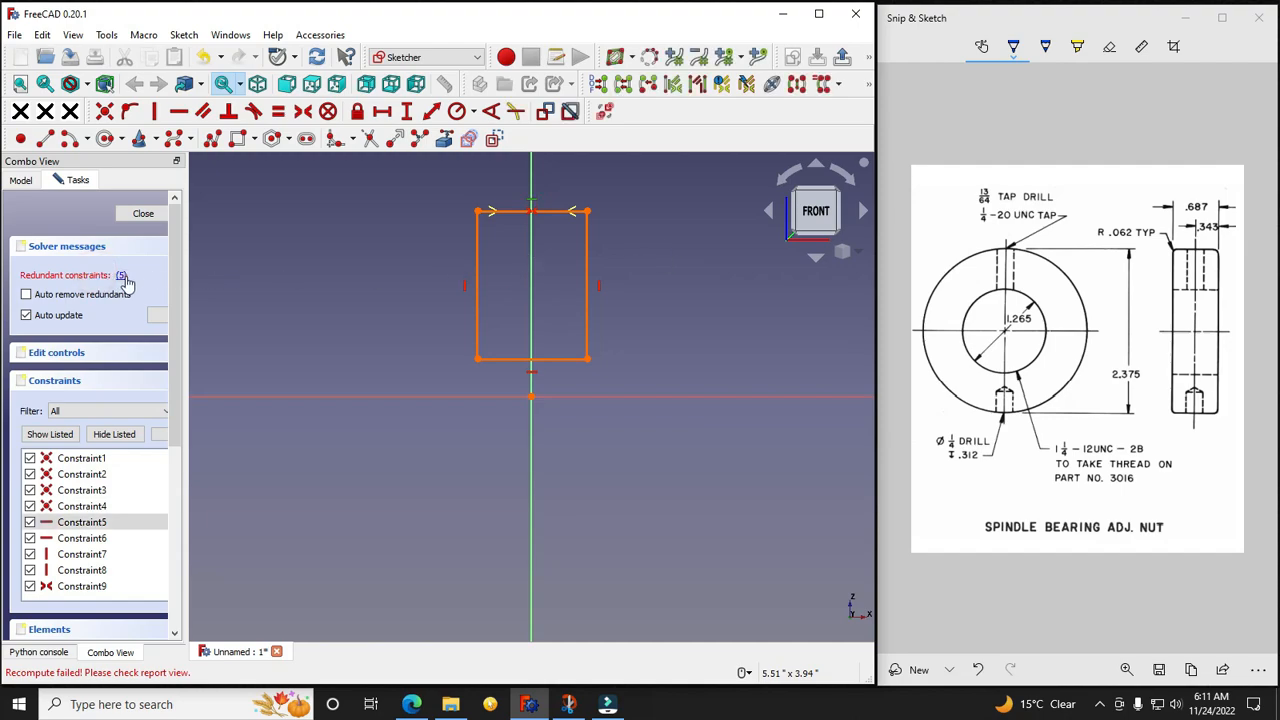
Step: Delete the redundant horizontal constraint and dimension the rectangle width at 0.687 in
right_click(81, 521)
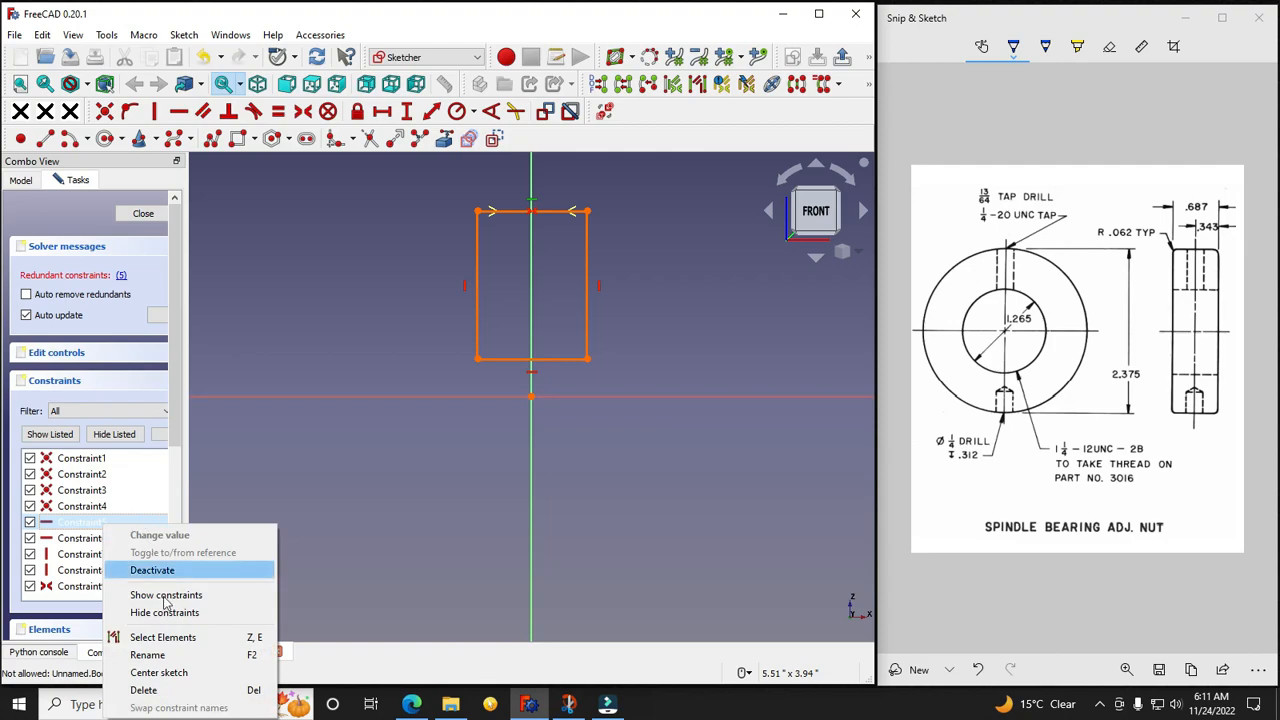
click(152, 570)
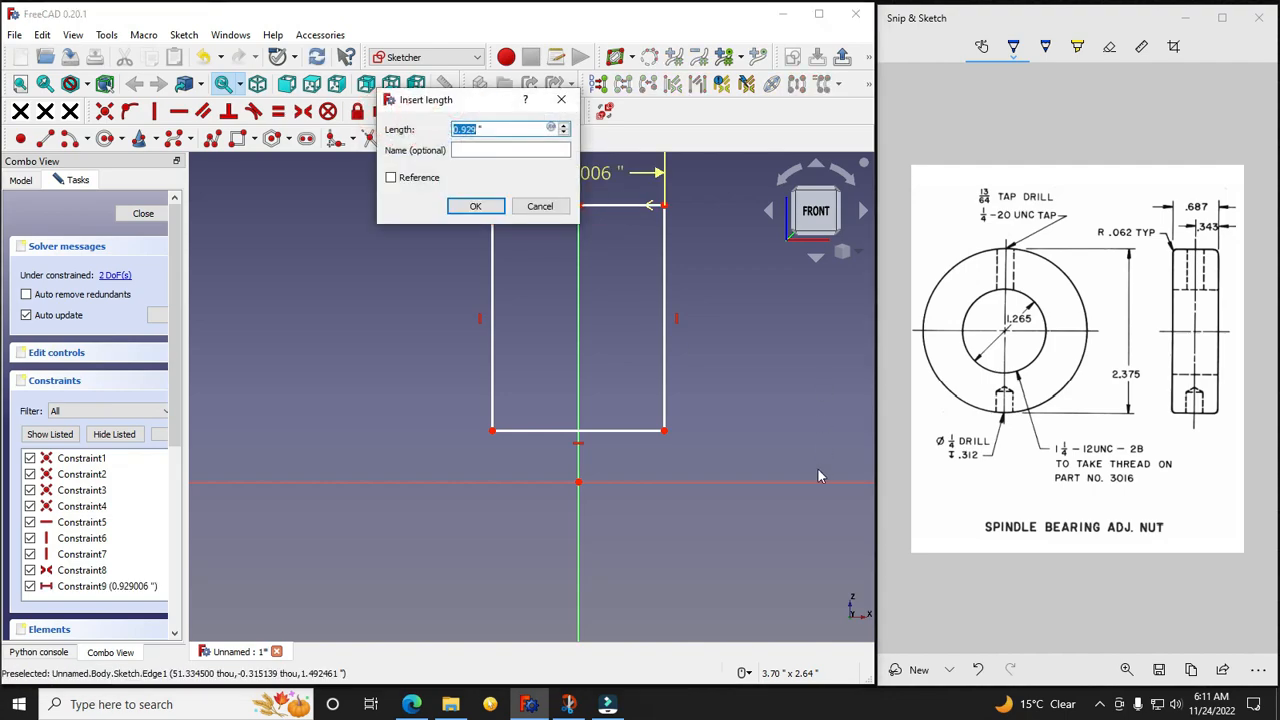
text(0.1)
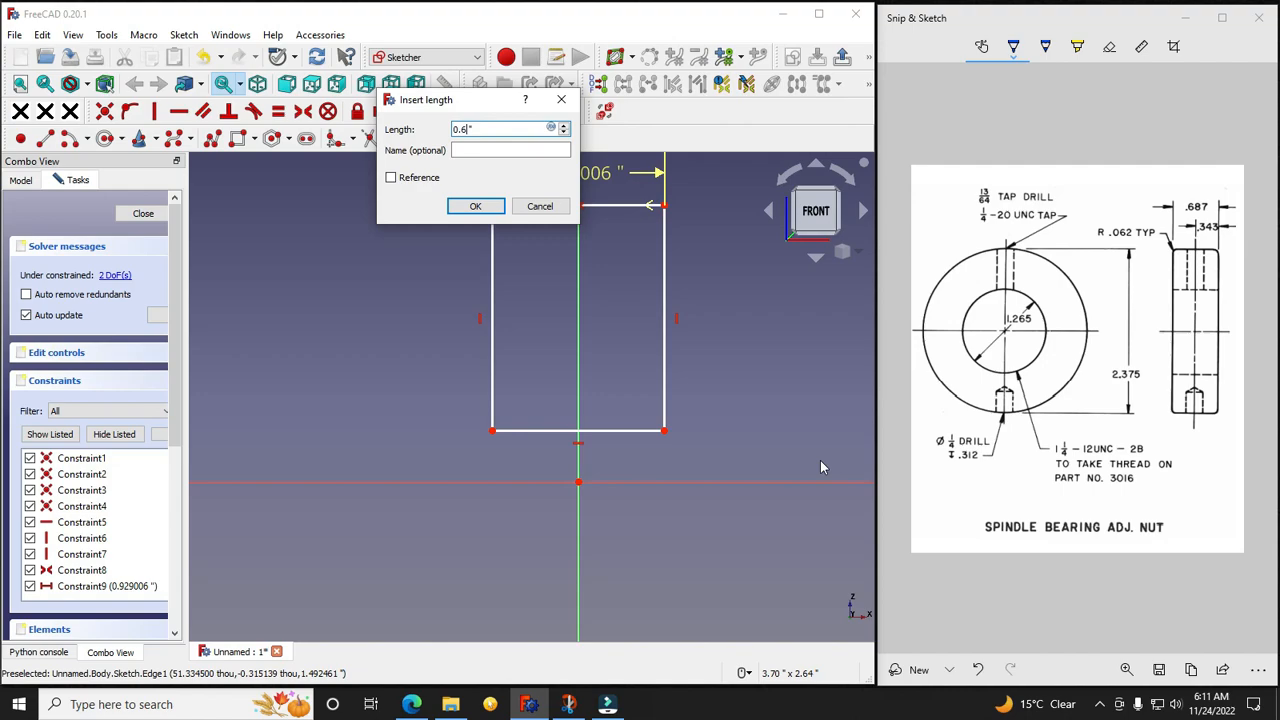
text(0.687)
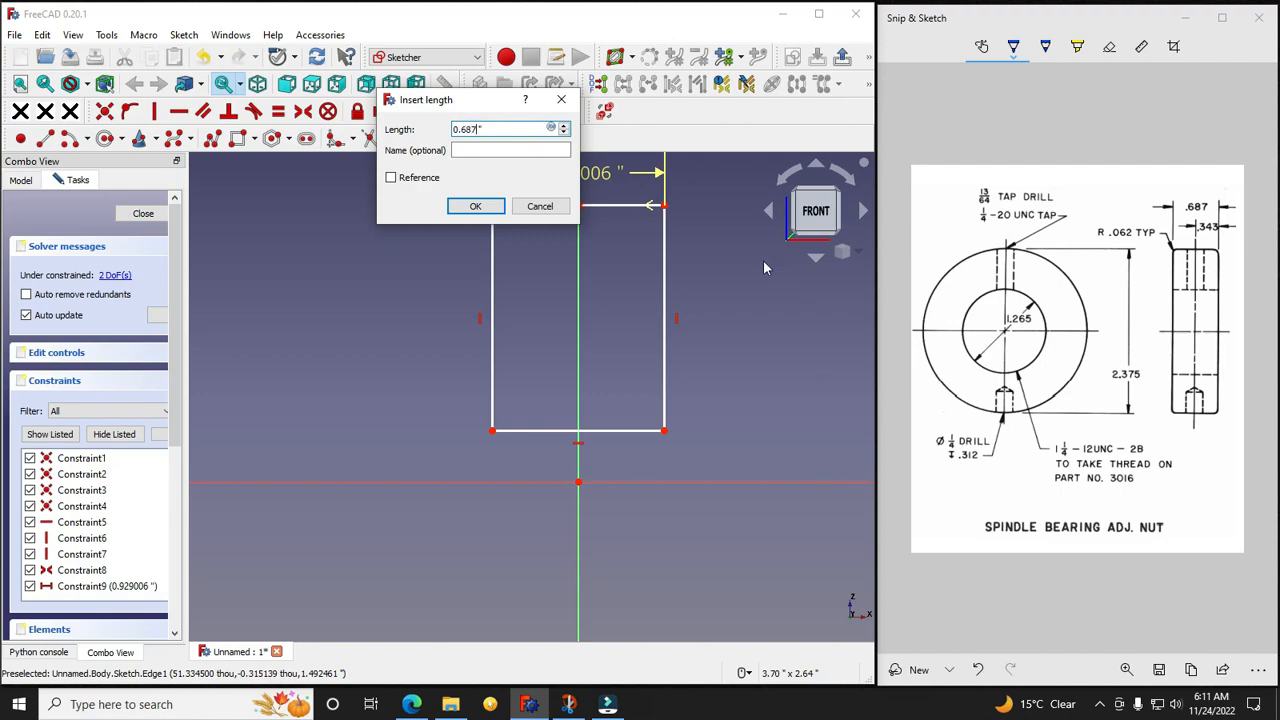
click(475, 206)
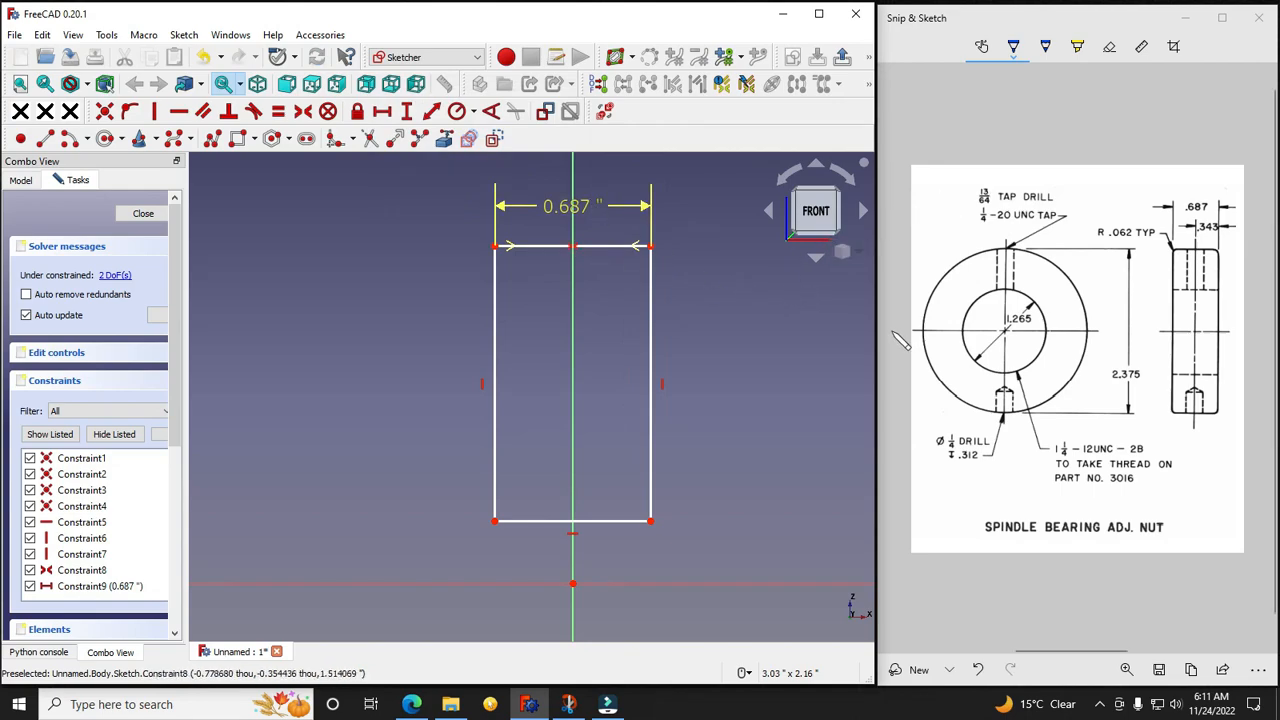
Step: Place the rectangle's bottom and top edges 1.265/2 and 2.375/2 in from the axis
click(991, 308)
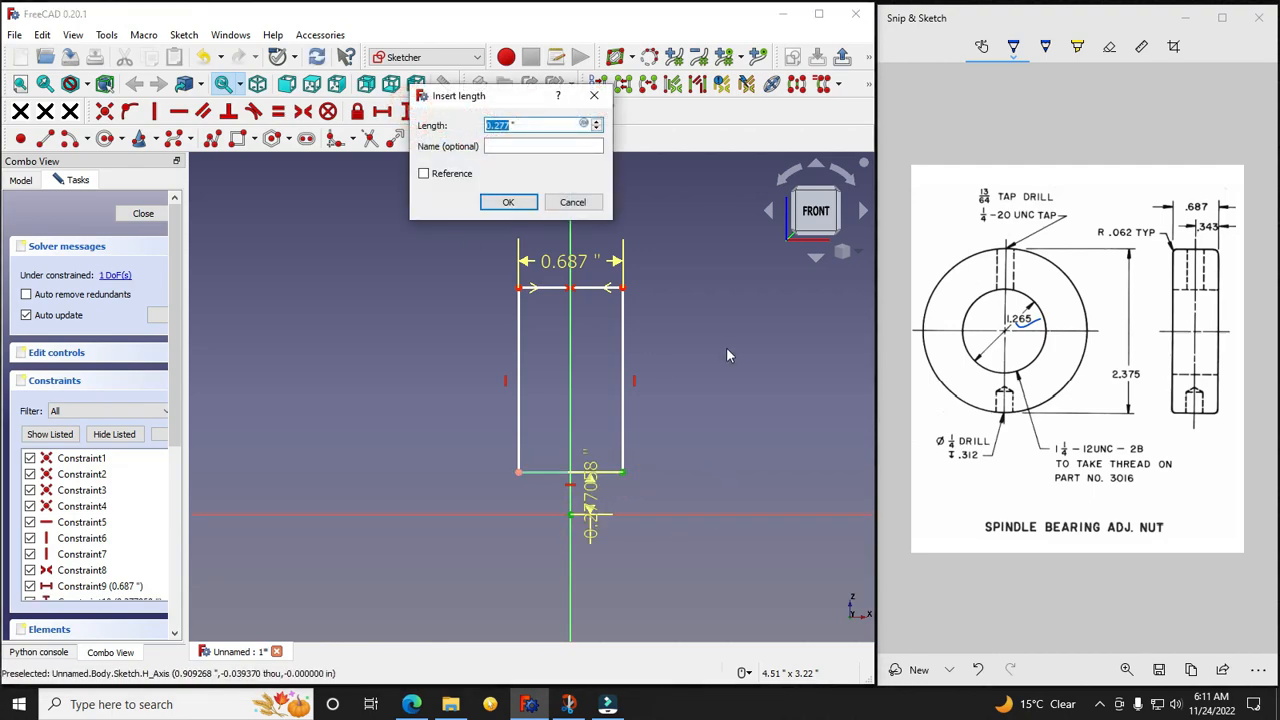
text(1.265/)
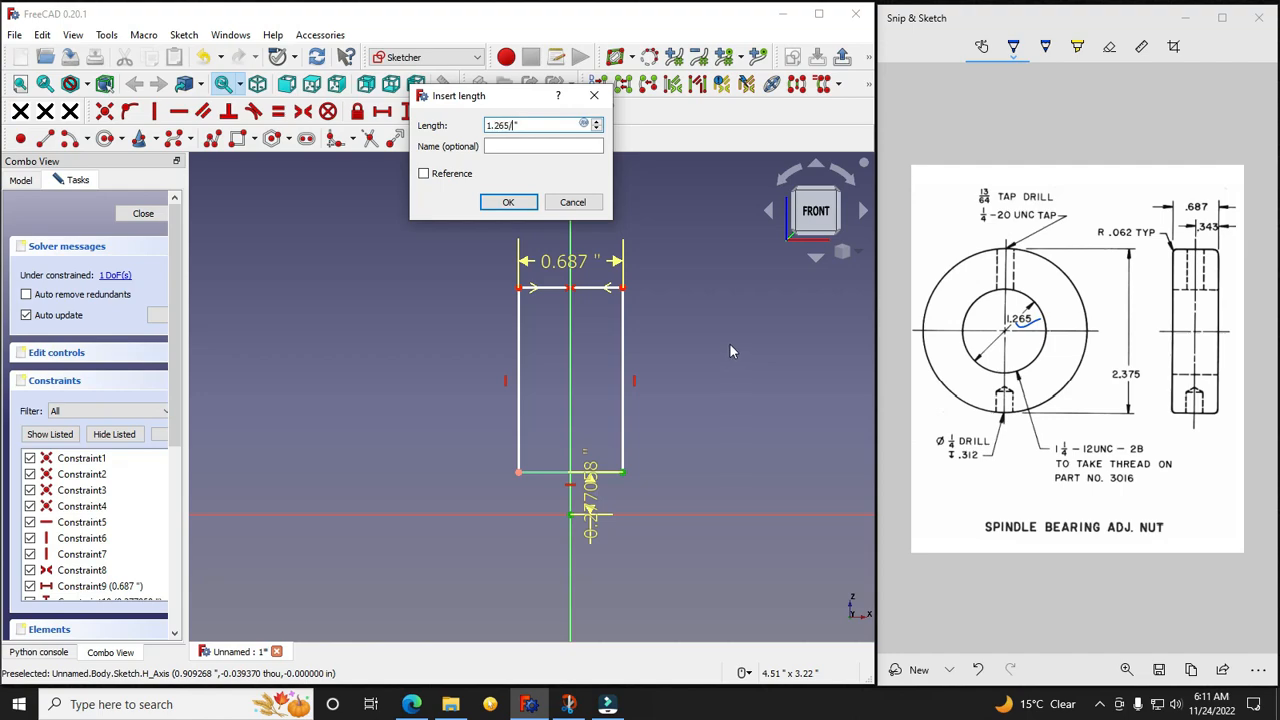
click(508, 202)
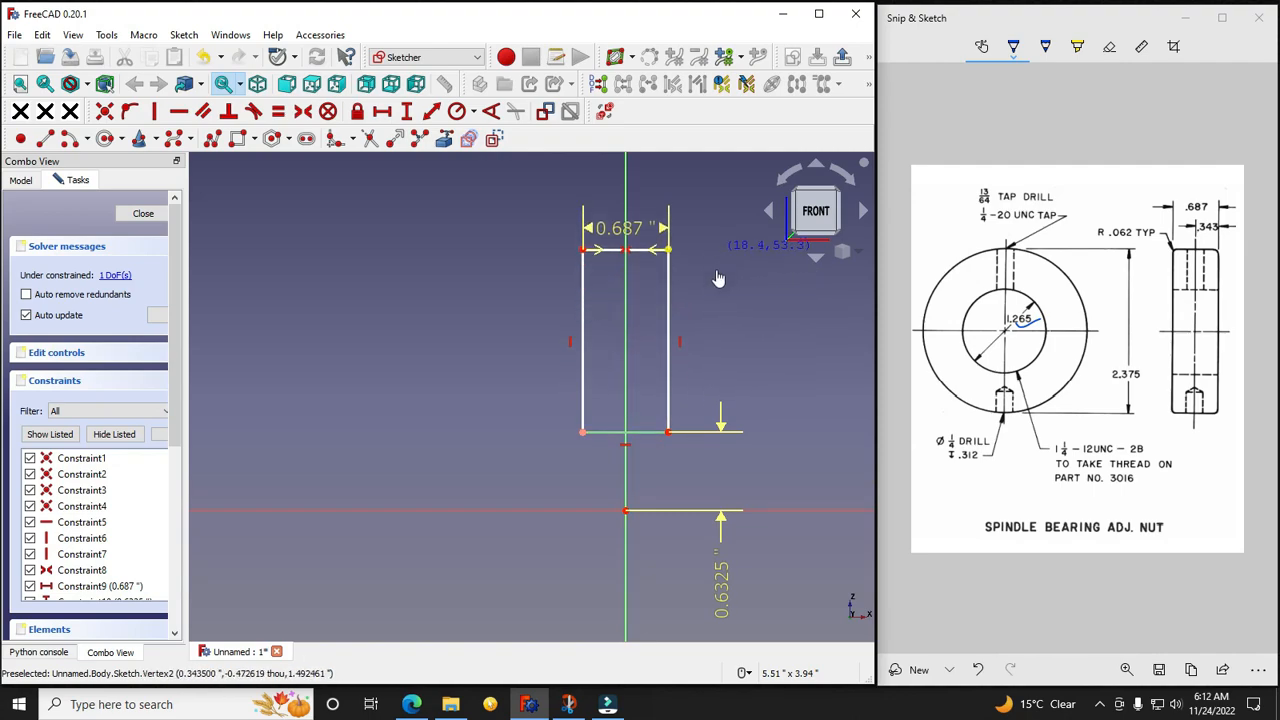
click(1105, 363)
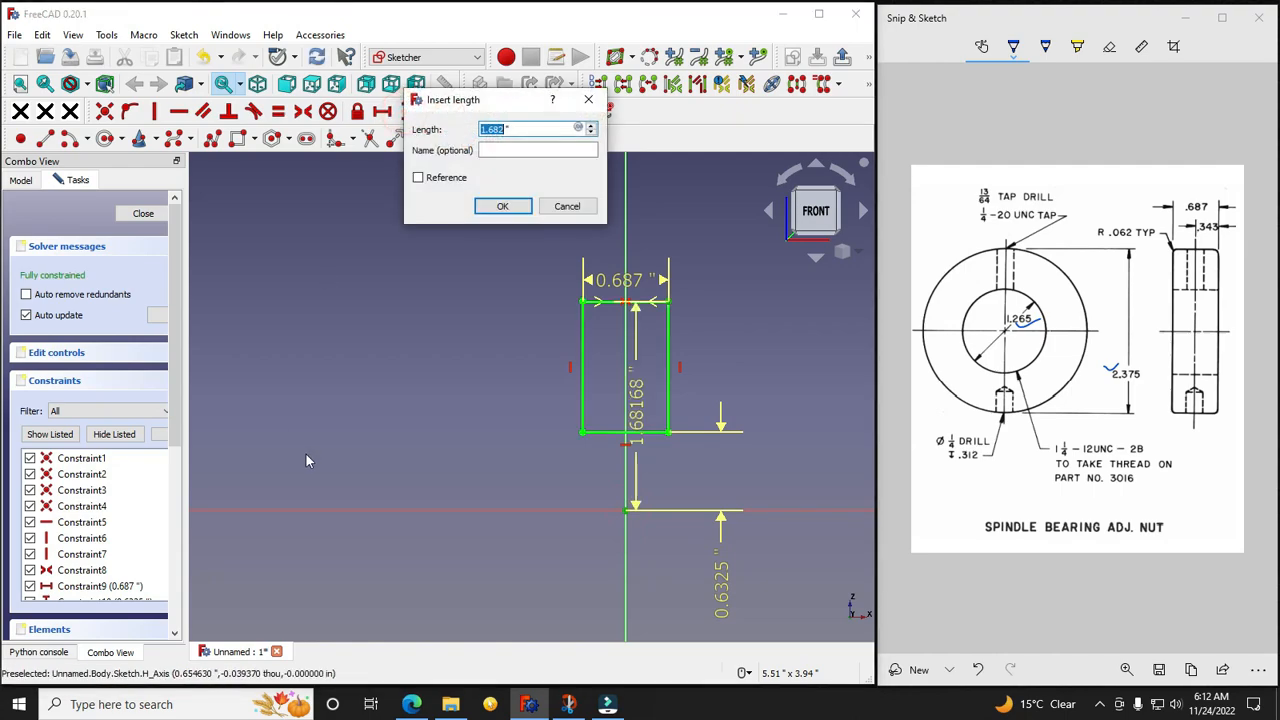
text(2.375")
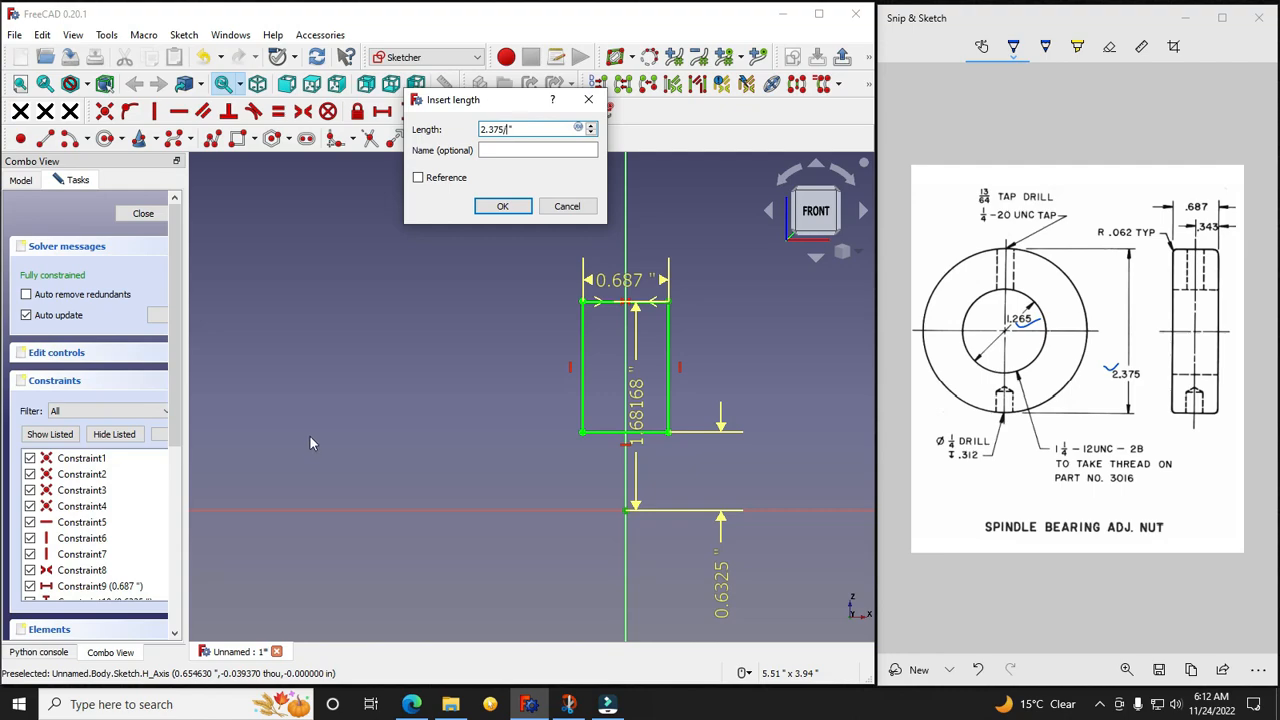
click(503, 206)
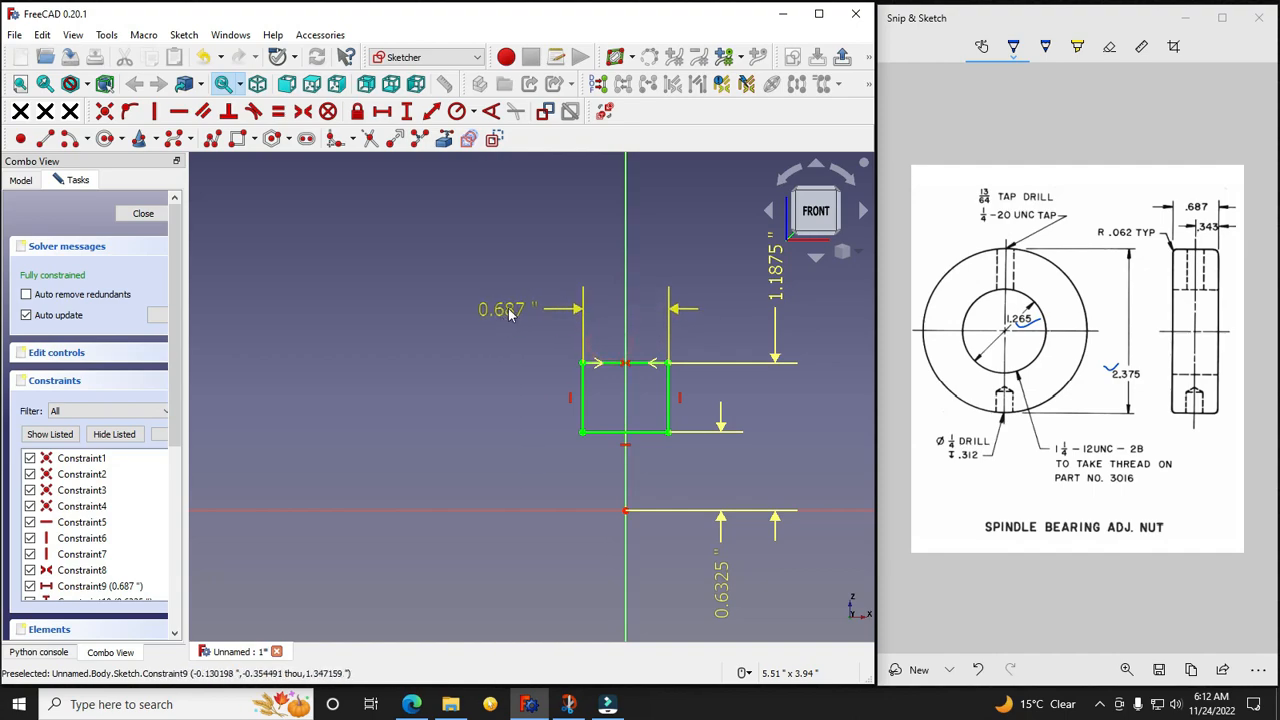
Step: Close the sketch and revolve it 360° about the base X axis
click(143, 213)
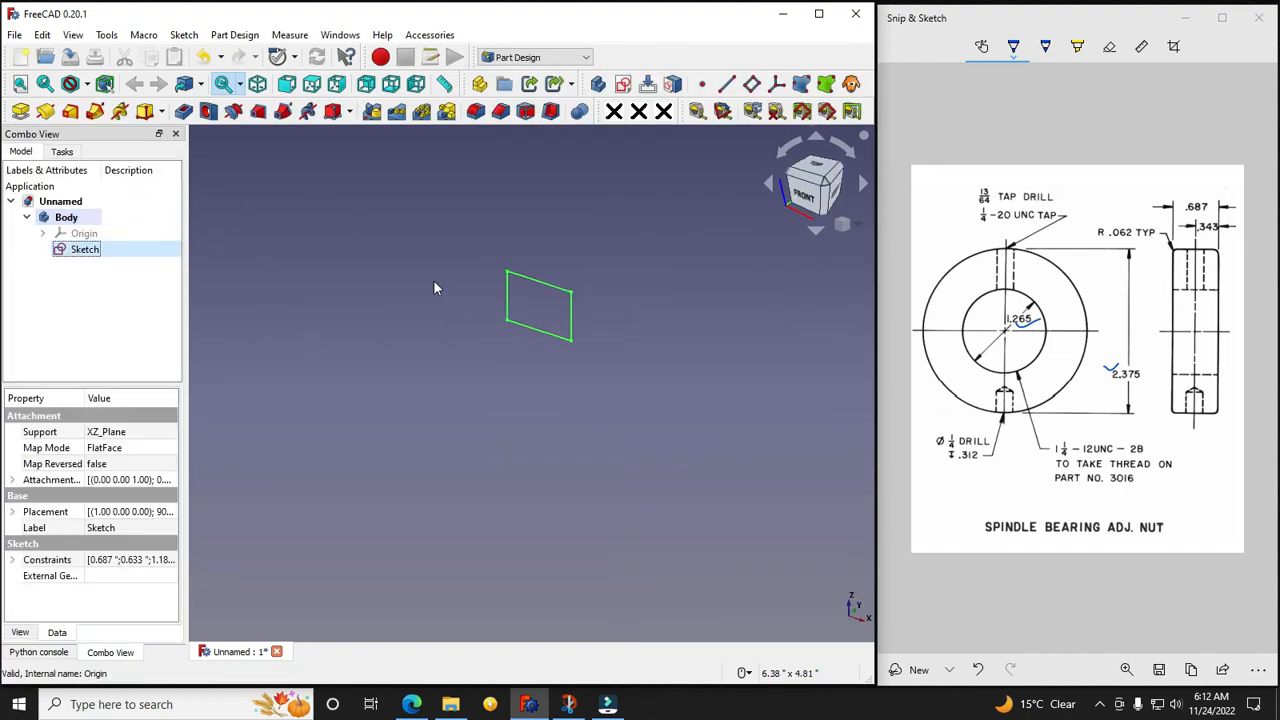
mouse_move(46, 111)
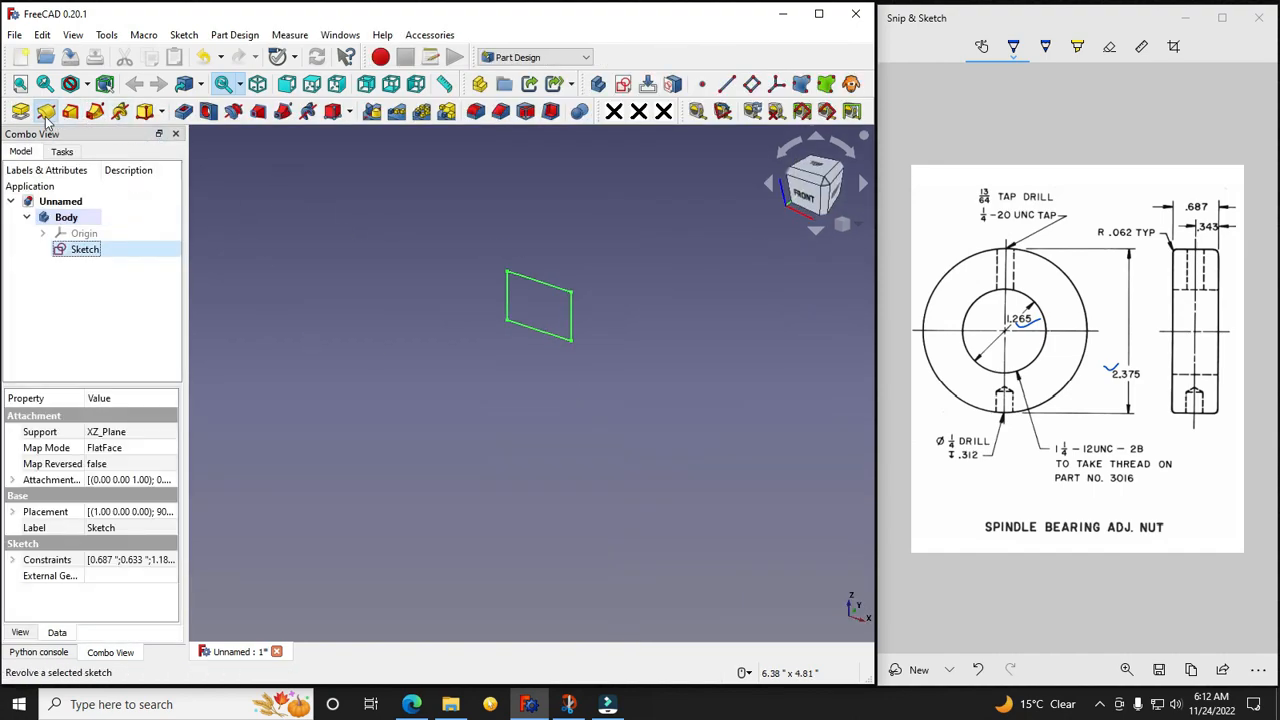
click(46, 111)
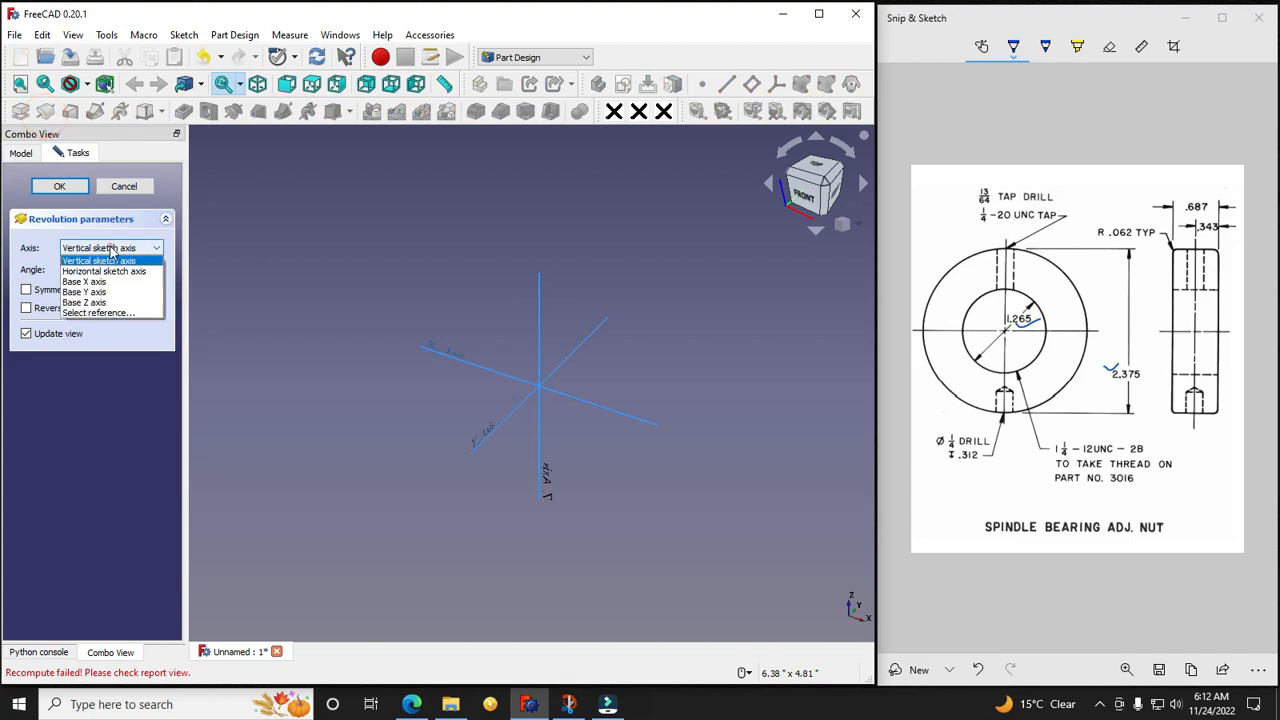
click(98, 312)
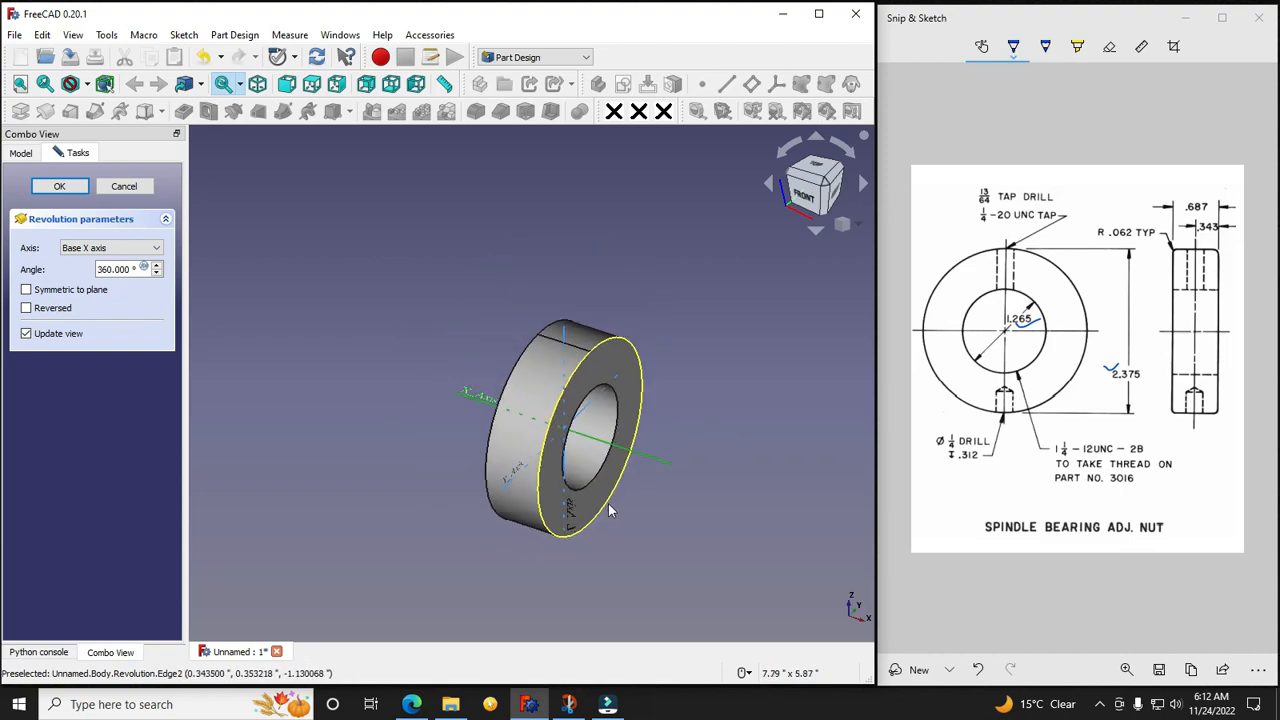
click(59, 186)
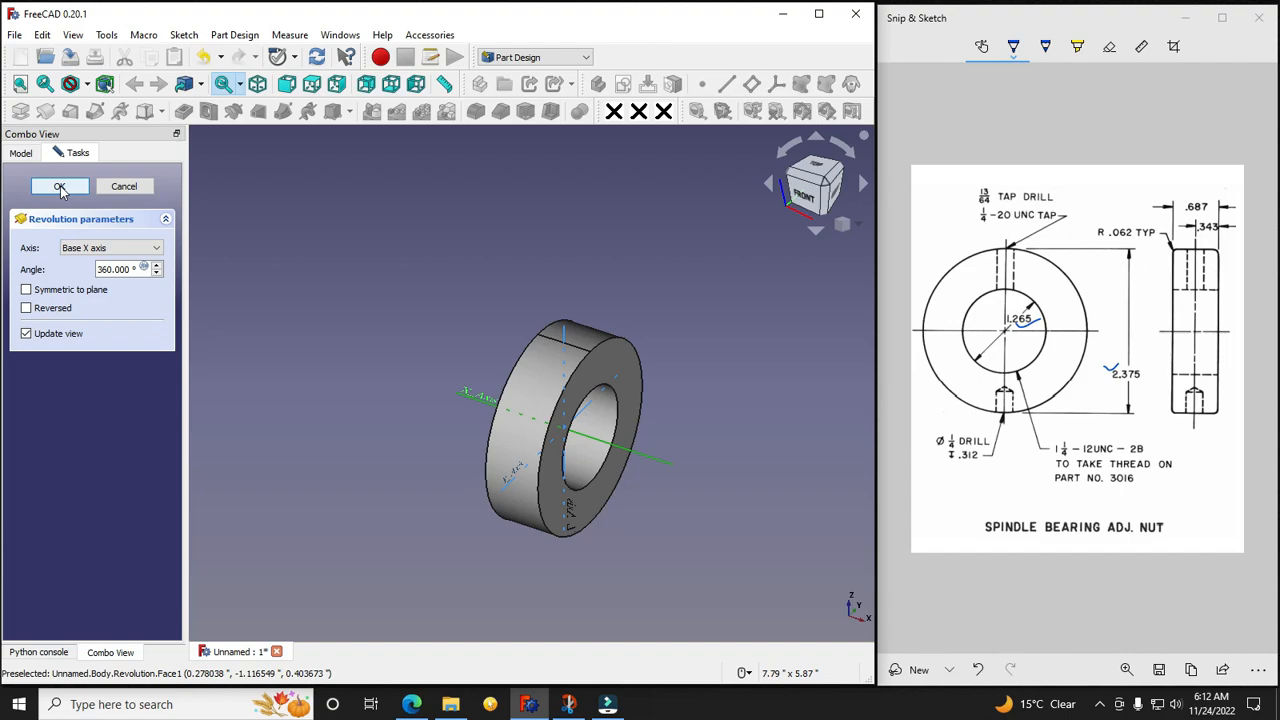
click(59, 187)
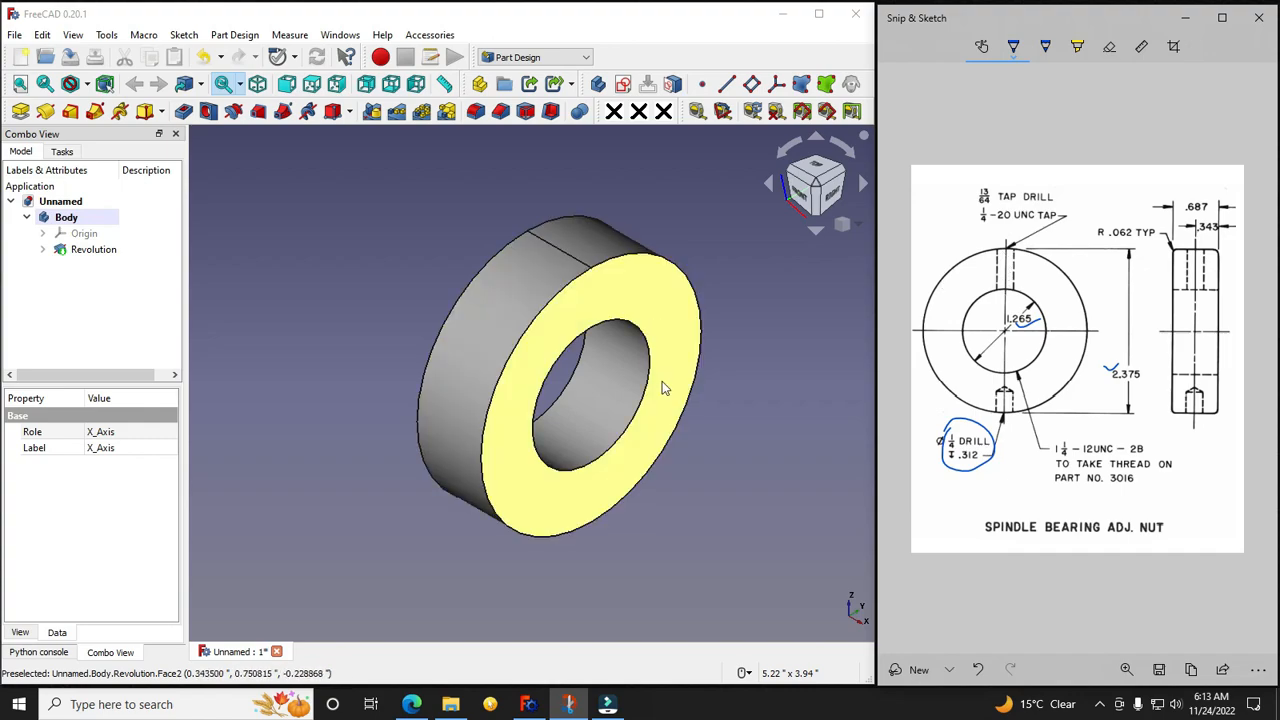
Step: View the ring from the right and start a datum plane on XY_Plane
click(815, 184)
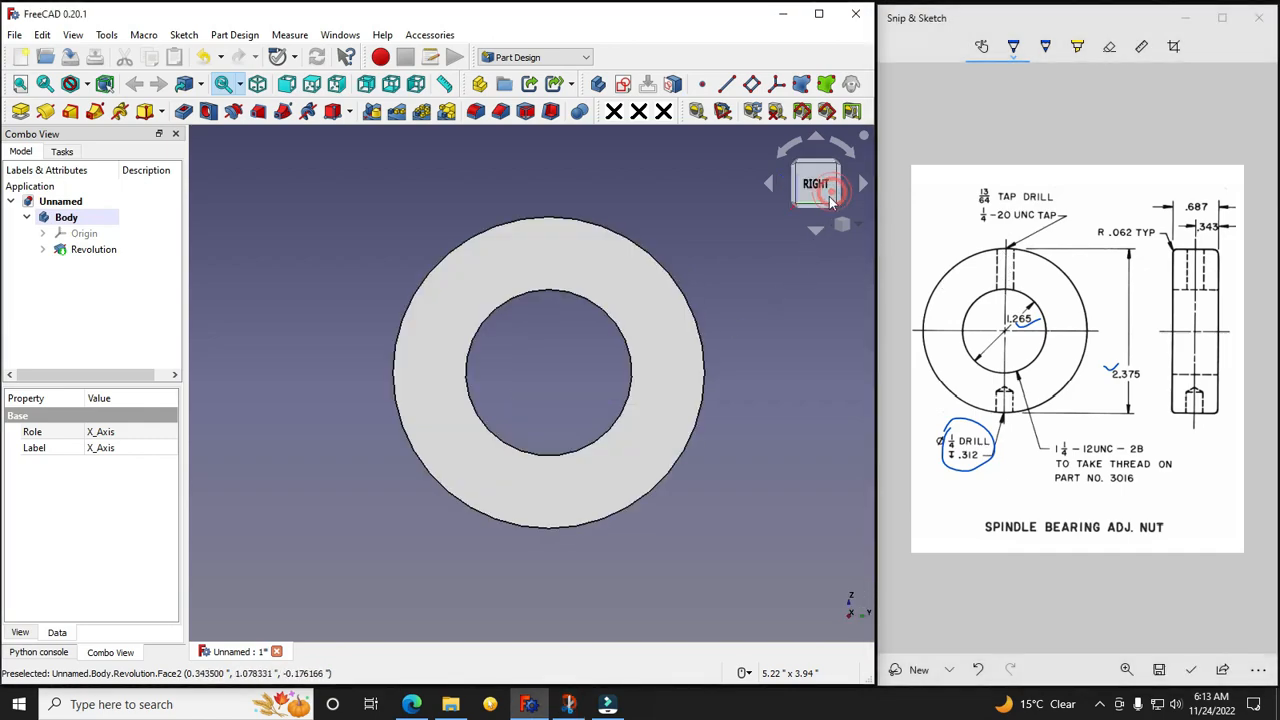
click(84, 233)
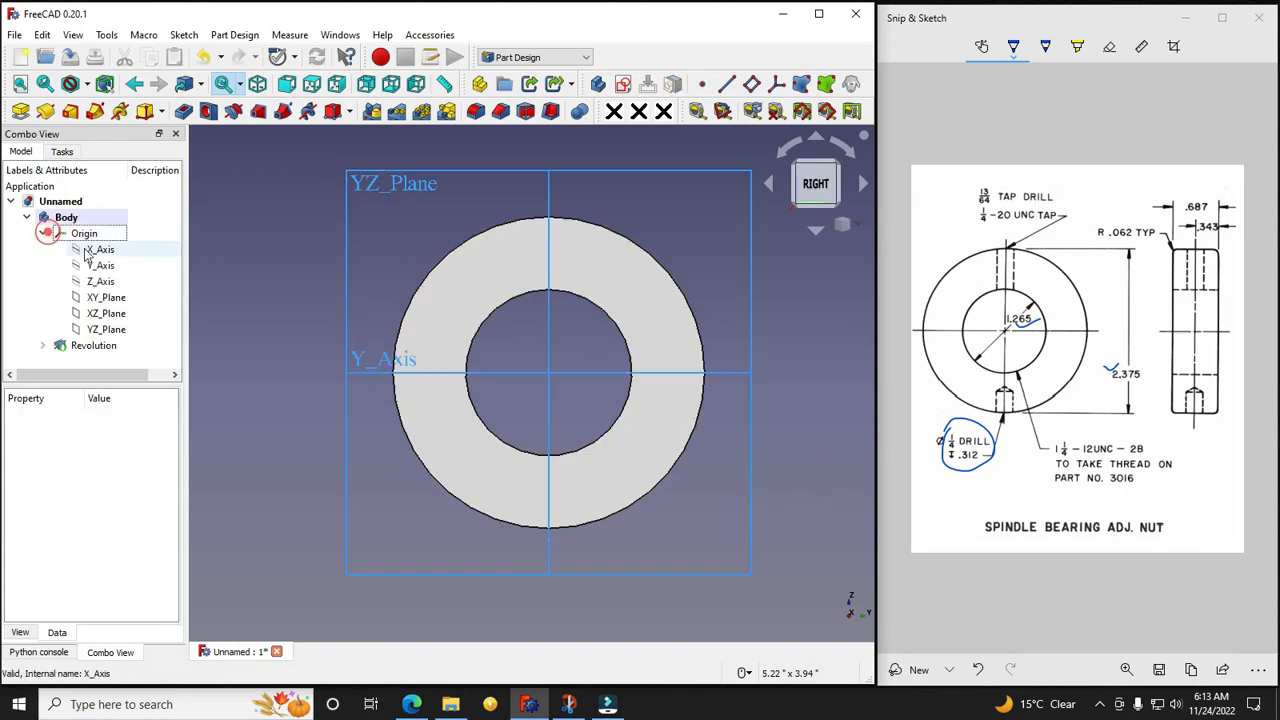
click(106, 297)
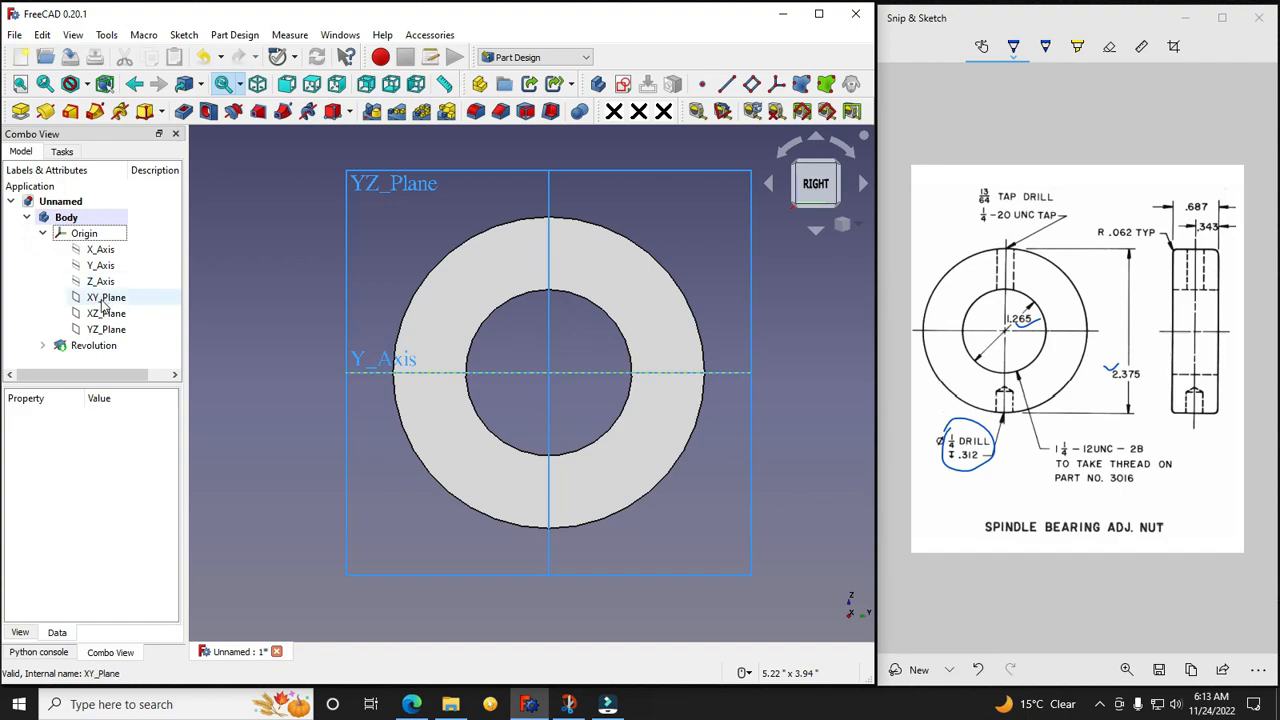
click(106, 313)
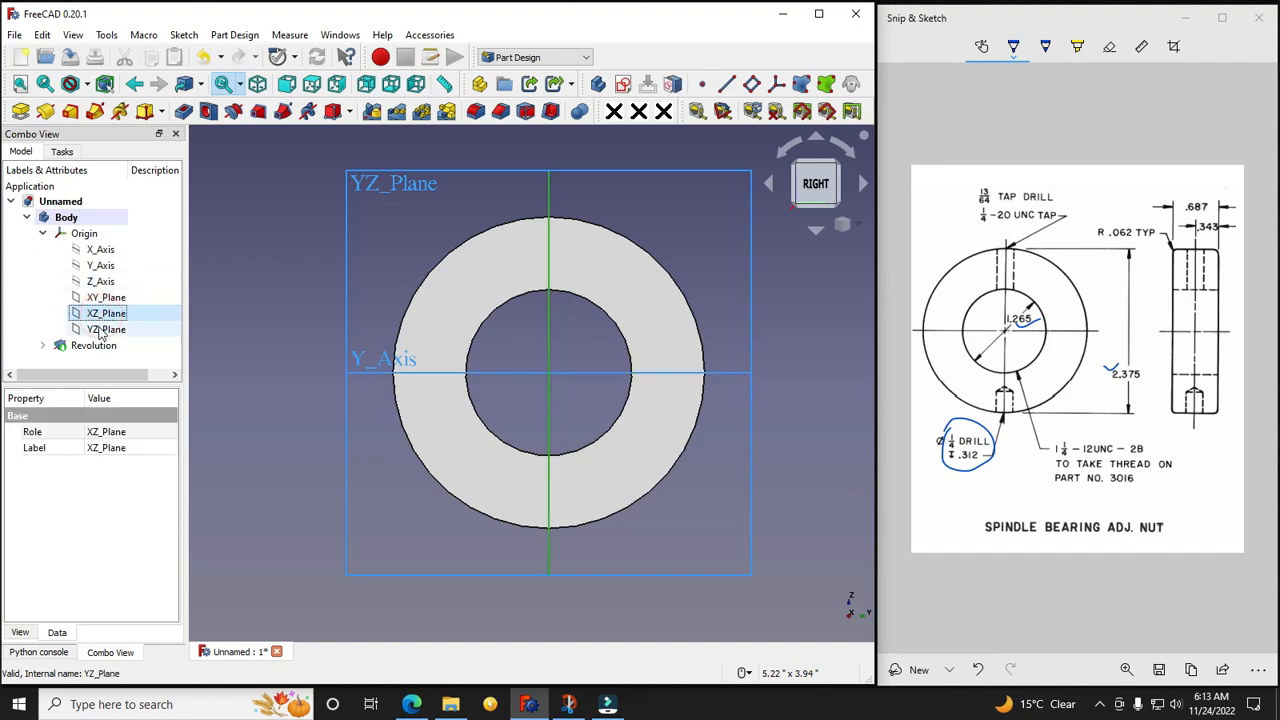
click(106, 297)
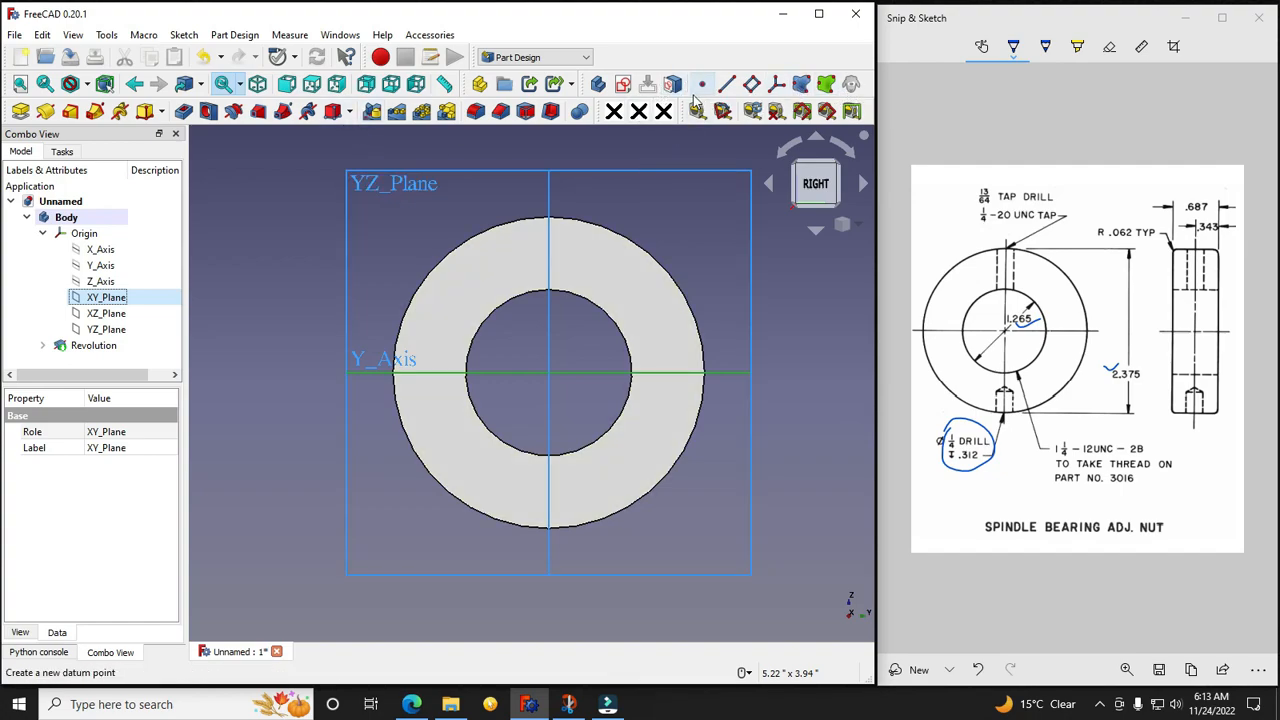
click(753, 84)
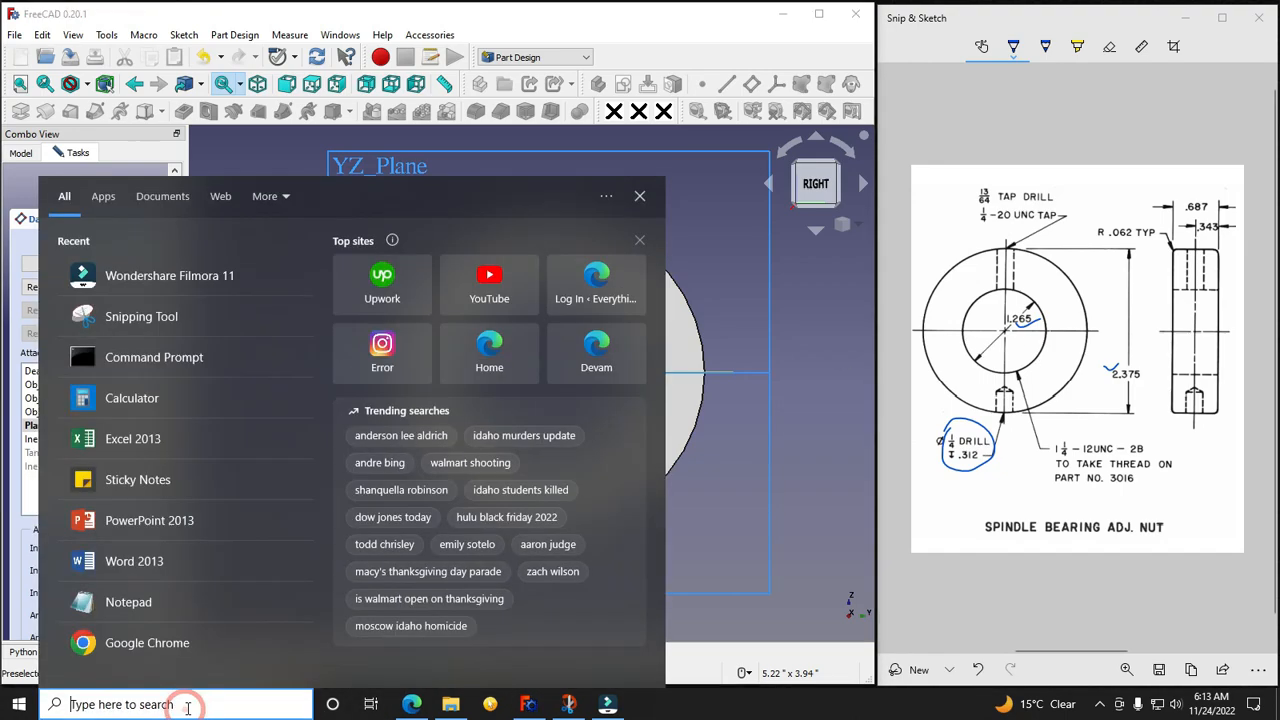
Step: Compute 2.375 ÷ 2 = 1.1875 in Calculator for the datum plane offset
click(131, 397)
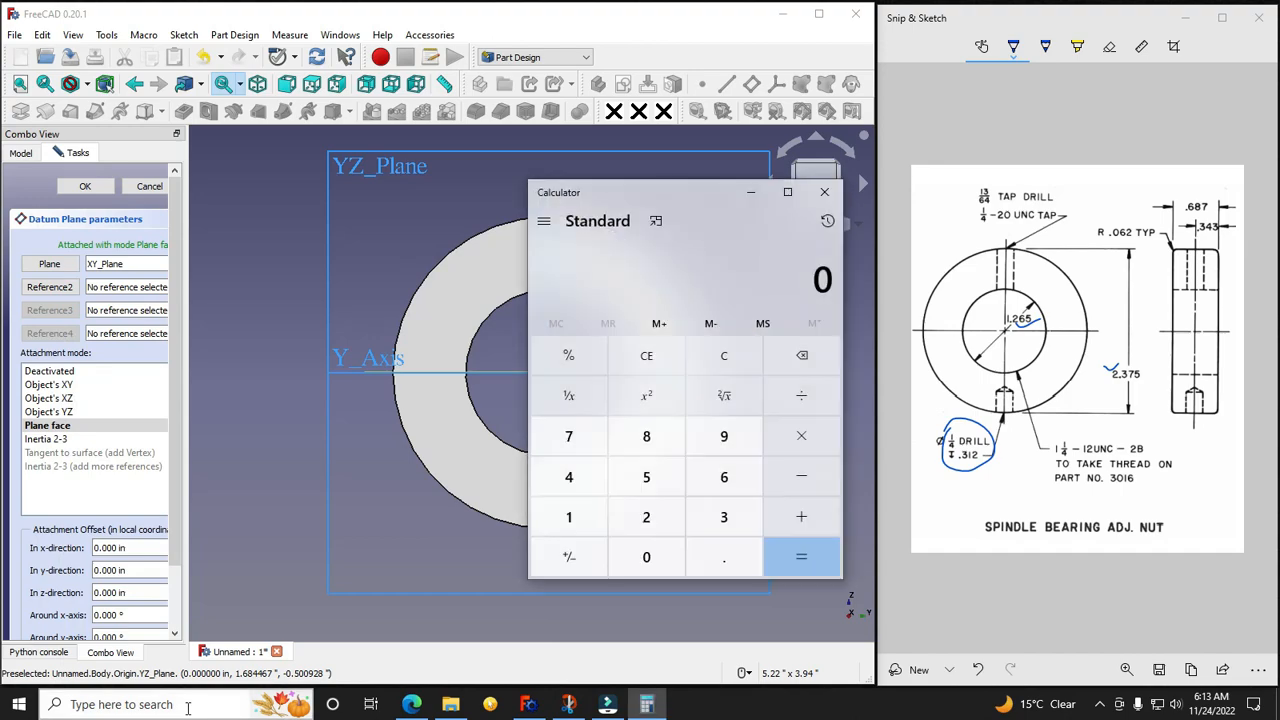
click(569, 436)
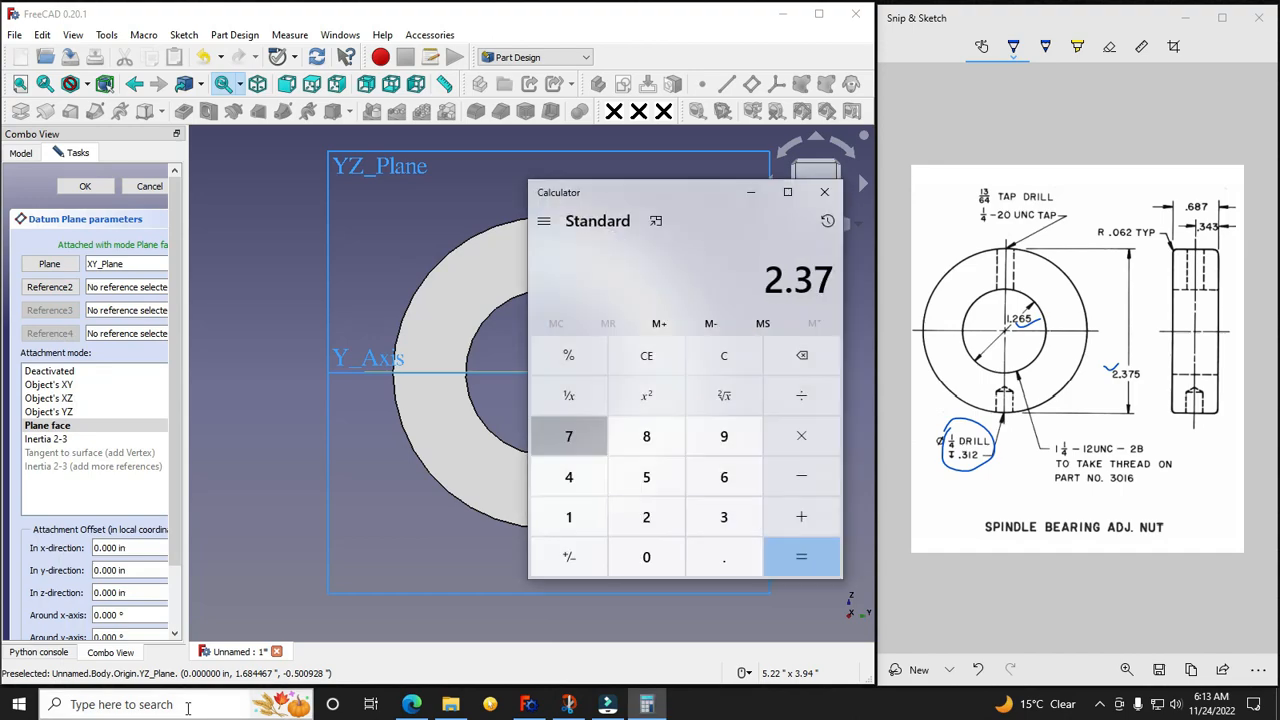
click(801, 557)
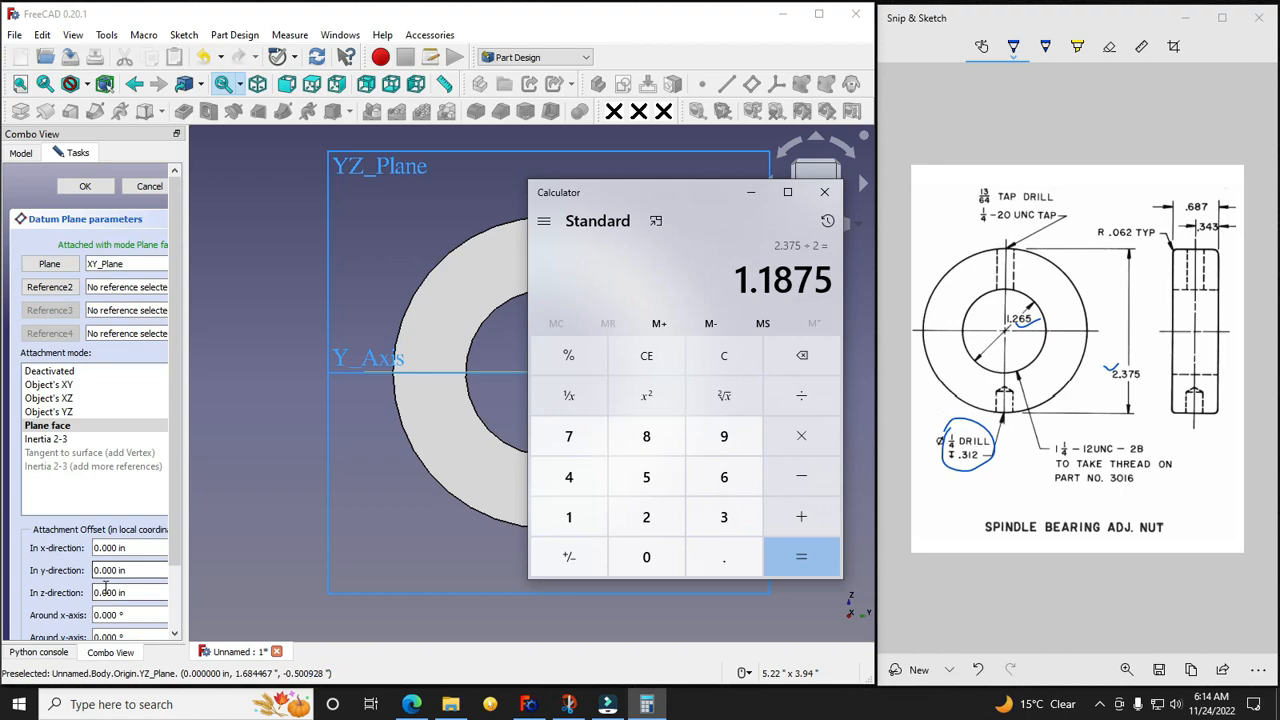
click(824, 191)
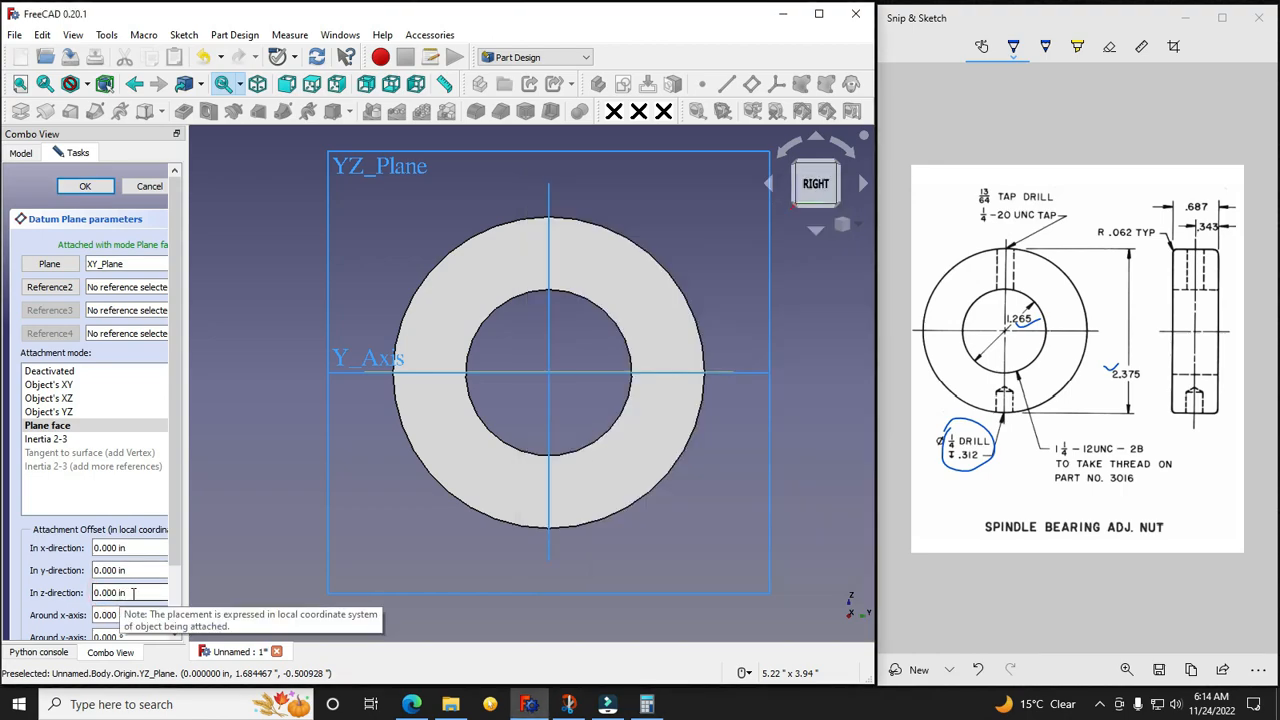
Step: Offset the datum plane 1.1875 in along Z from the XY plane and confirm it
click(648, 704)
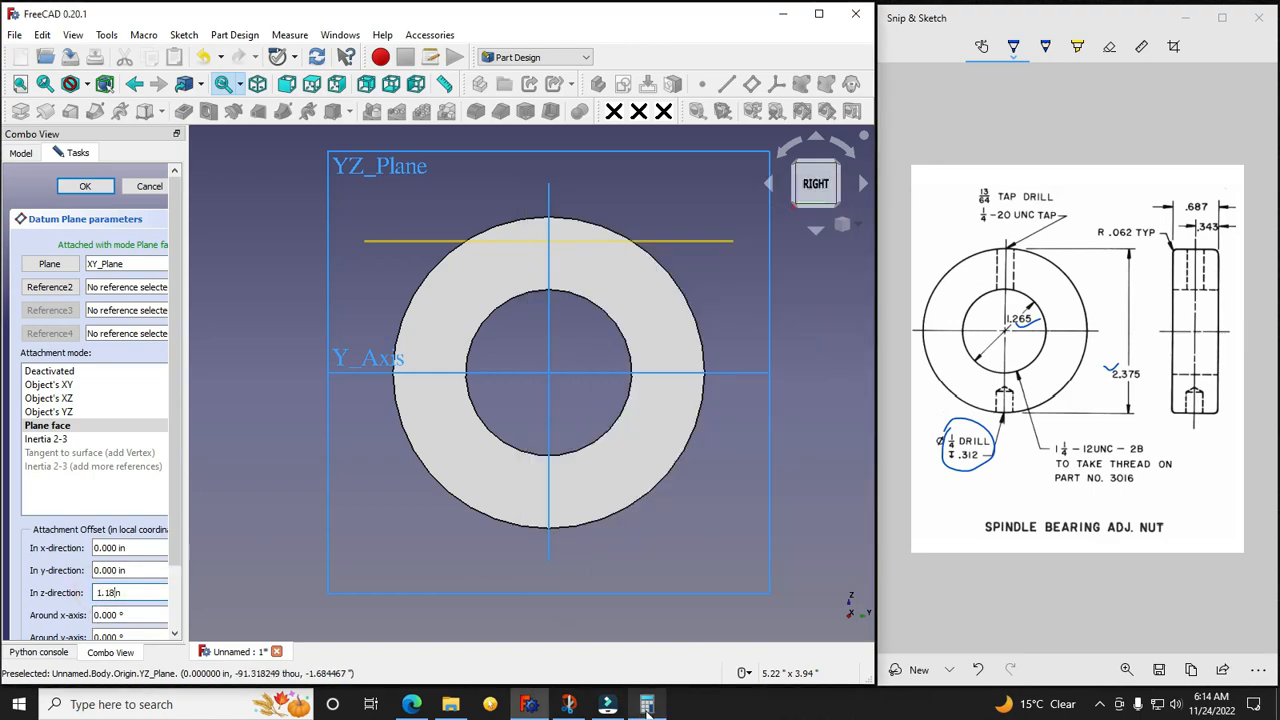
click(648, 704)
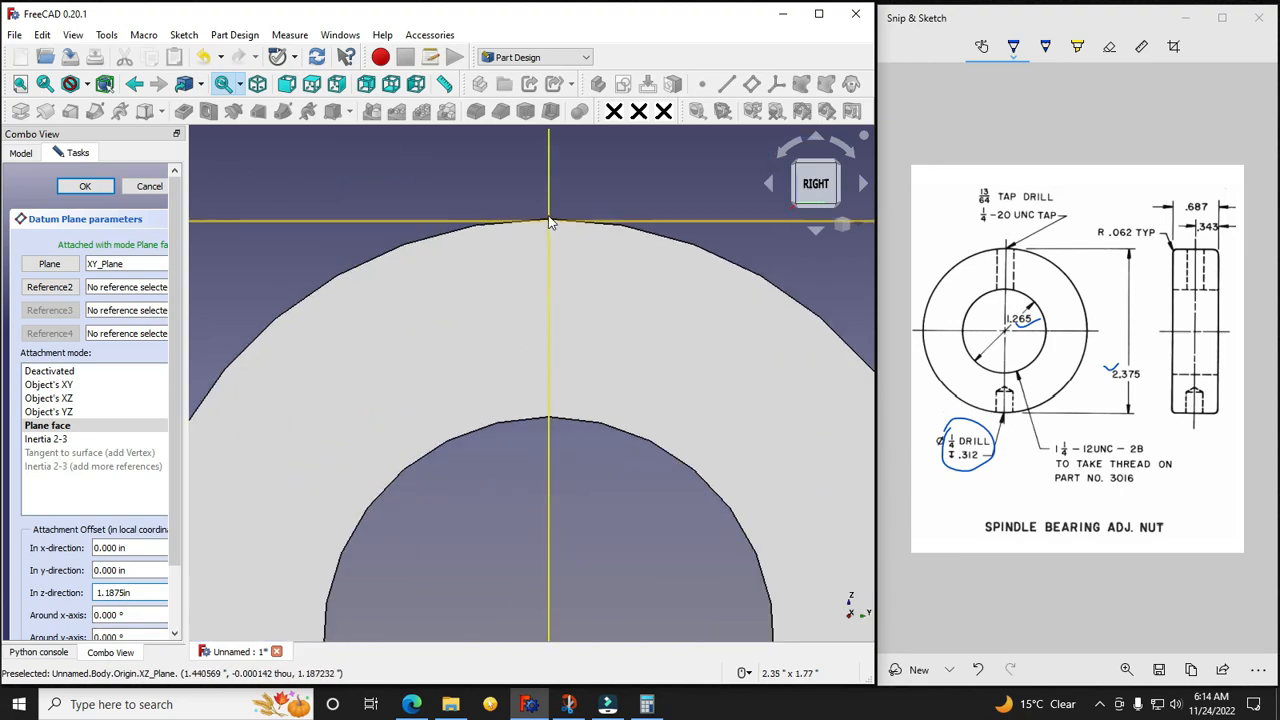
mouse_move(620, 230)
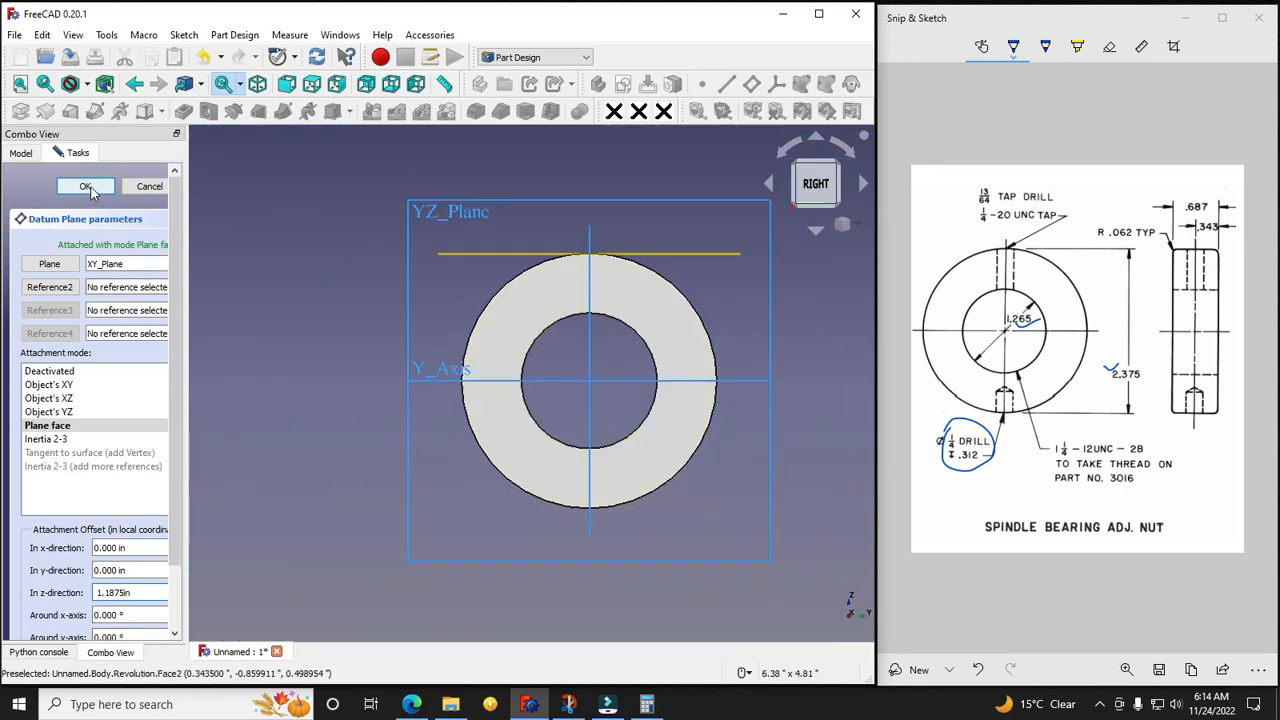
click(85, 187)
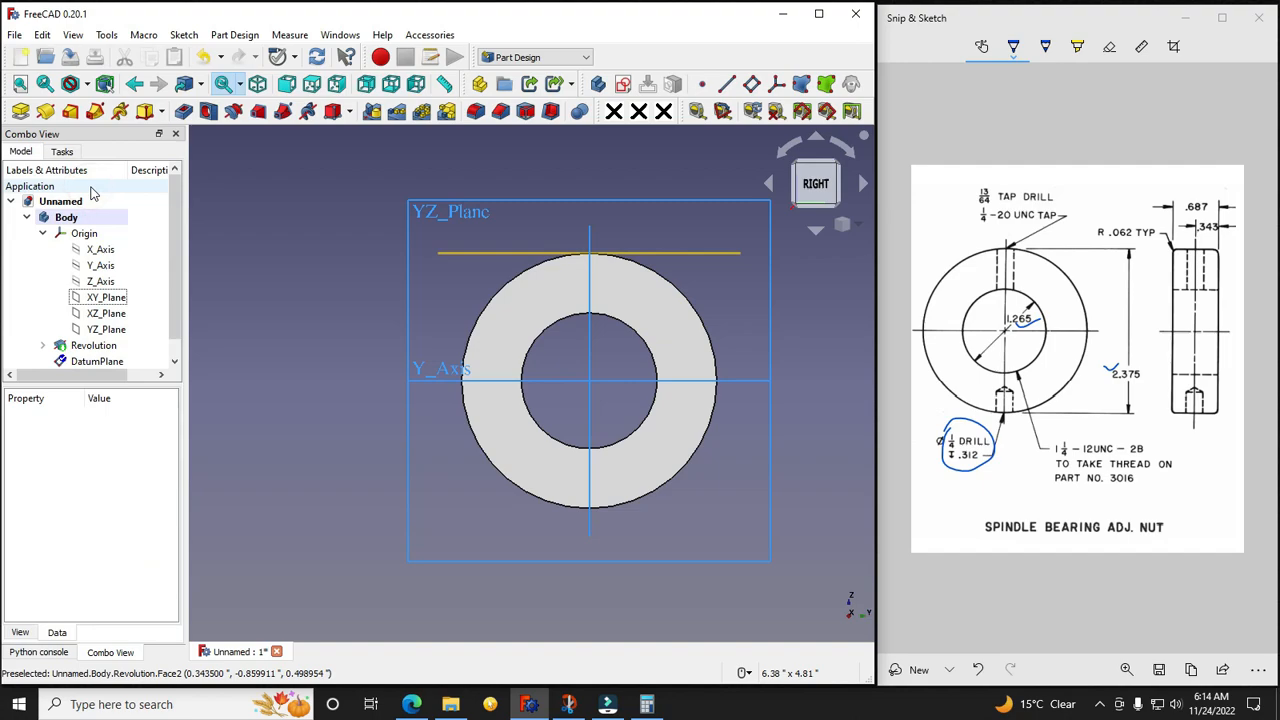
click(100, 249)
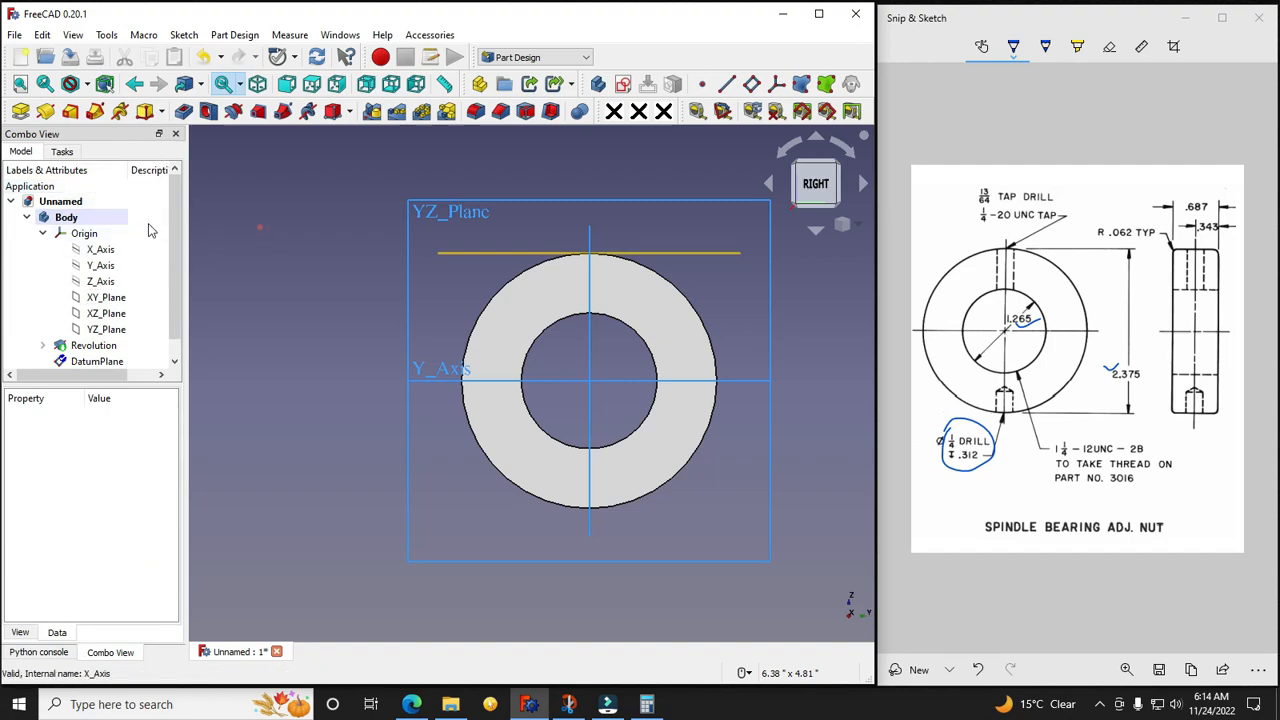
click(84, 233)
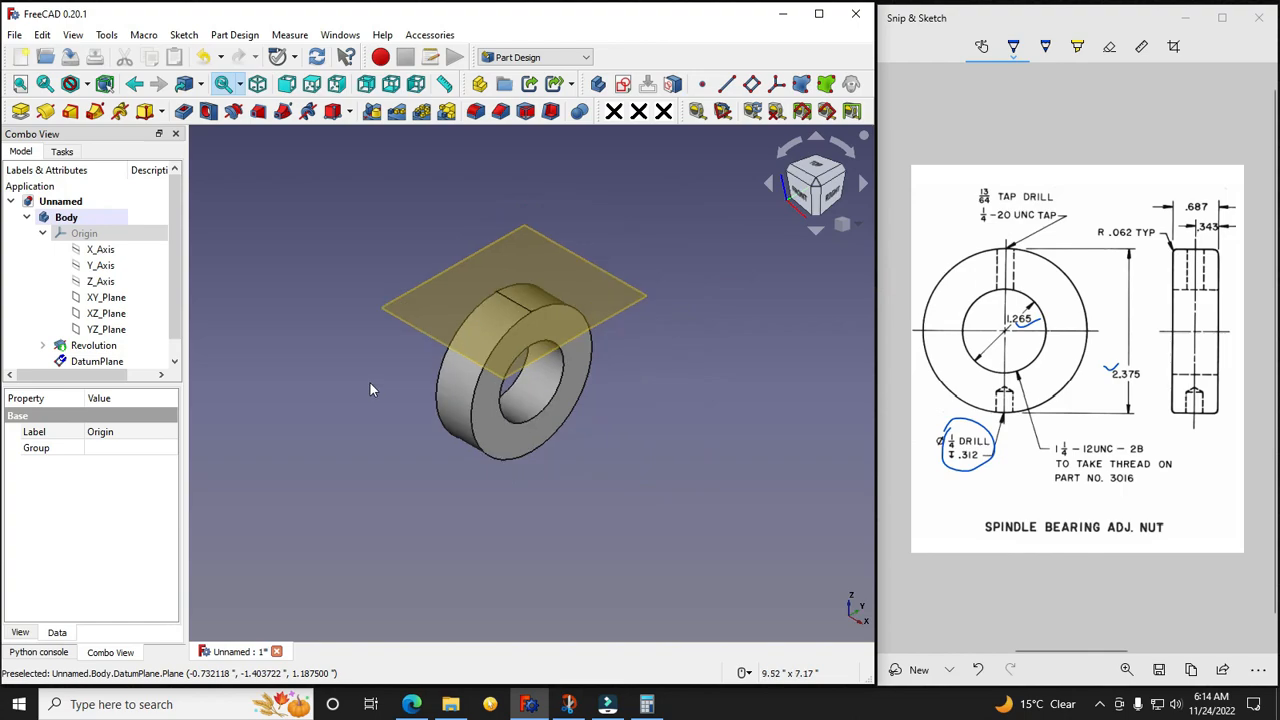
mouse_move(371, 383)
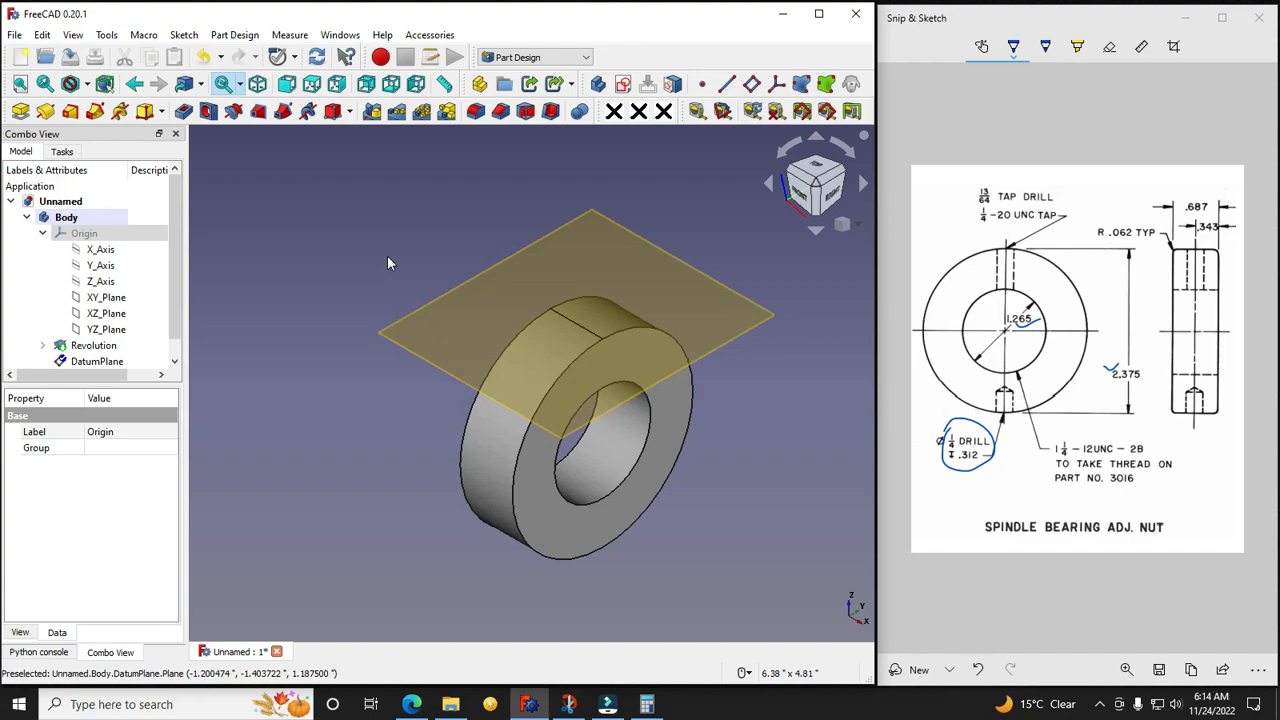
mouse_move(416, 305)
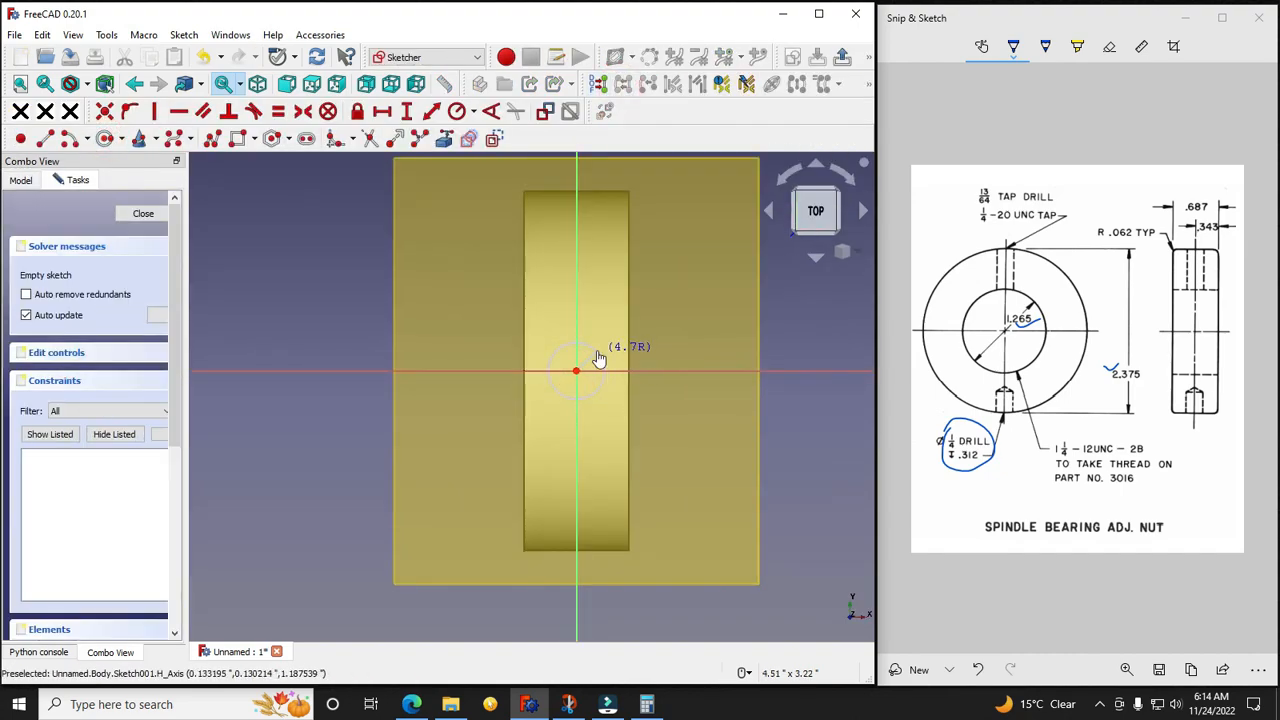
Step: Draw a circle centred on the origin, constrain its diameter to 0.2 in, and close
click(576, 371)
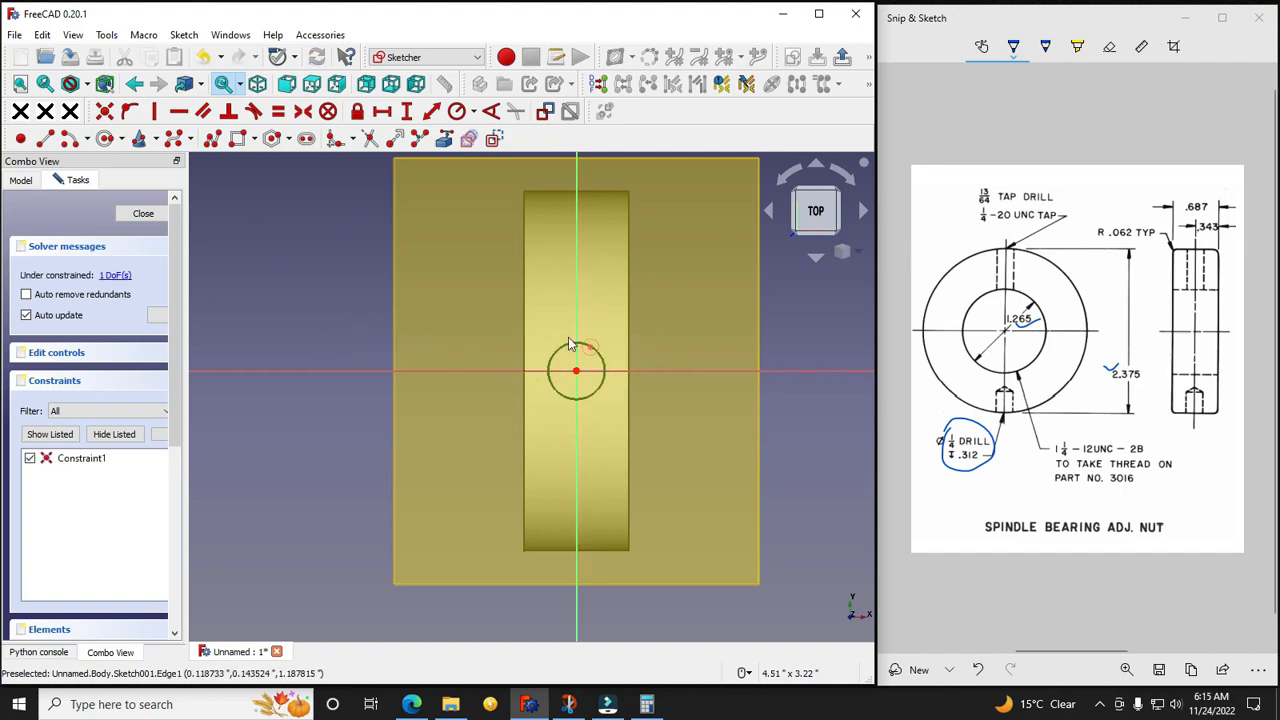
click(473, 111)
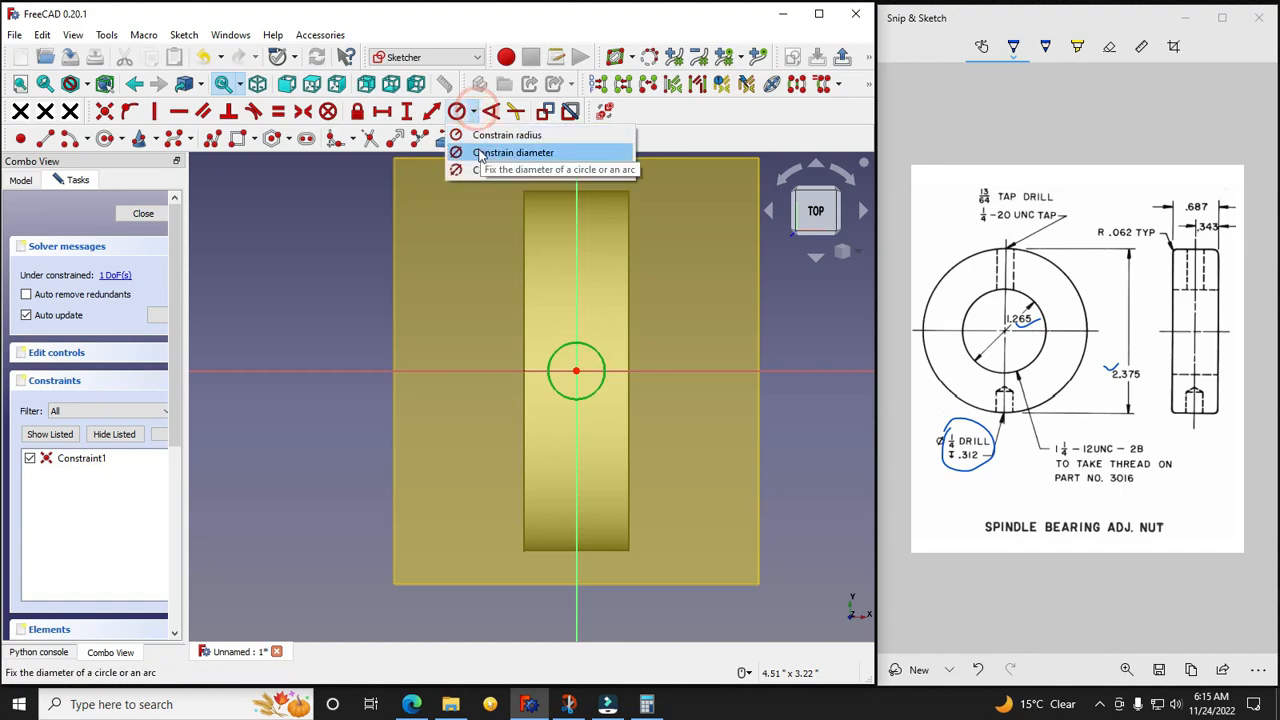
click(515, 152)
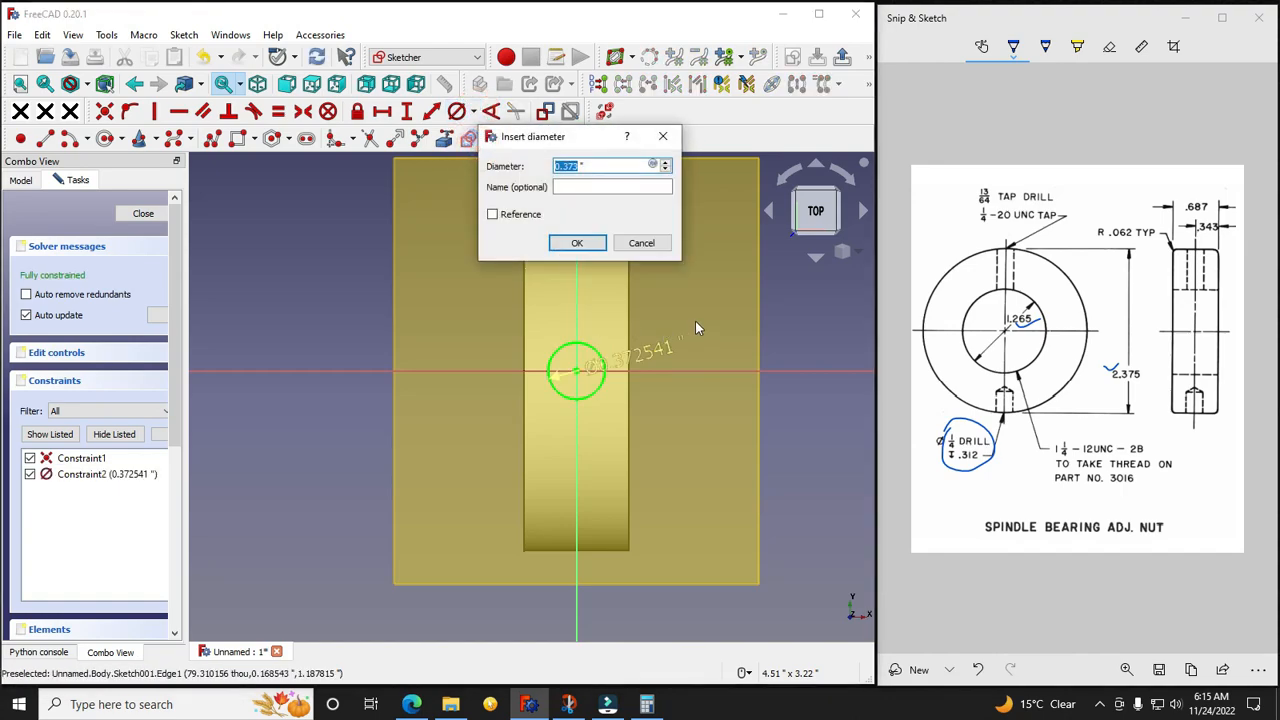
text(0.)
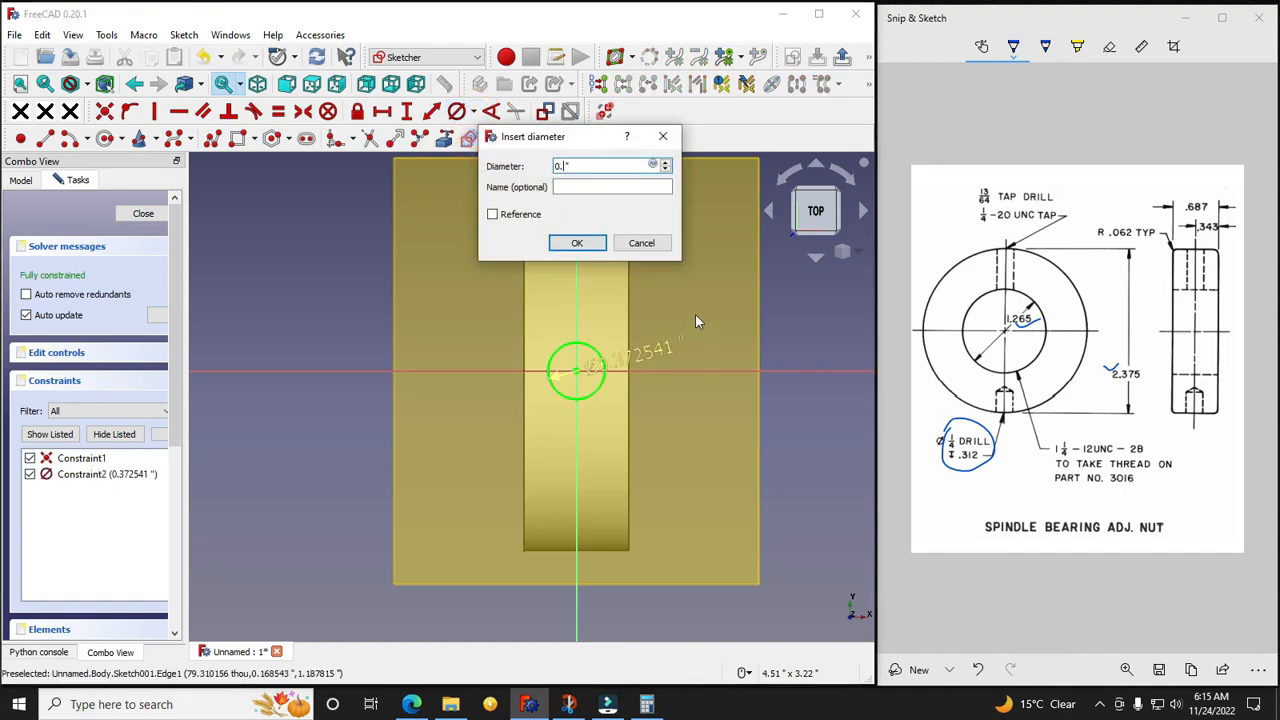
click(577, 243)
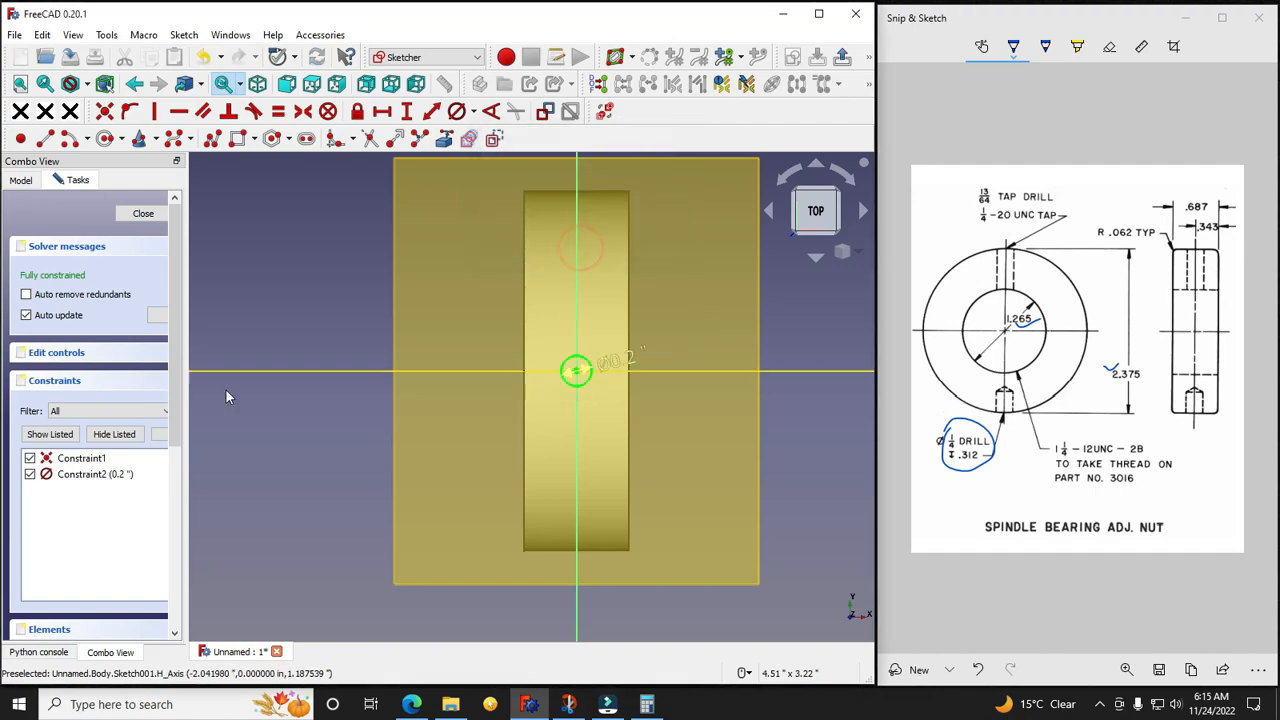
click(143, 213)
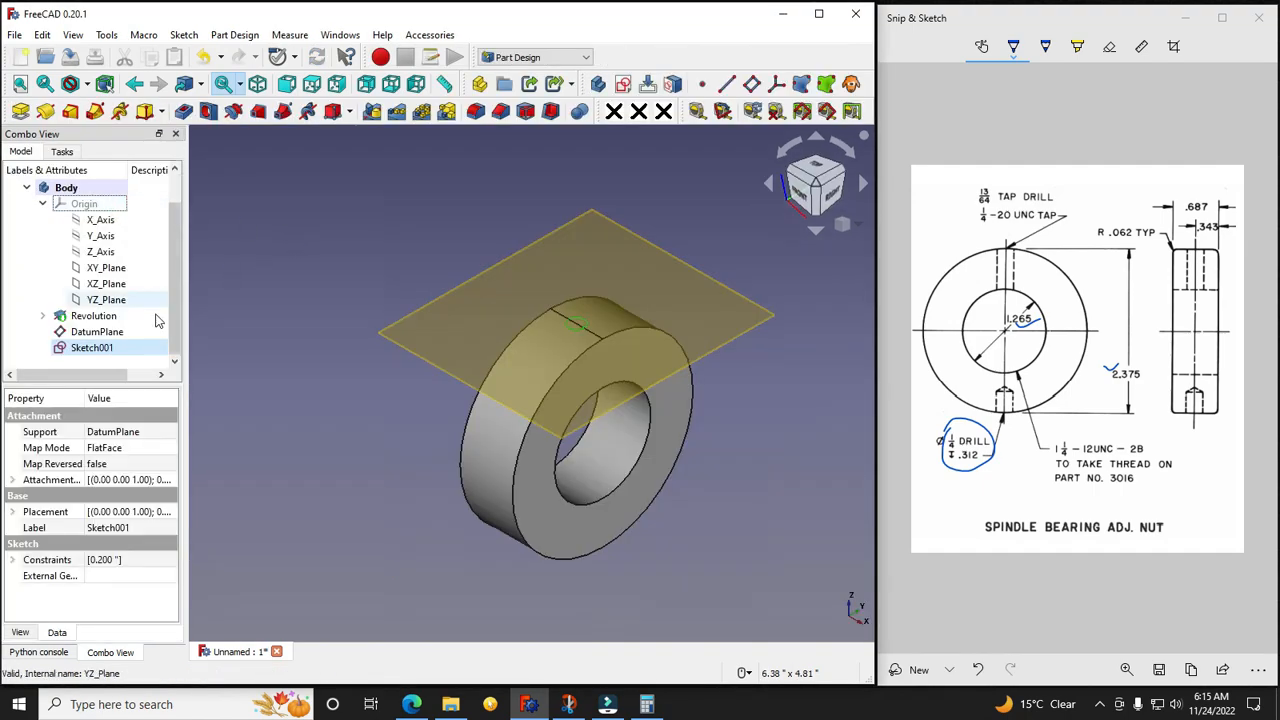
Step: Hide the datum plane and start a hole feature from the circle sketch Sketch001
click(97, 331)
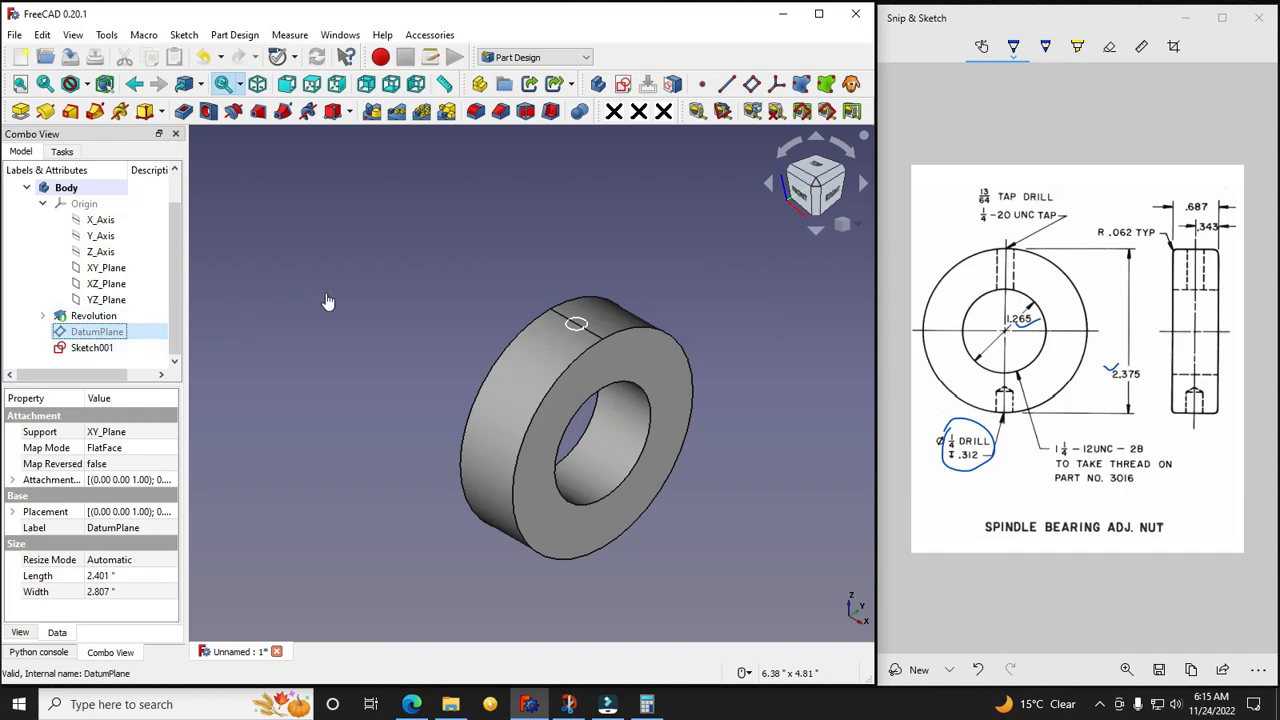
click(92, 347)
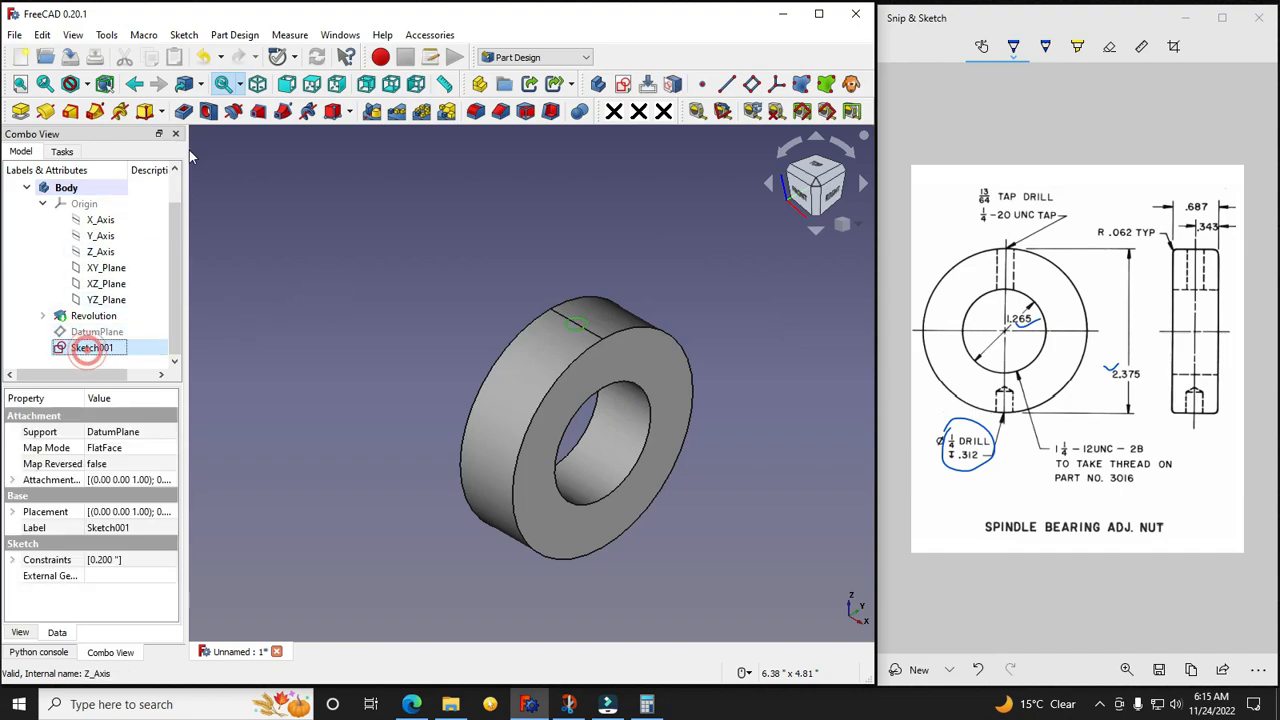
click(205, 111)
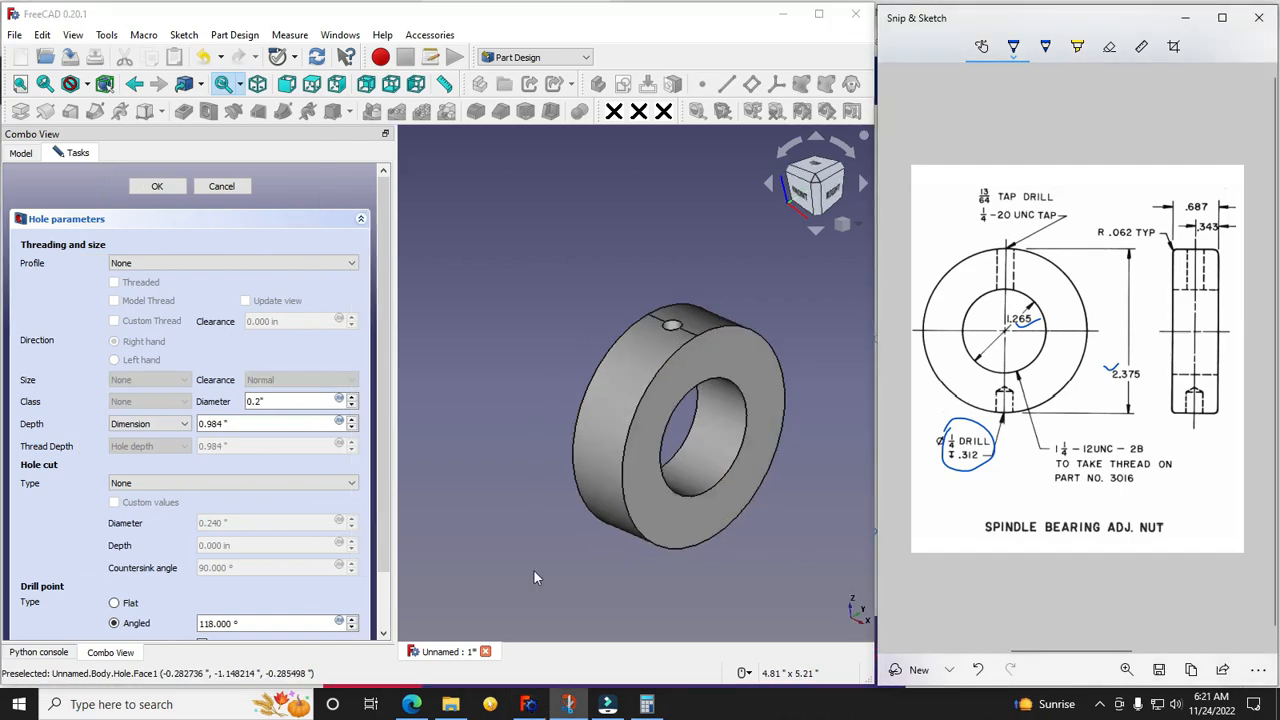
mouse_move(221, 186)
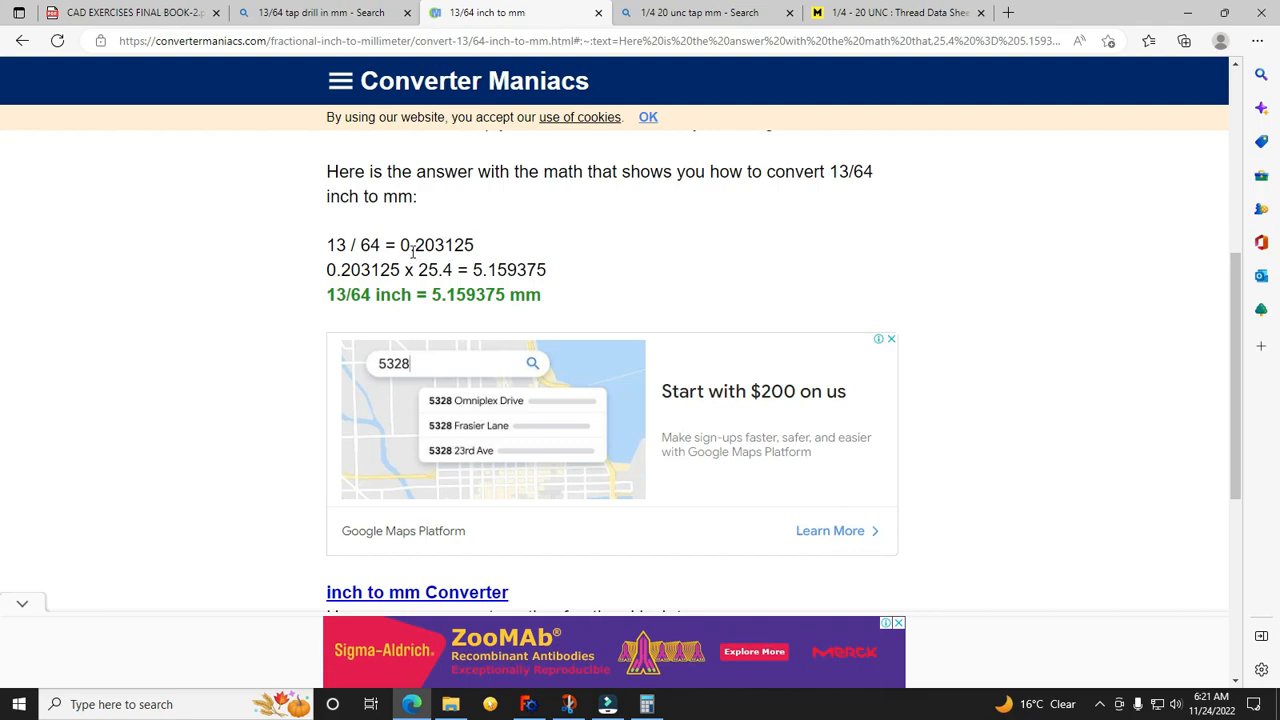
mouse_move(414, 251)
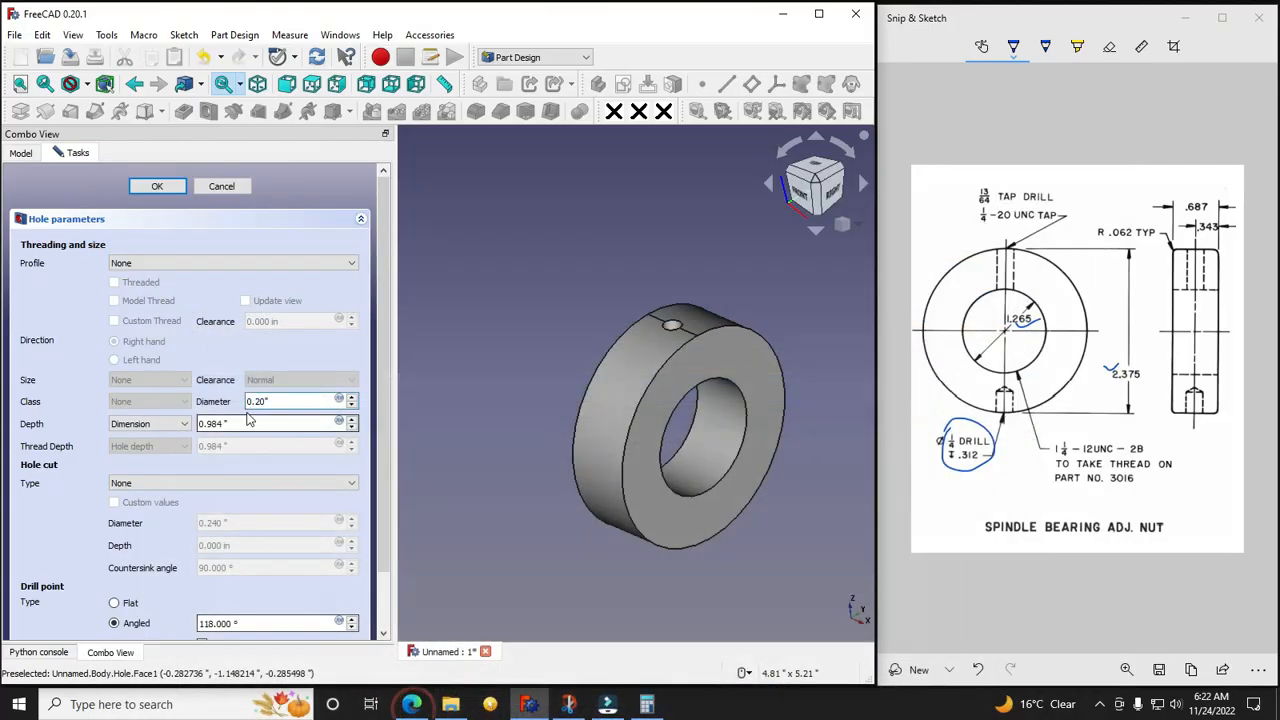
Step: Set the top hole diameter to 0.2031 in and confirm the hole
text(0.2031)
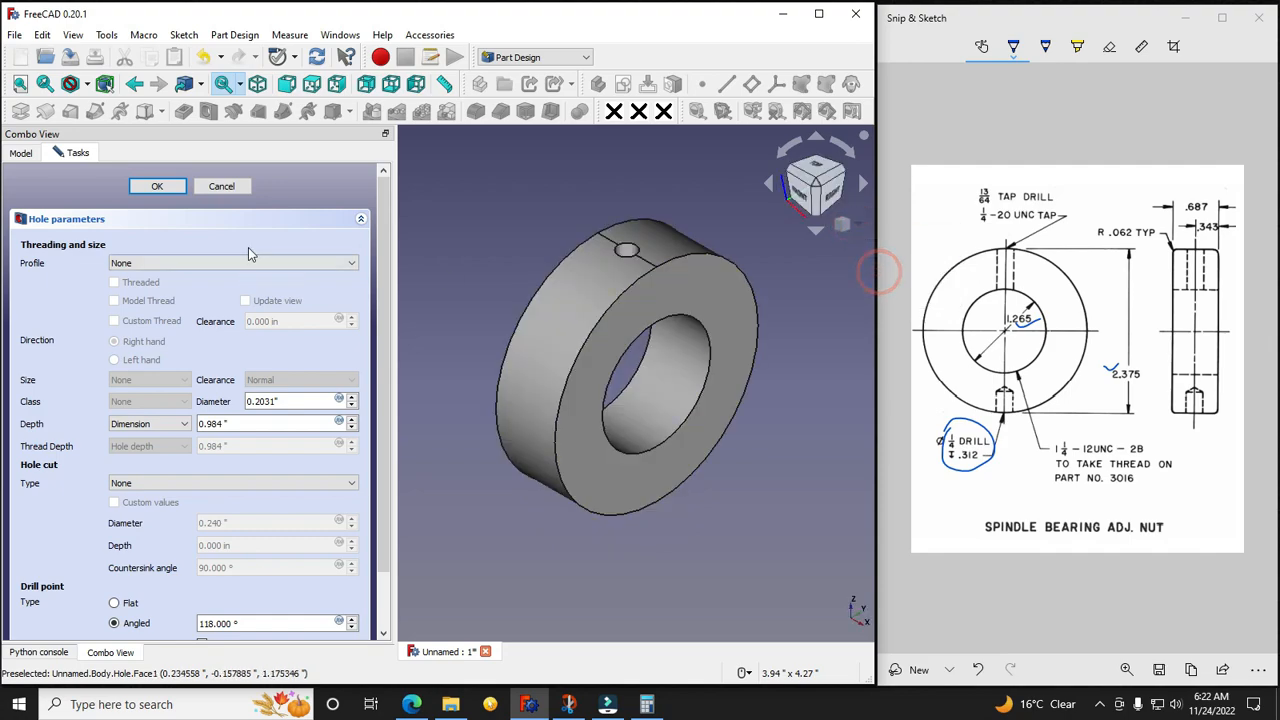
click(157, 186)
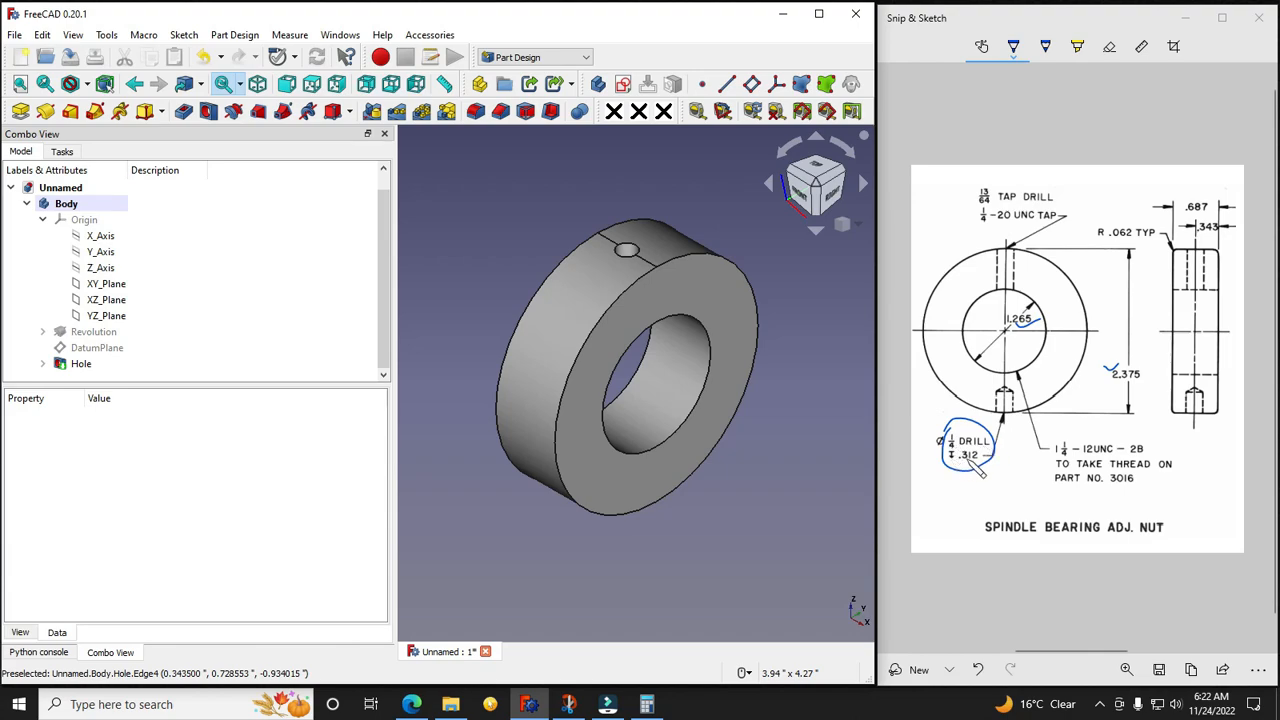
mouse_move(472, 390)
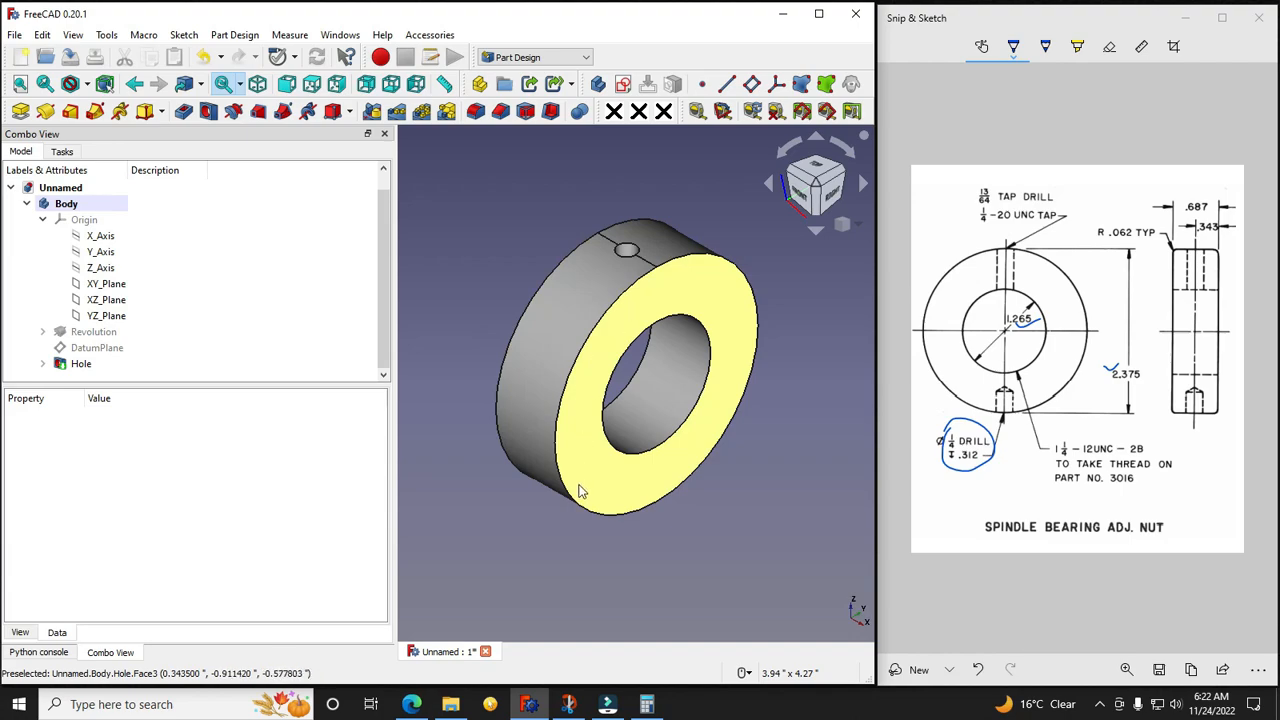
Step: In Right view, create a datum plane on XY_Plane offset -1.188 in along z
click(84, 219)
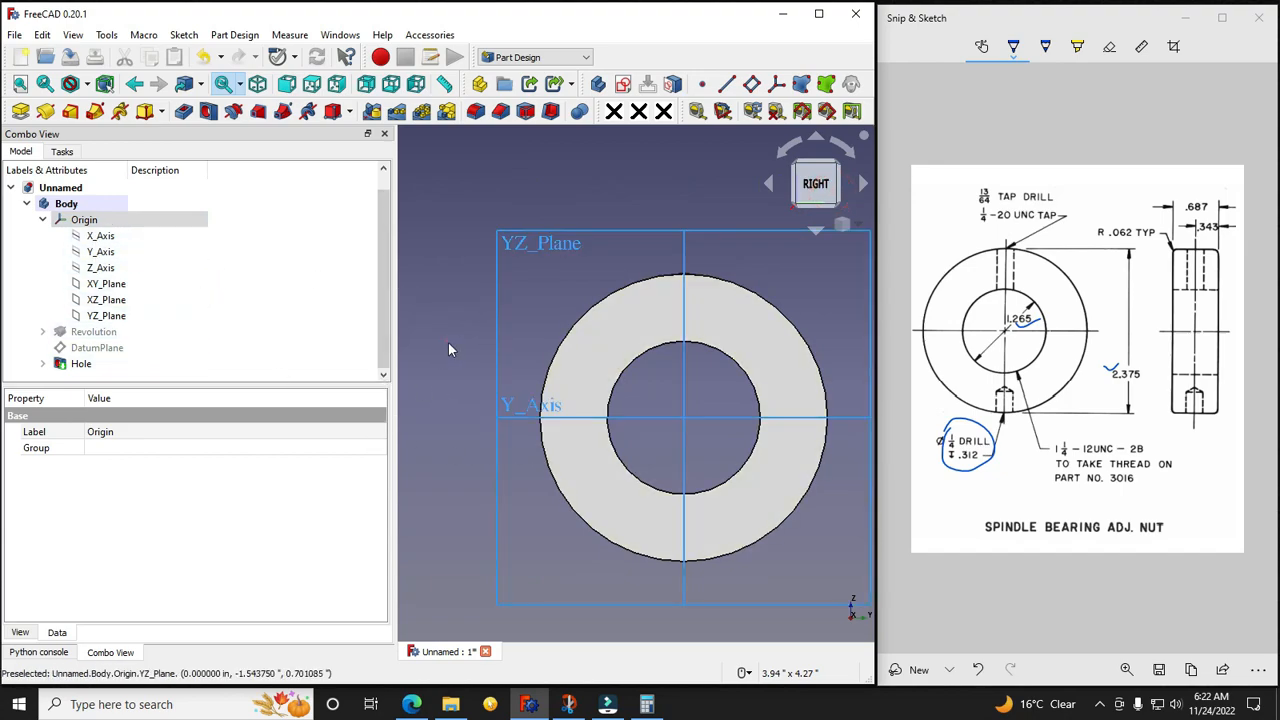
click(106, 283)
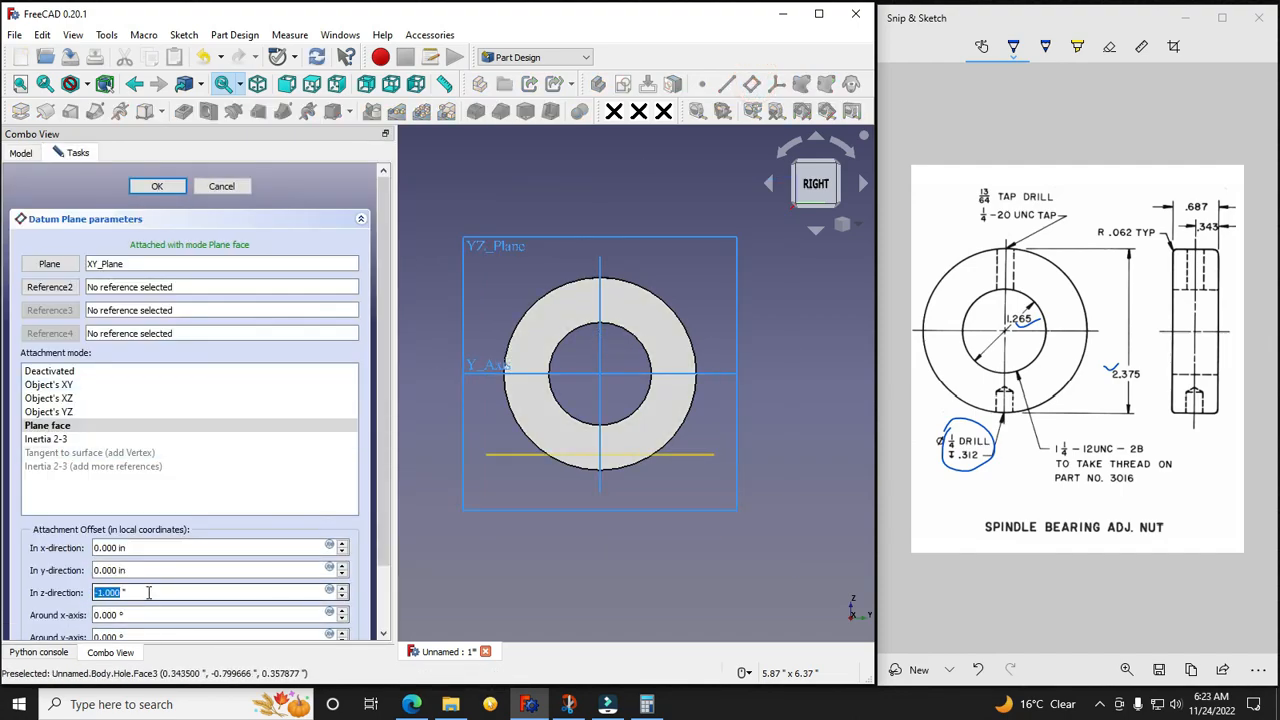
click(157, 186)
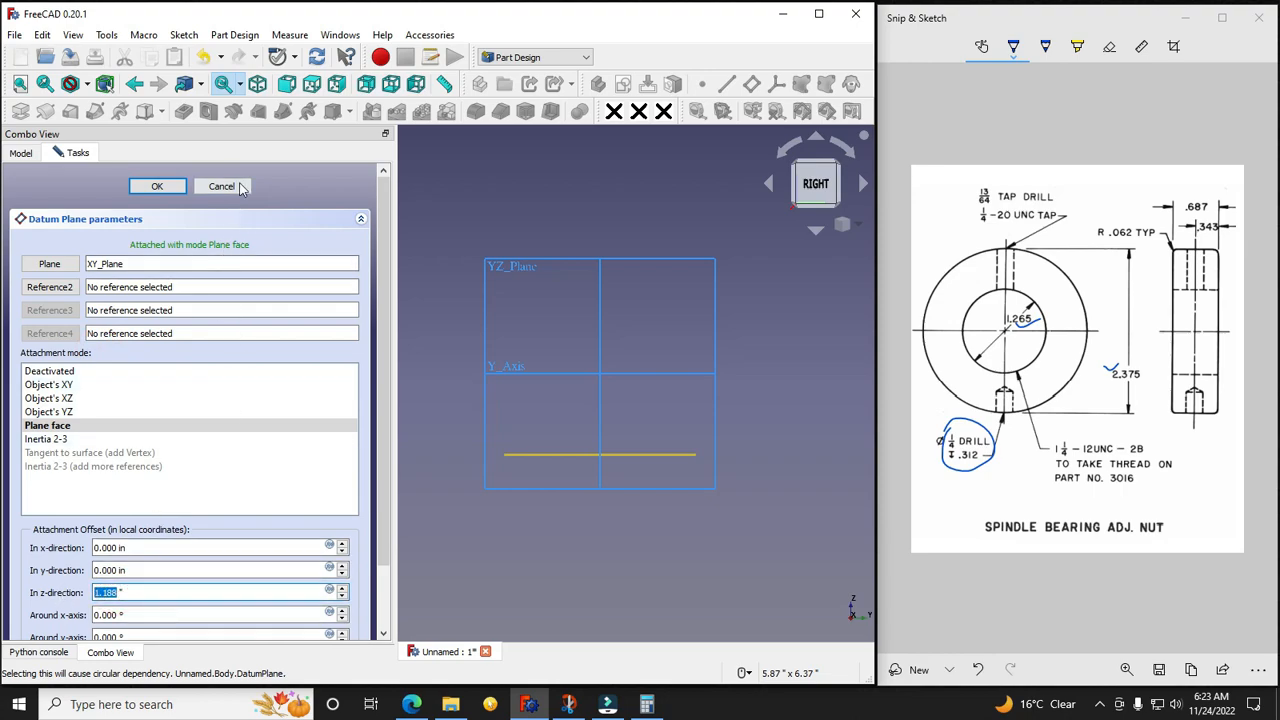
click(157, 186)
text(1)
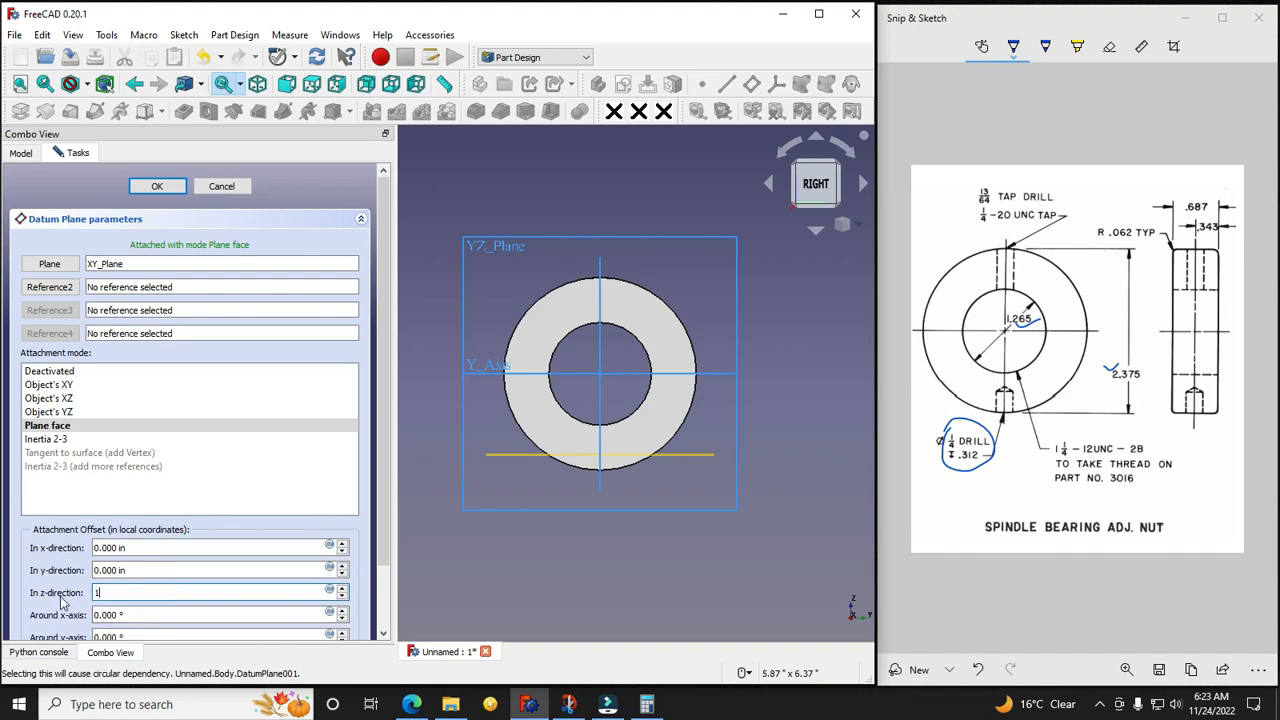
text(.188 ")
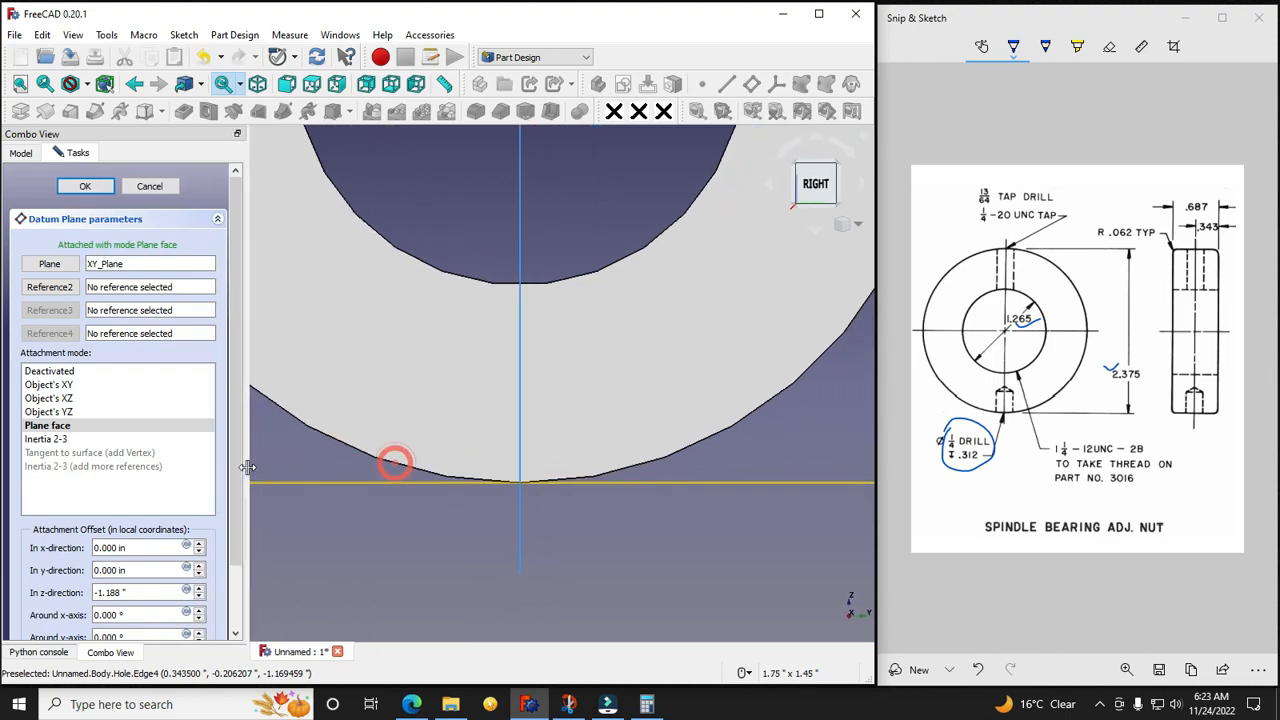
click(85, 186)
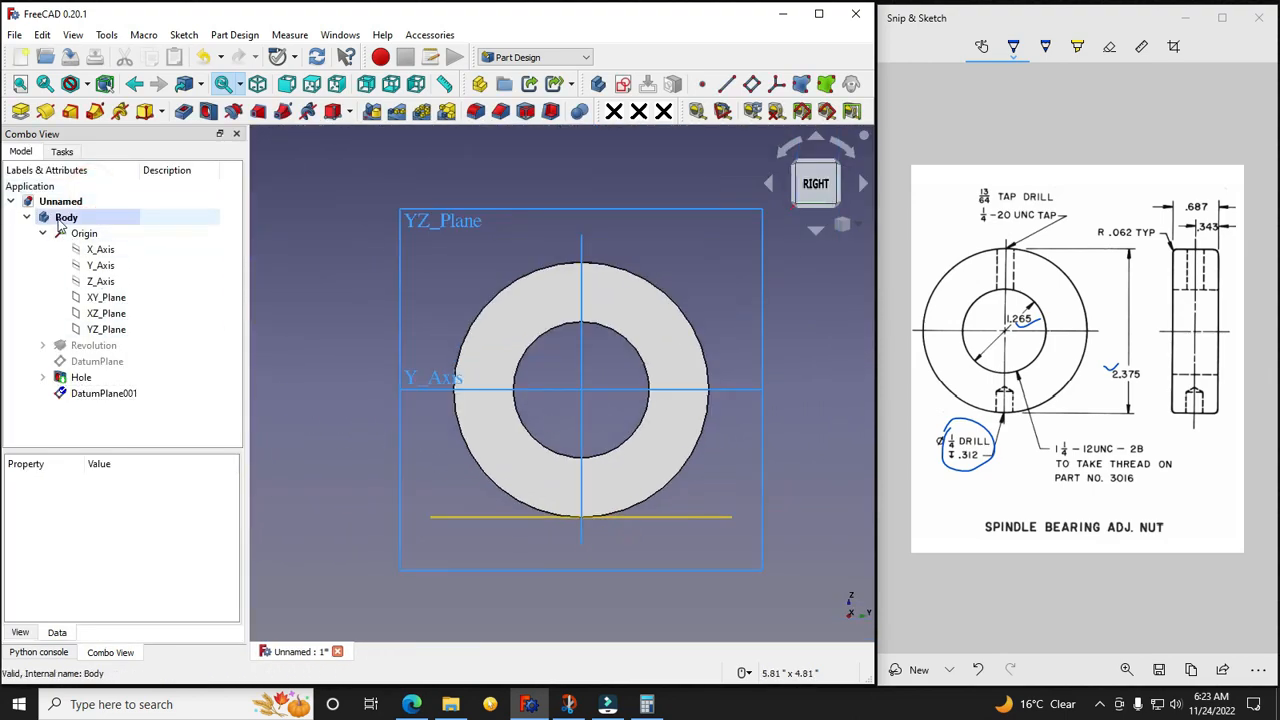
Step: Sketch on the bottom datum plane, constrain the circle to 0.2 in diameter, and close
click(84, 233)
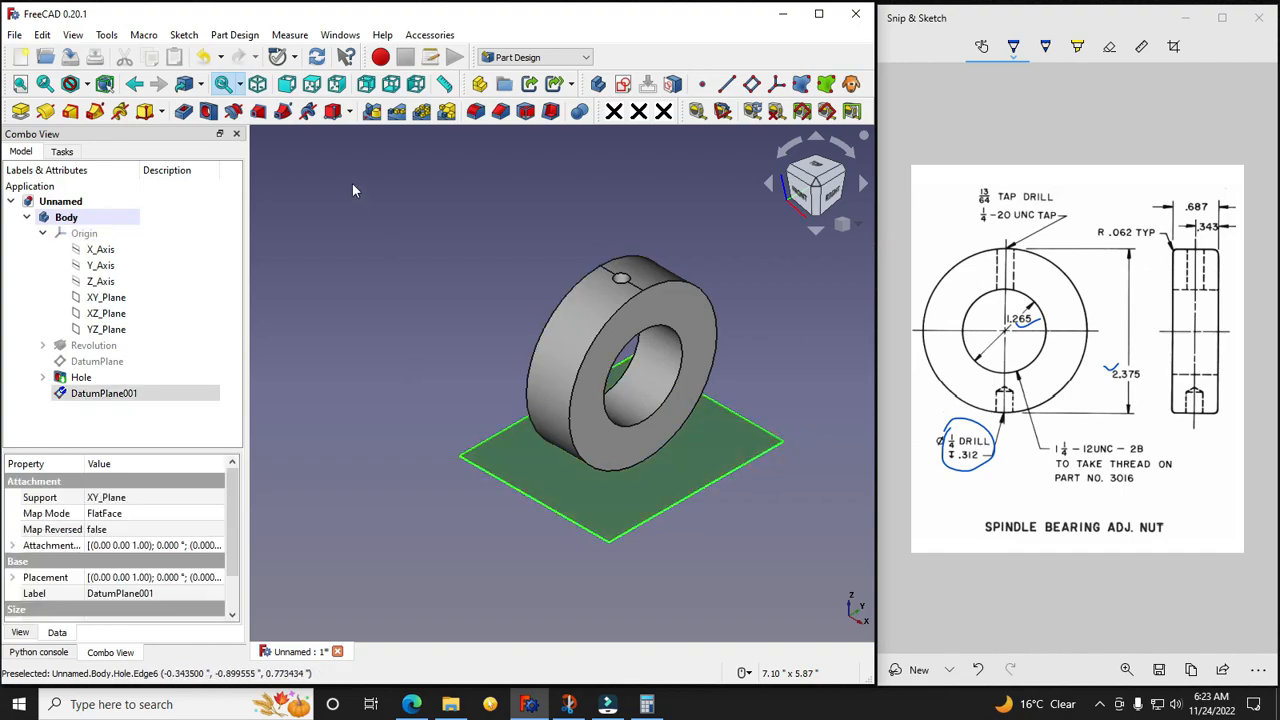
mouse_move(275, 392)
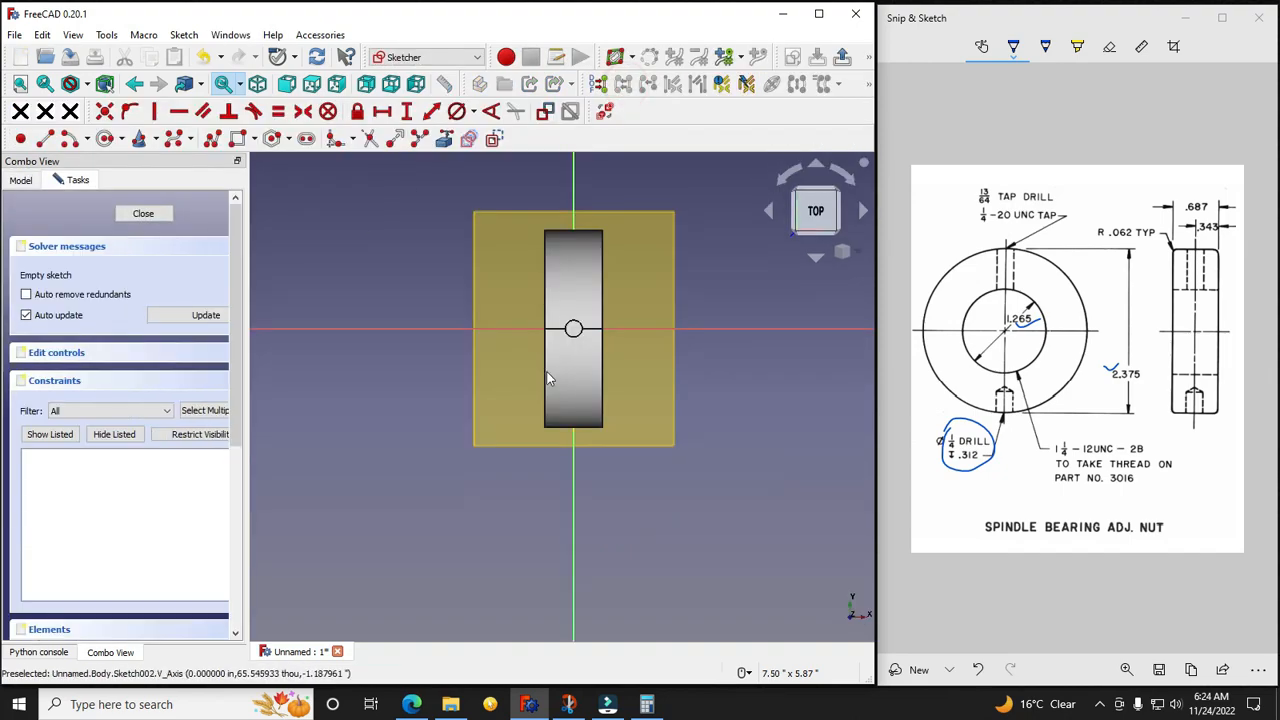
click(78, 84)
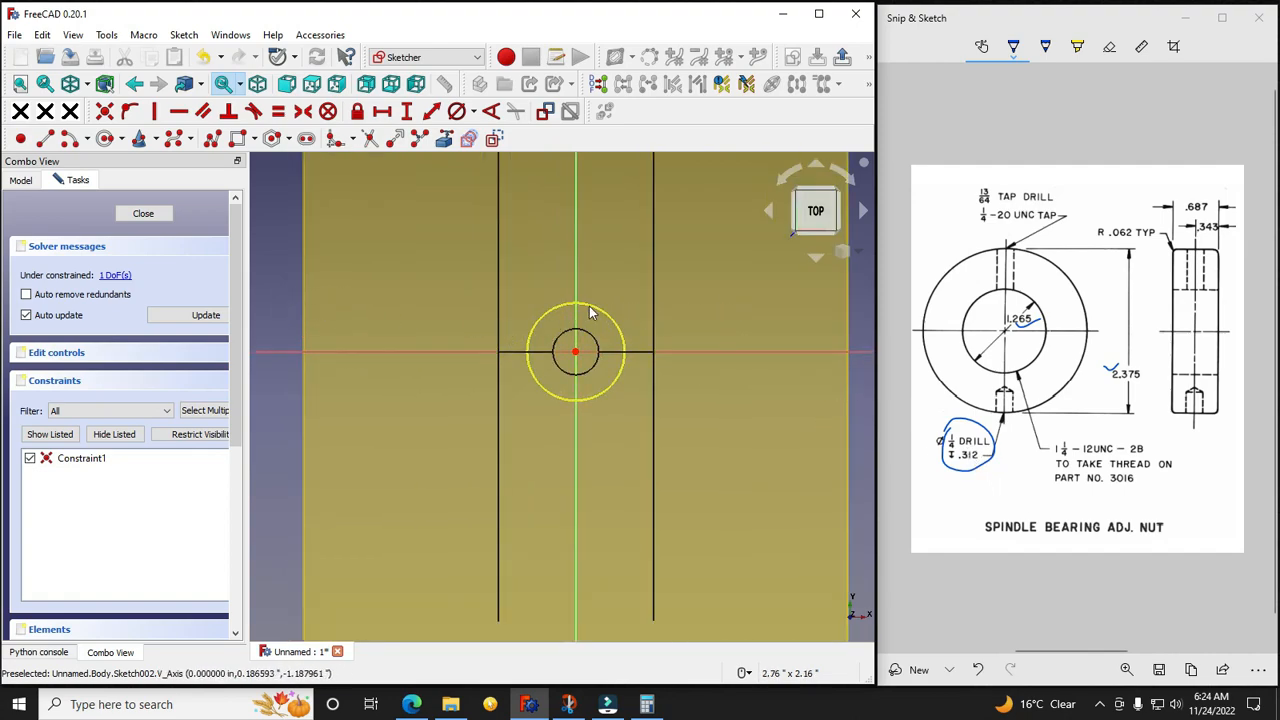
click(472, 111)
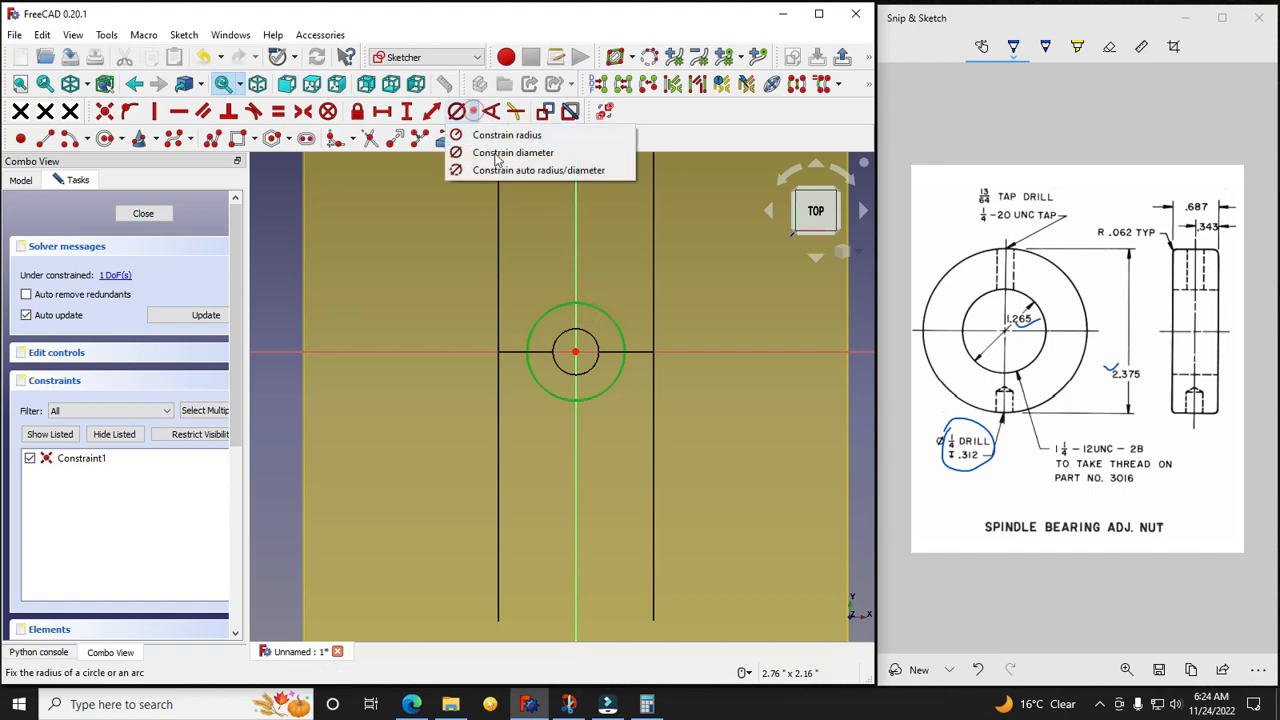
click(507, 134)
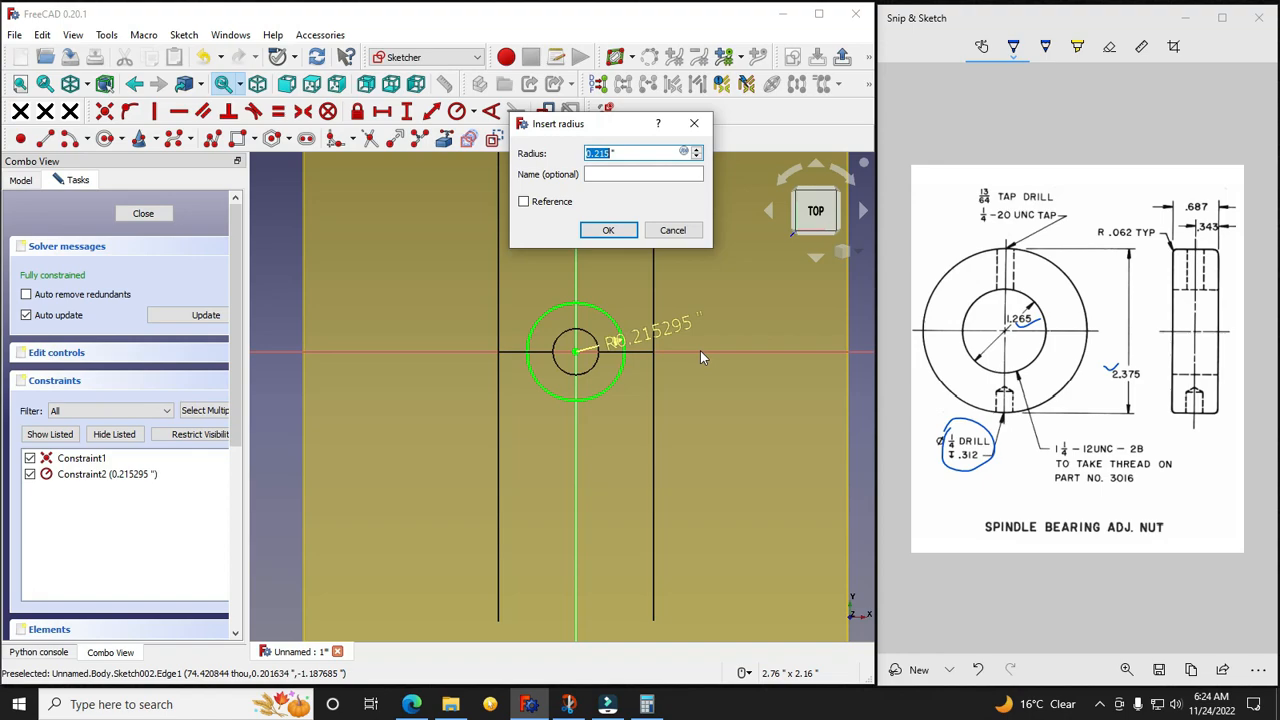
click(672, 230)
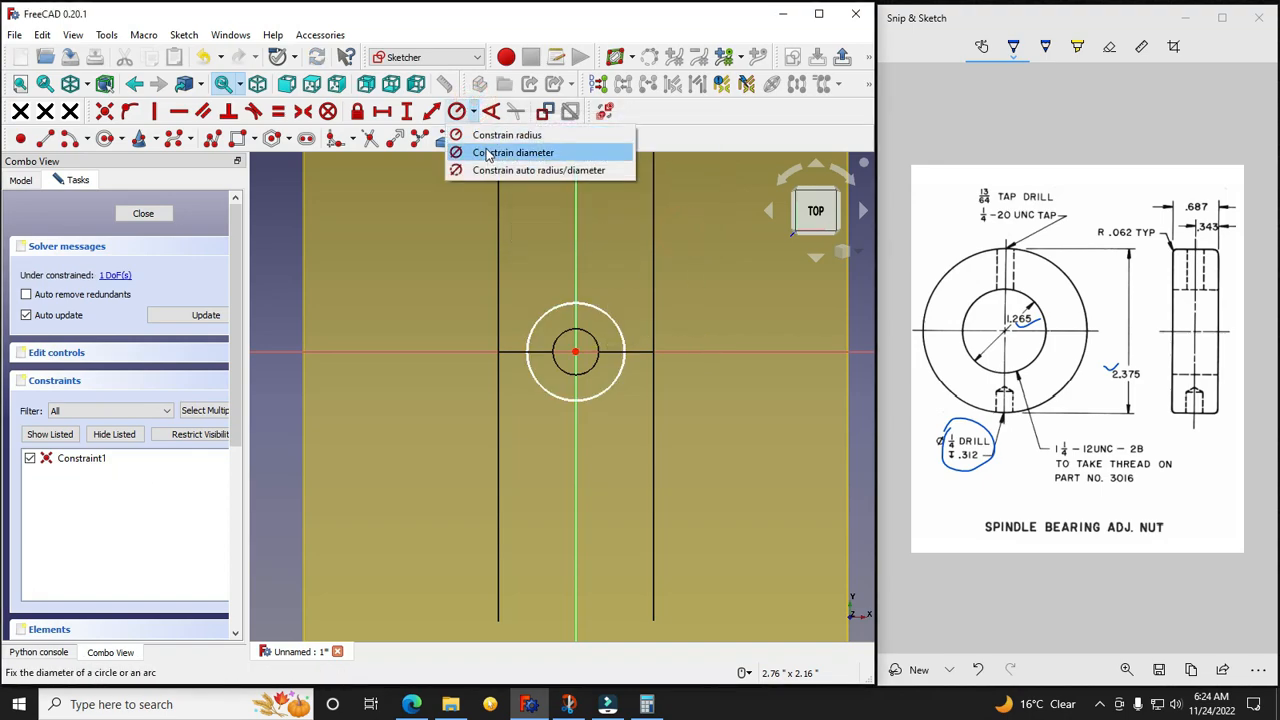
click(513, 152)
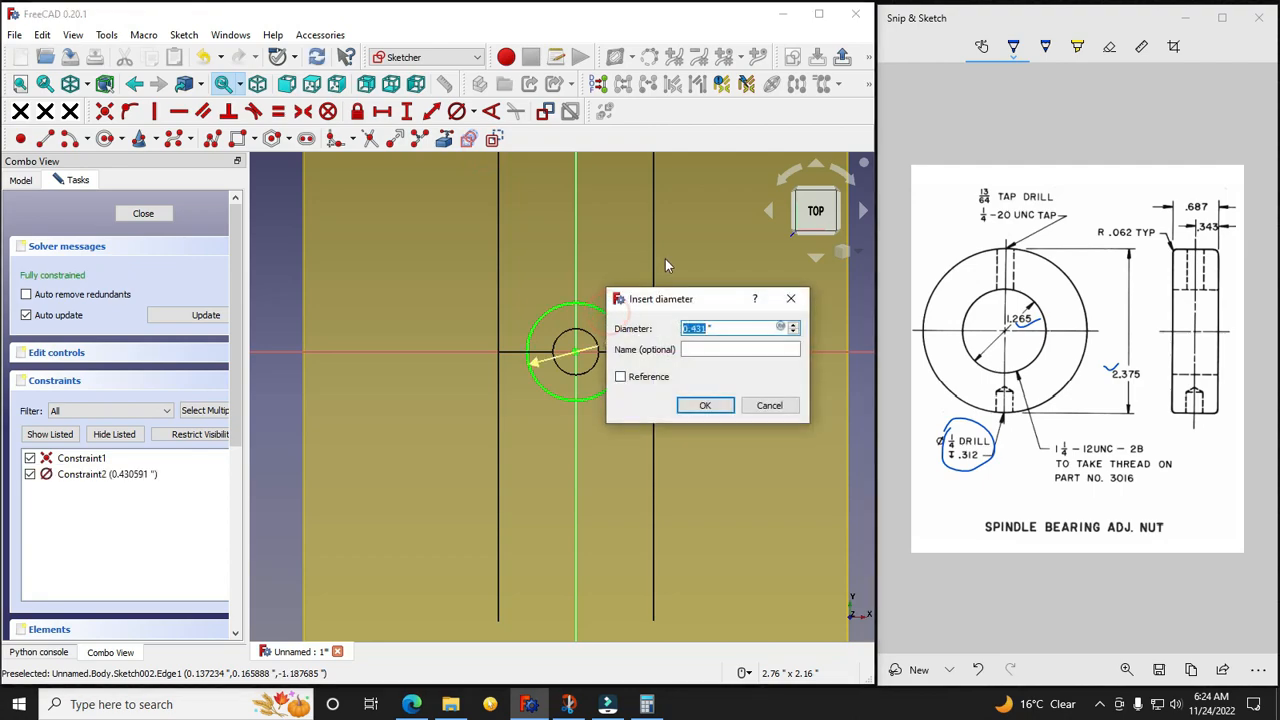
text(0.2)
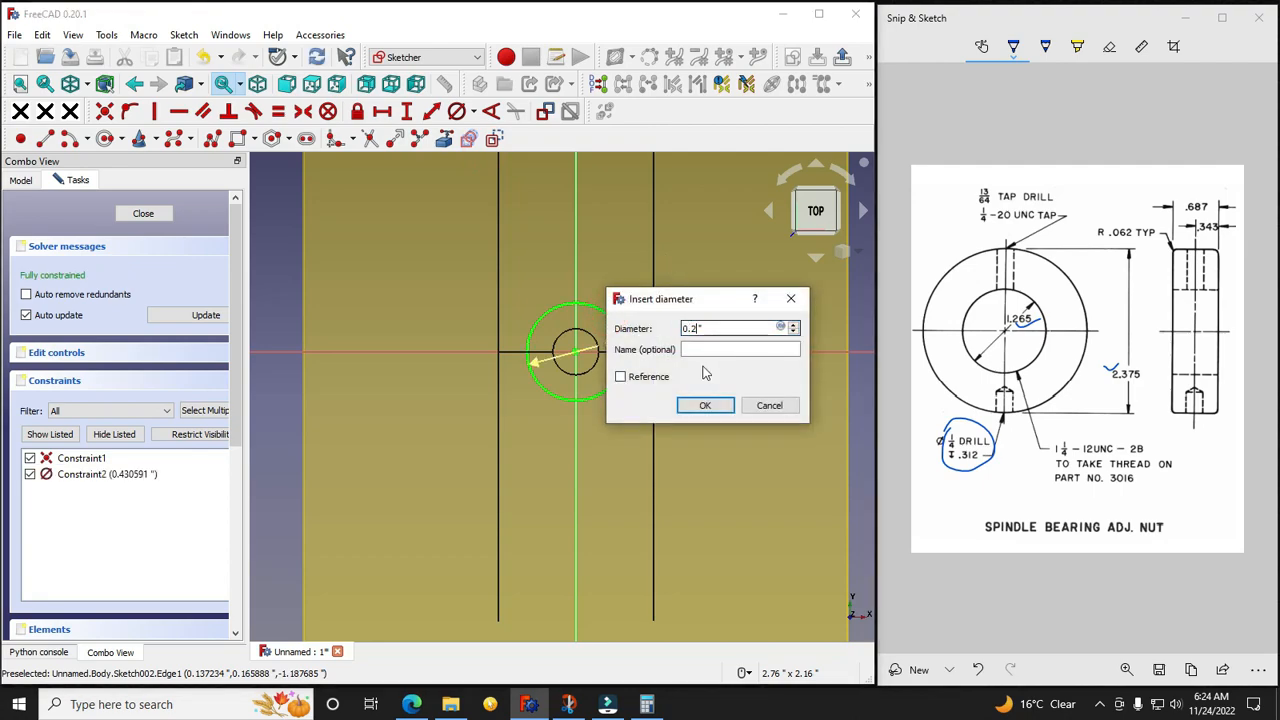
click(705, 405)
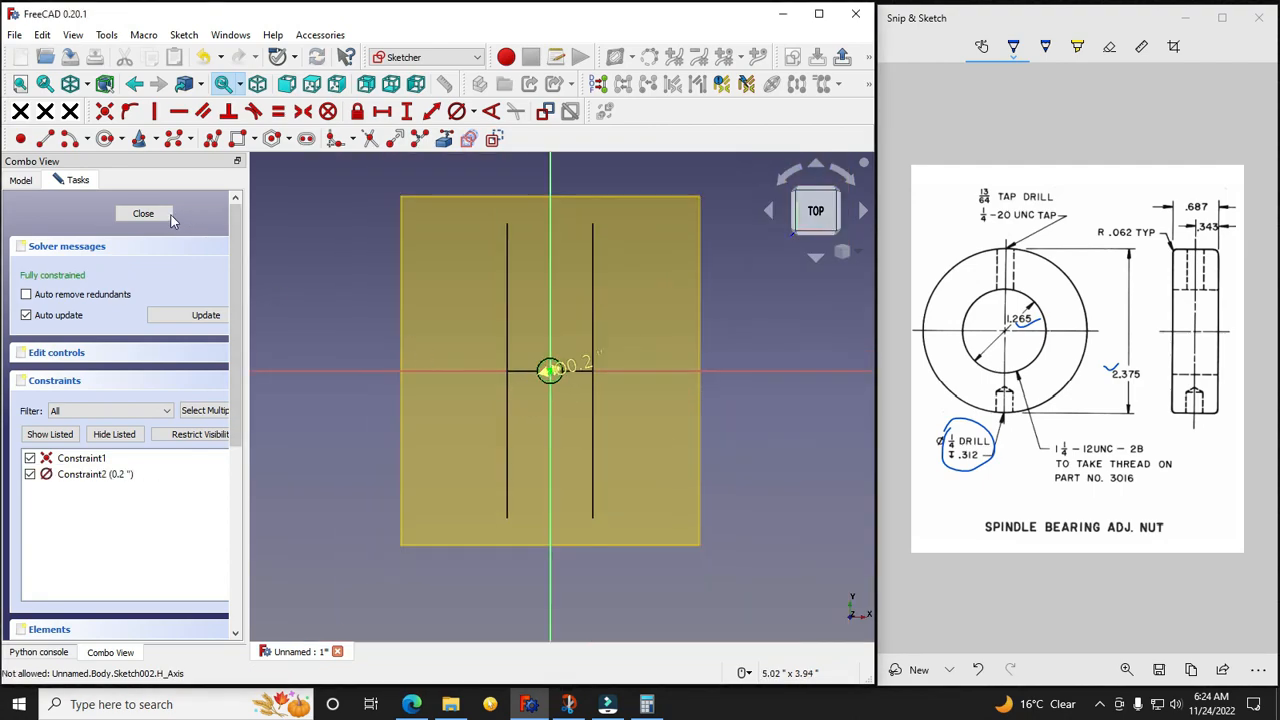
click(143, 213)
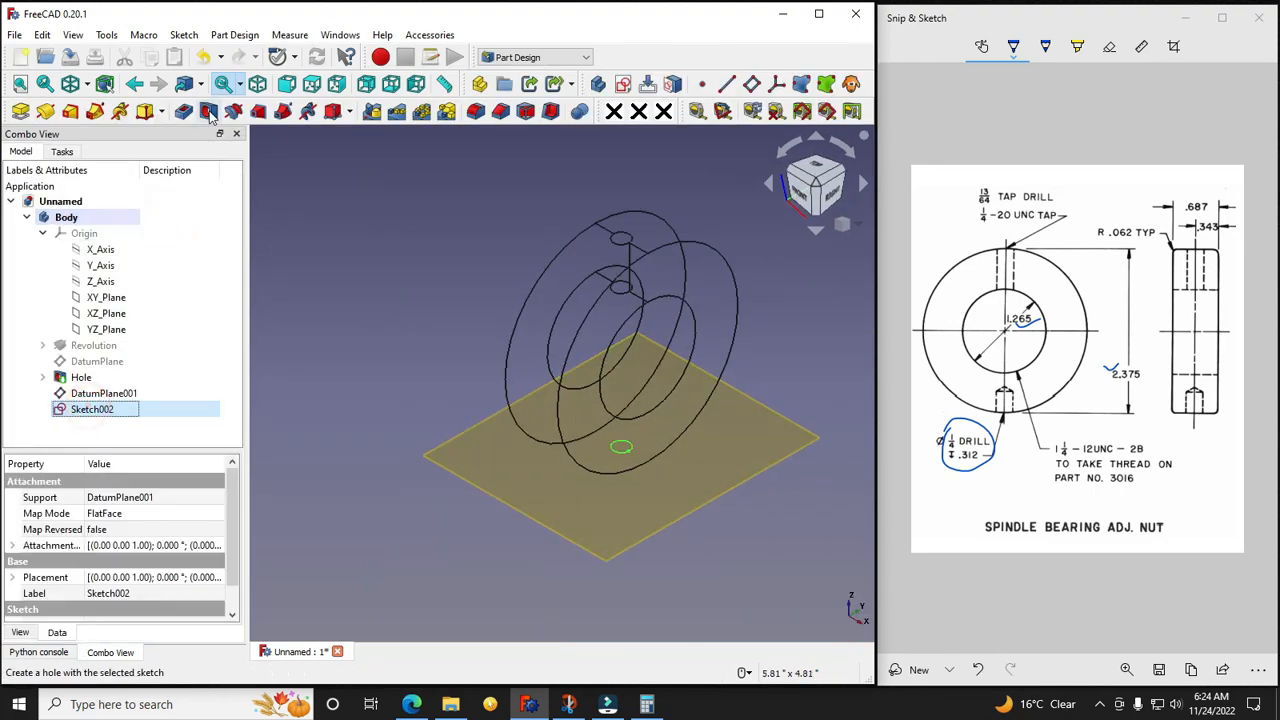
Step: Make a reversed hole from Sketch002, 0.250 in diameter and 0.312 in deep
click(208, 111)
text(0.312 ")
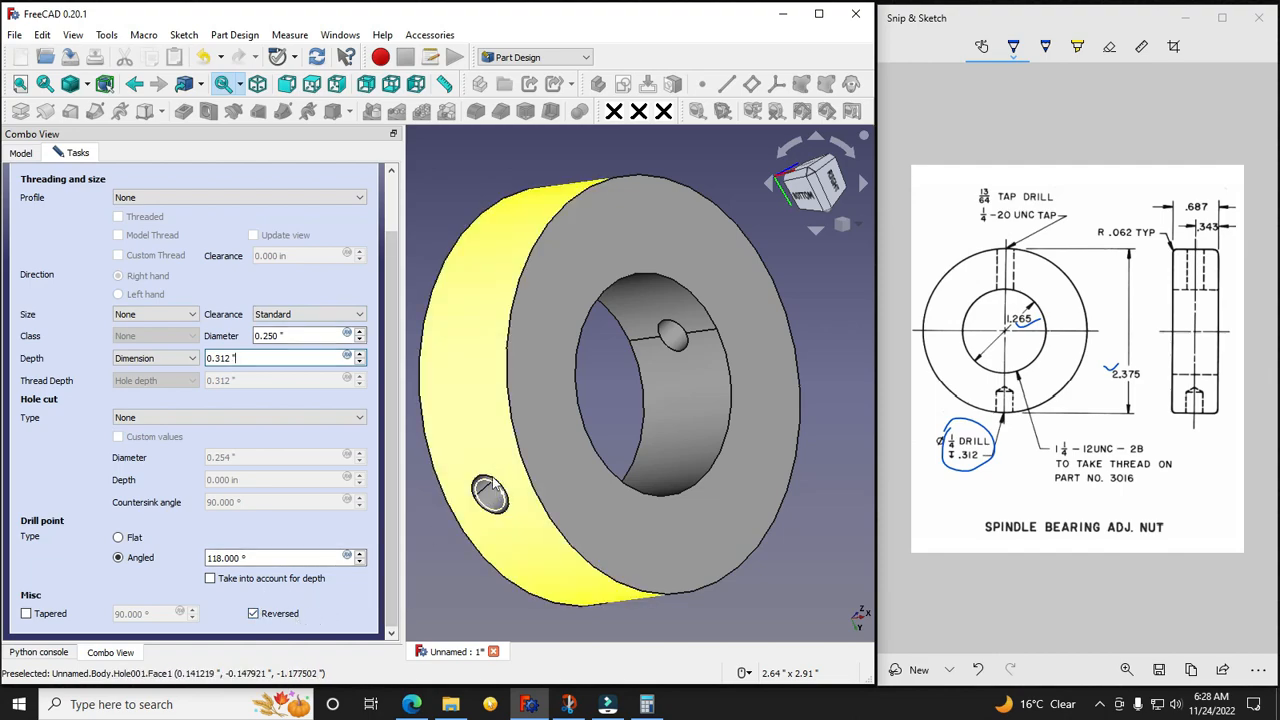
click(253, 613)
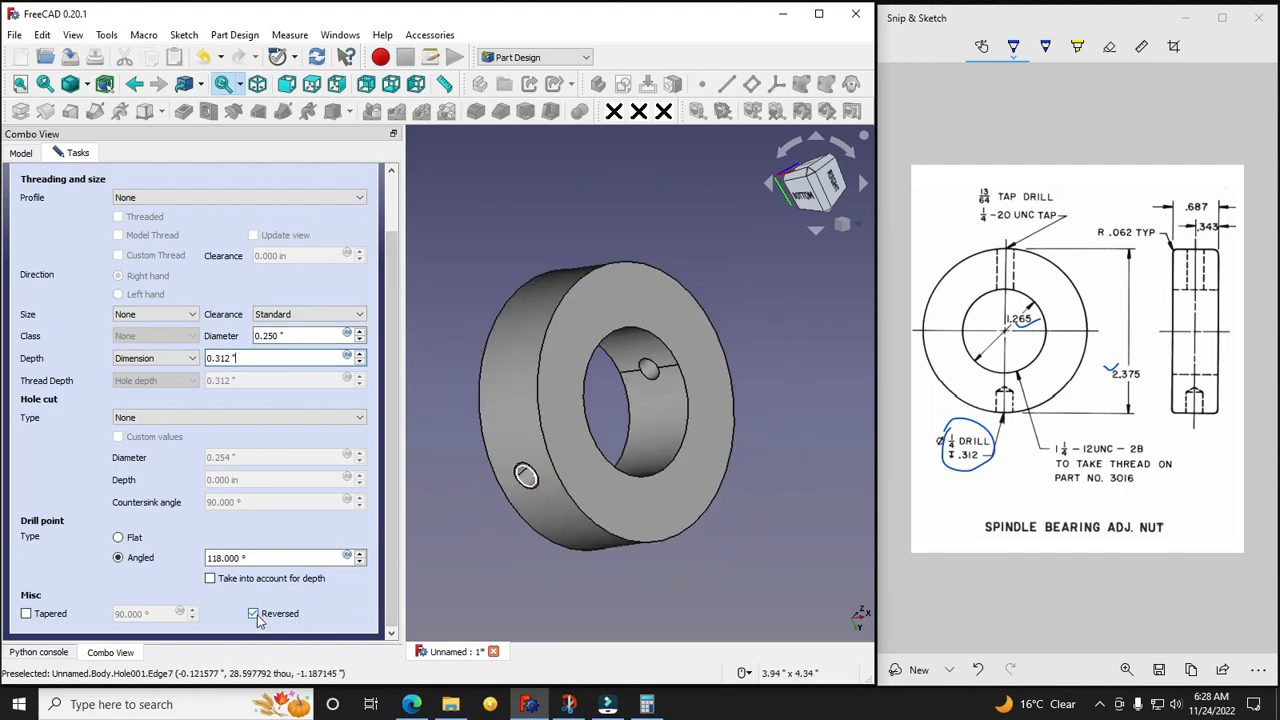
click(254, 613)
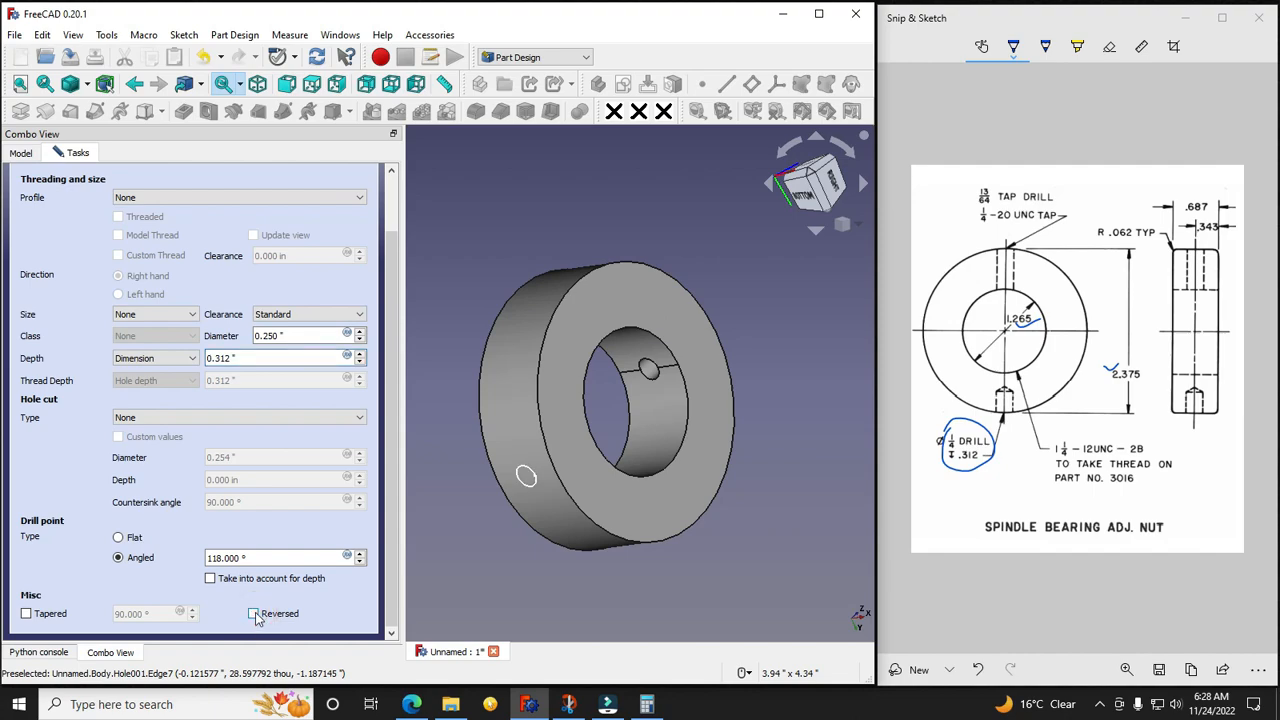
click(254, 613)
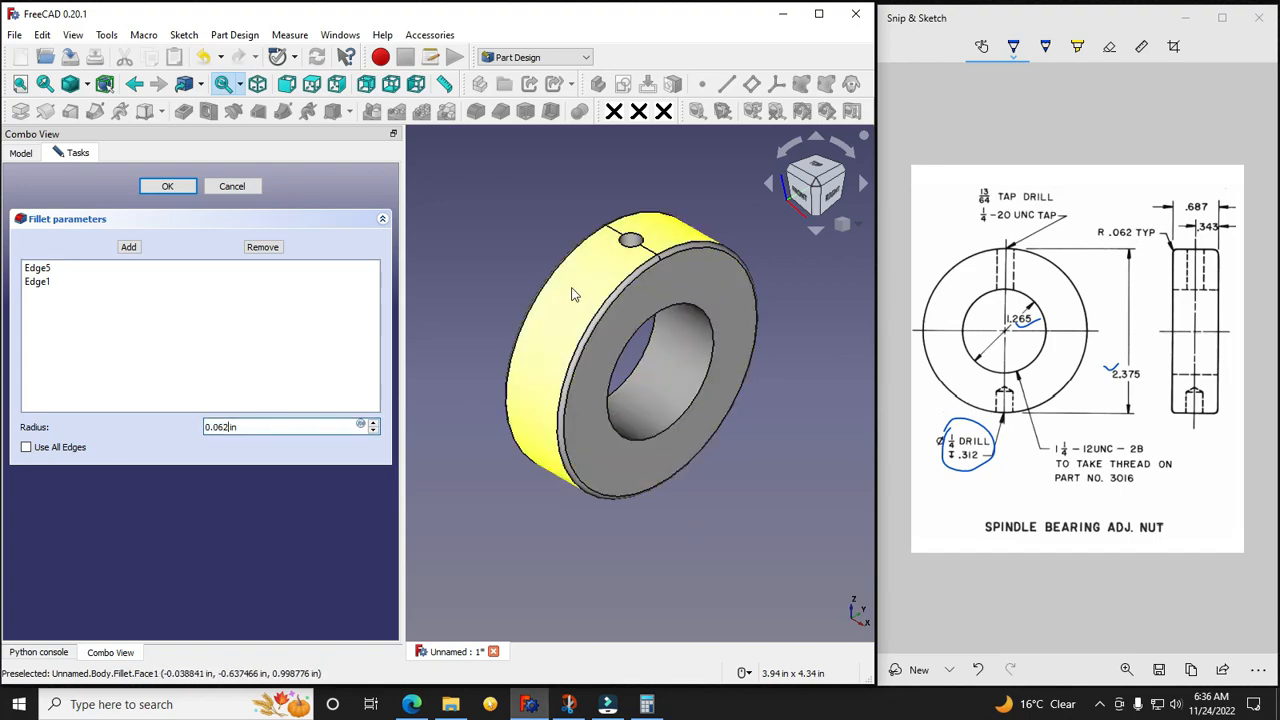
Step: Confirm the 0.062 in fillet on the nut's two outer rim edges
click(167, 186)
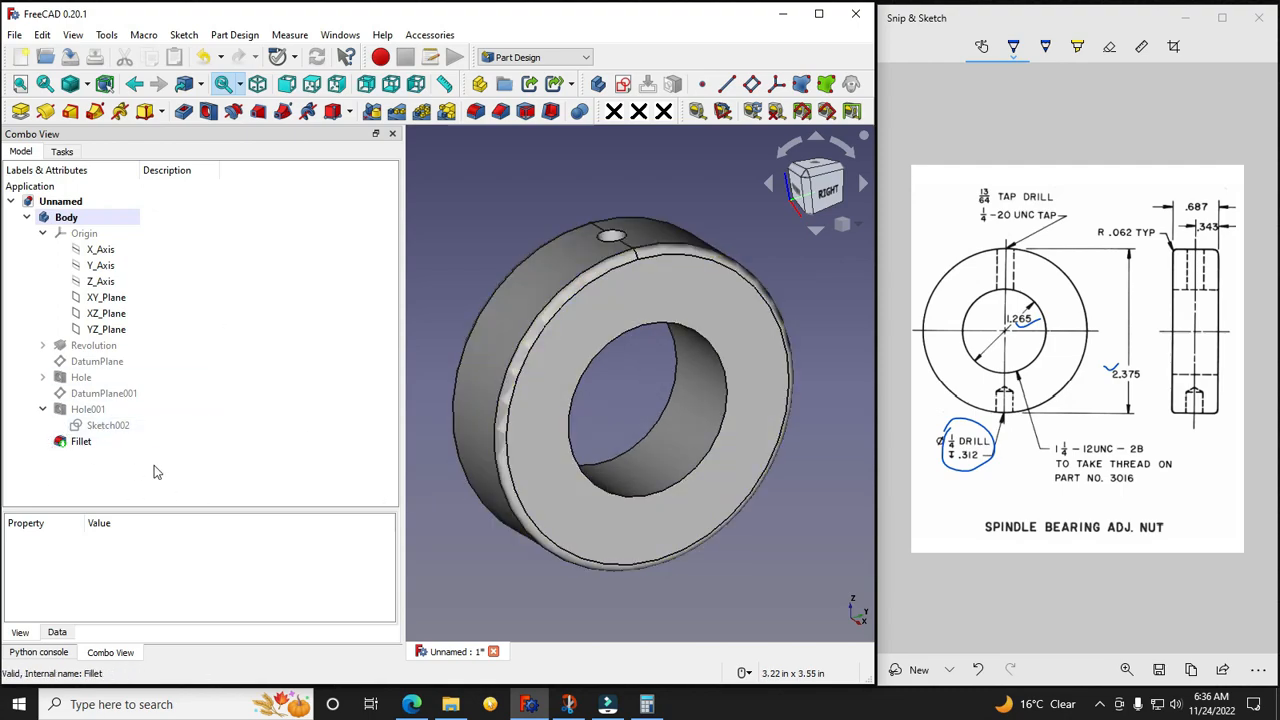
mouse_move(640, 380)
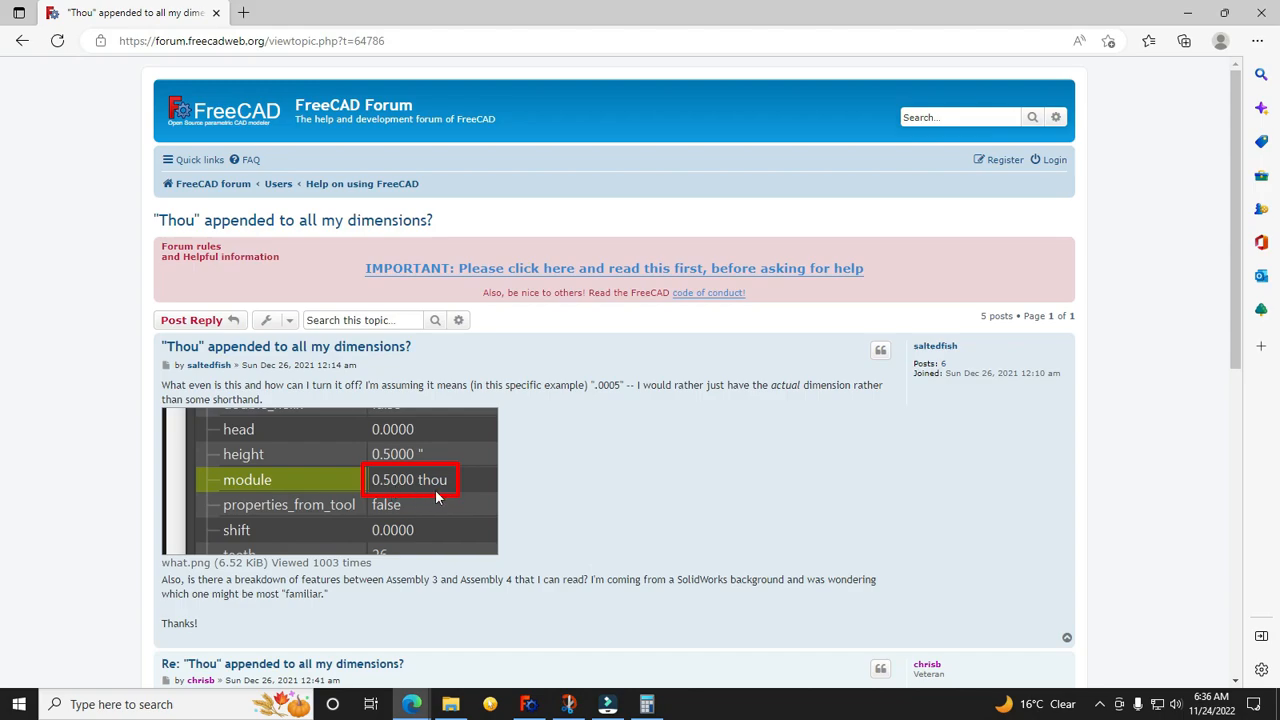
mouse_move(1025, 103)
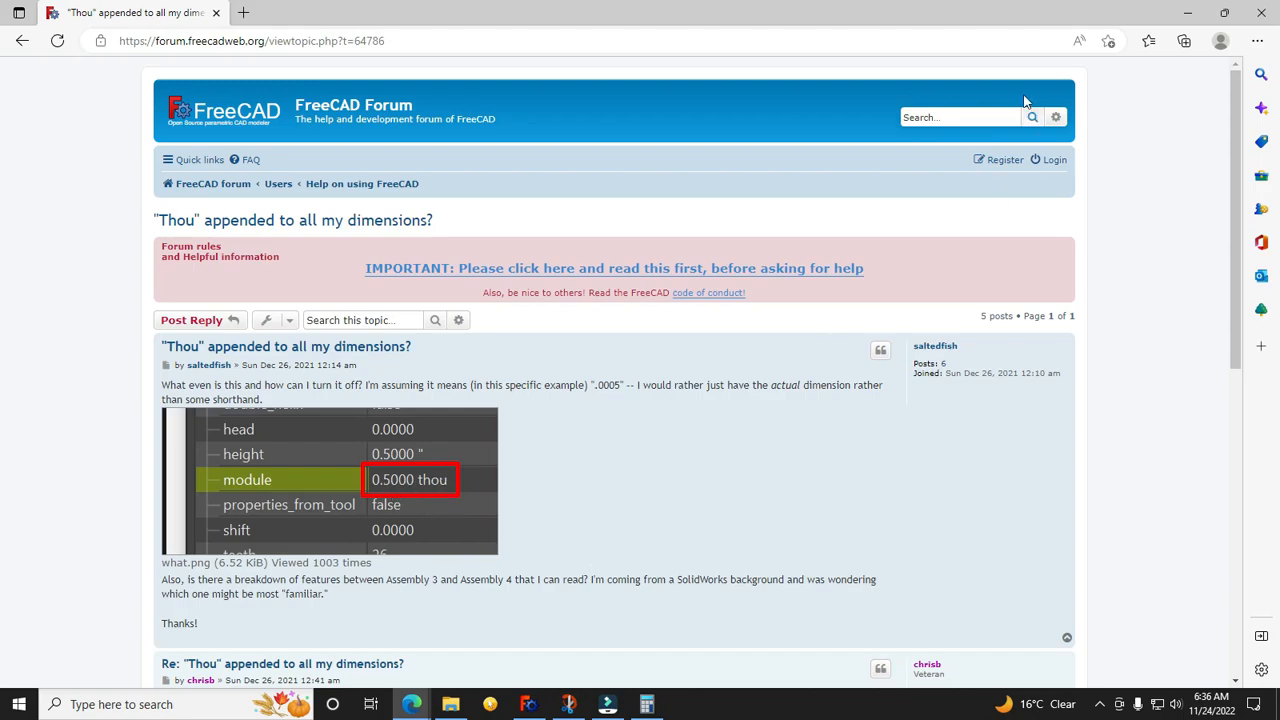
mouse_move(471, 502)
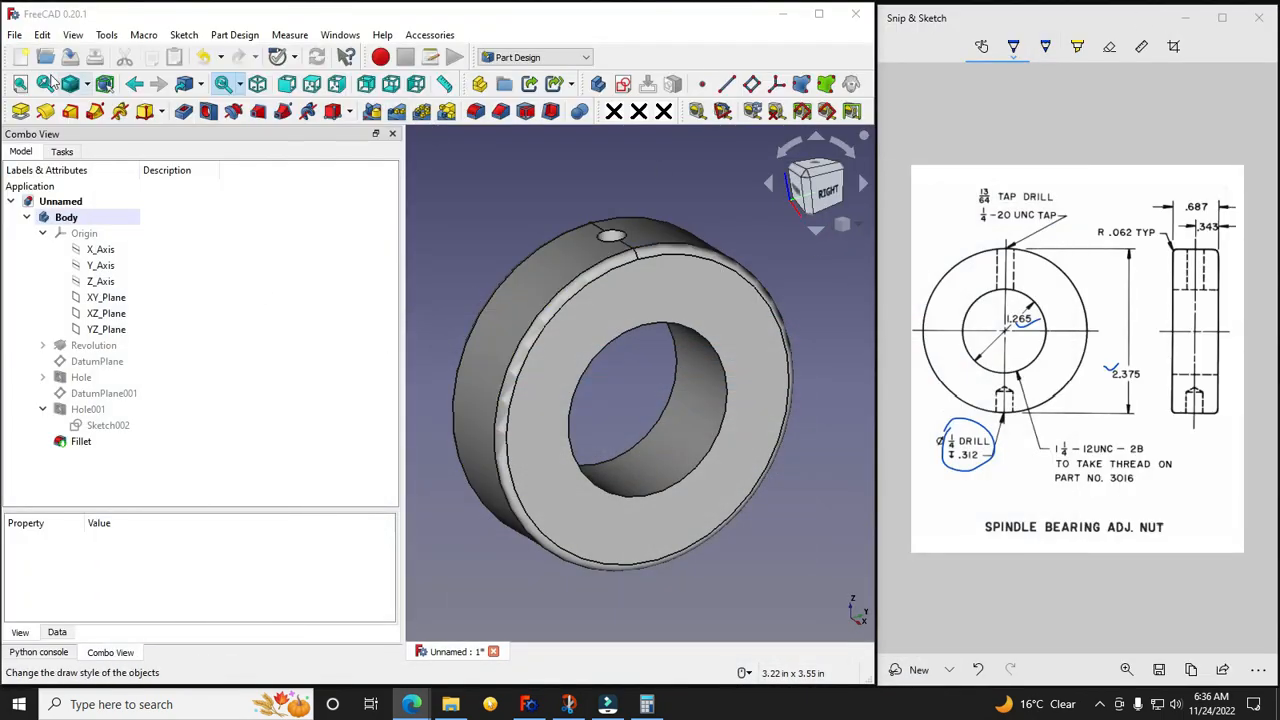
Step: In Preferences, set units to Imperial decimal (in/lb) with 3 decimals and apply
click(42, 34)
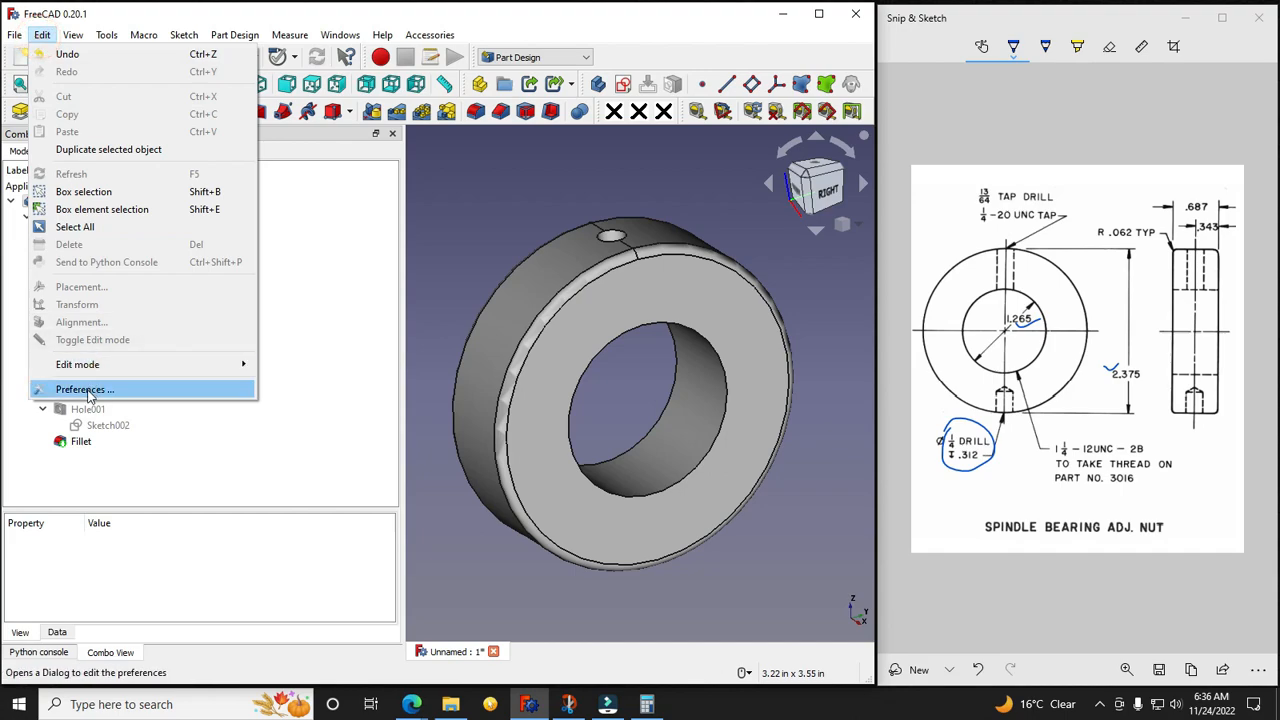
click(84, 389)
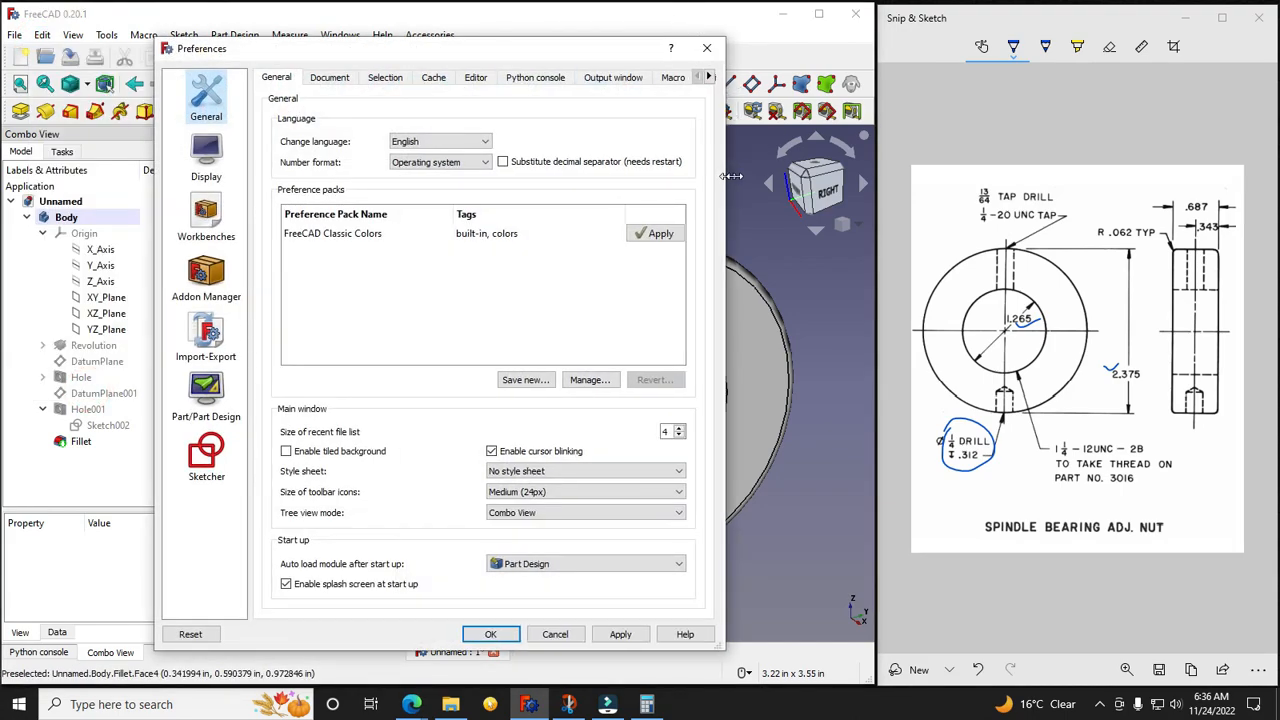
click(713, 77)
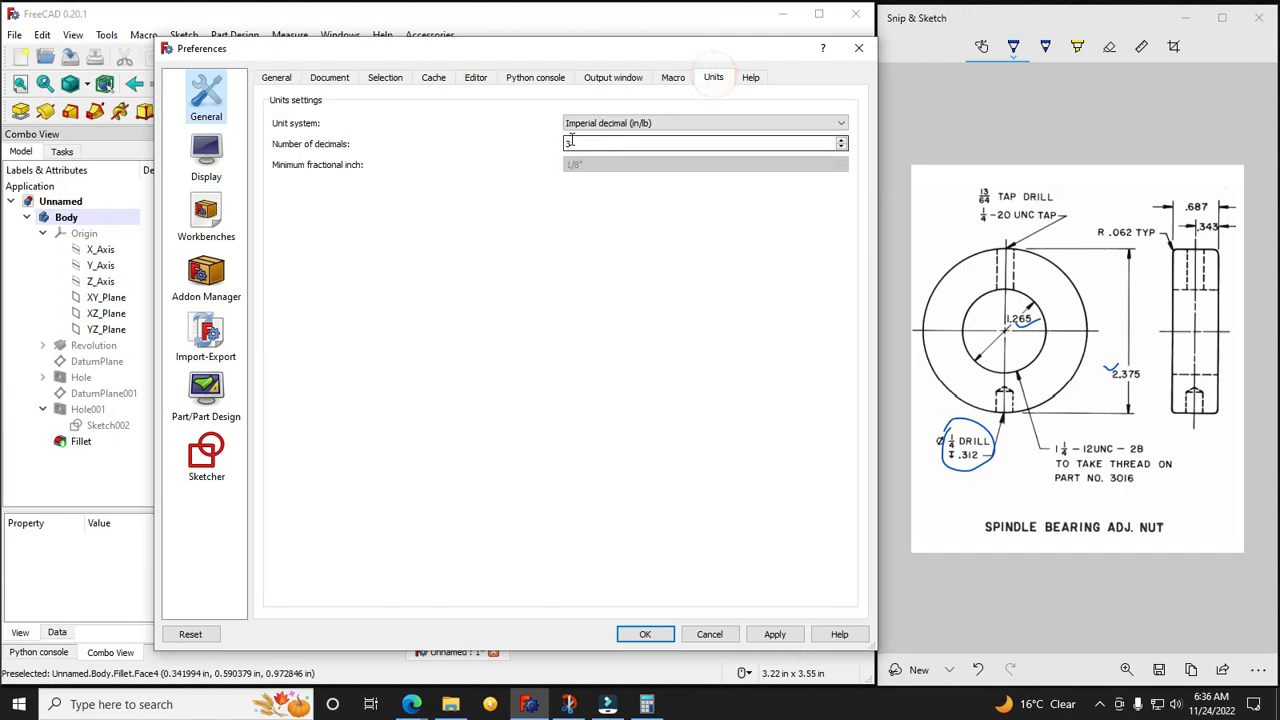
click(703, 122)
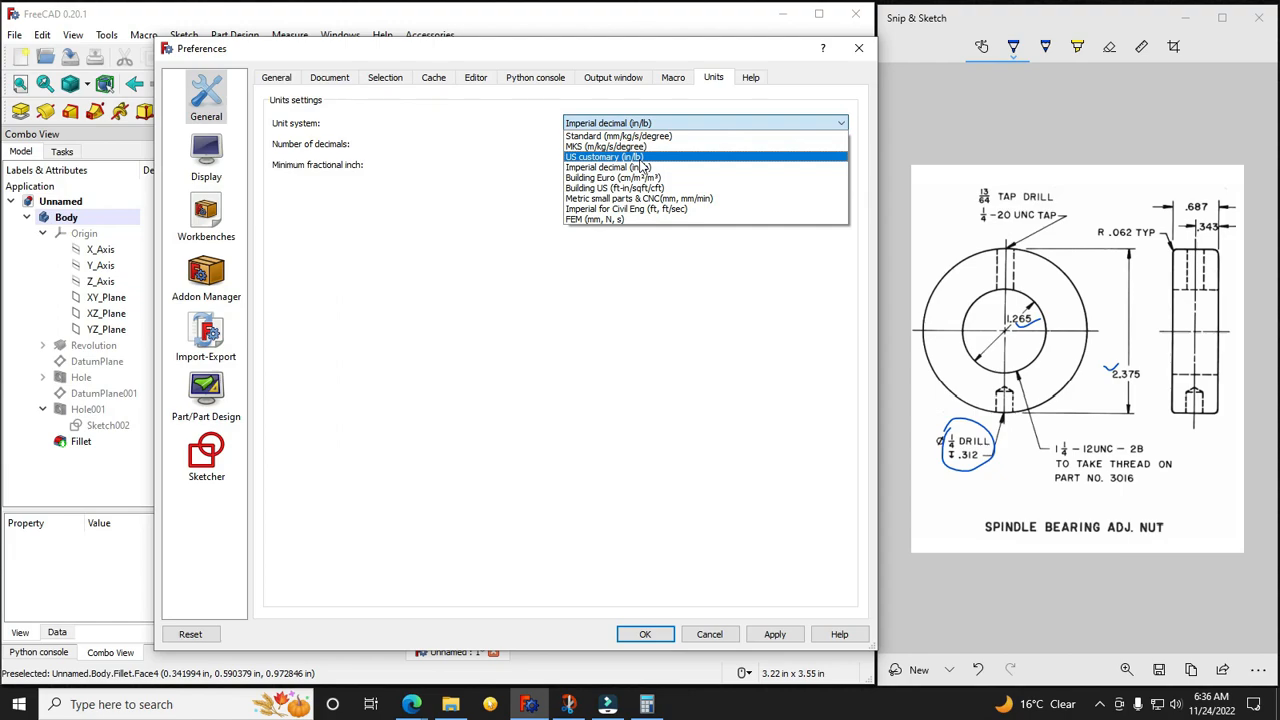
mouse_move(605, 167)
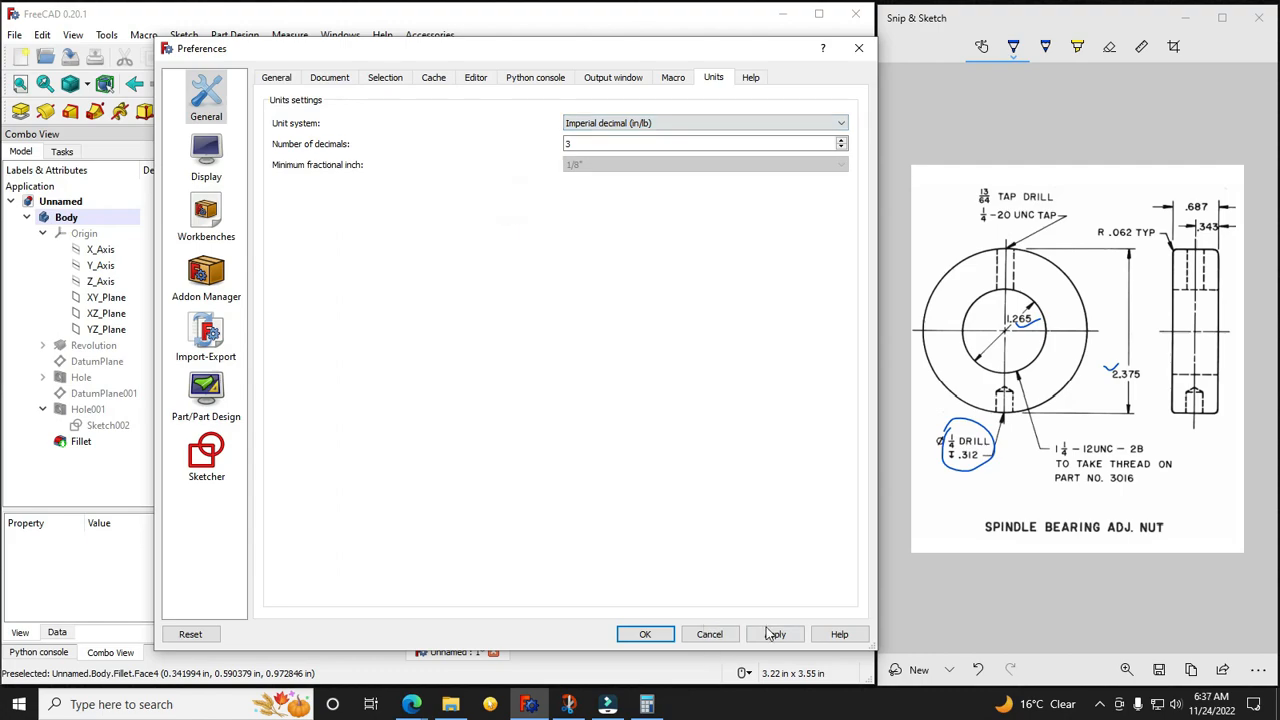
click(645, 634)
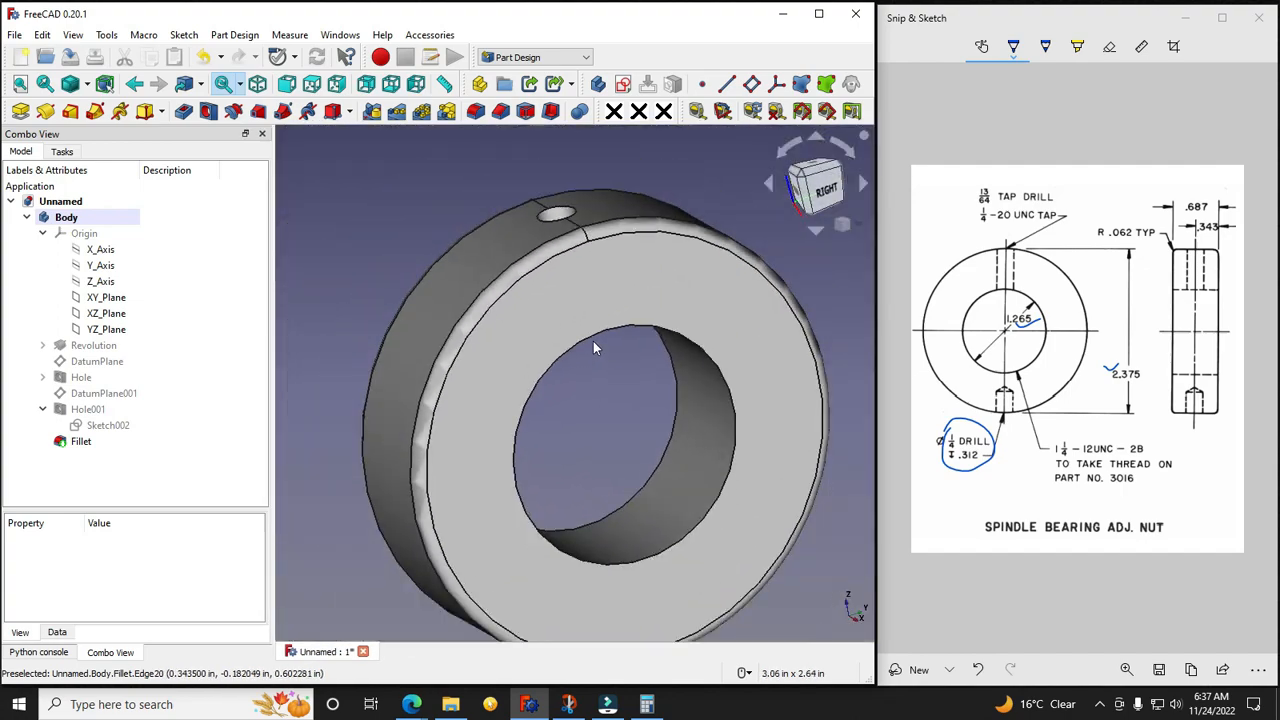
drag(595, 347, 677, 377)
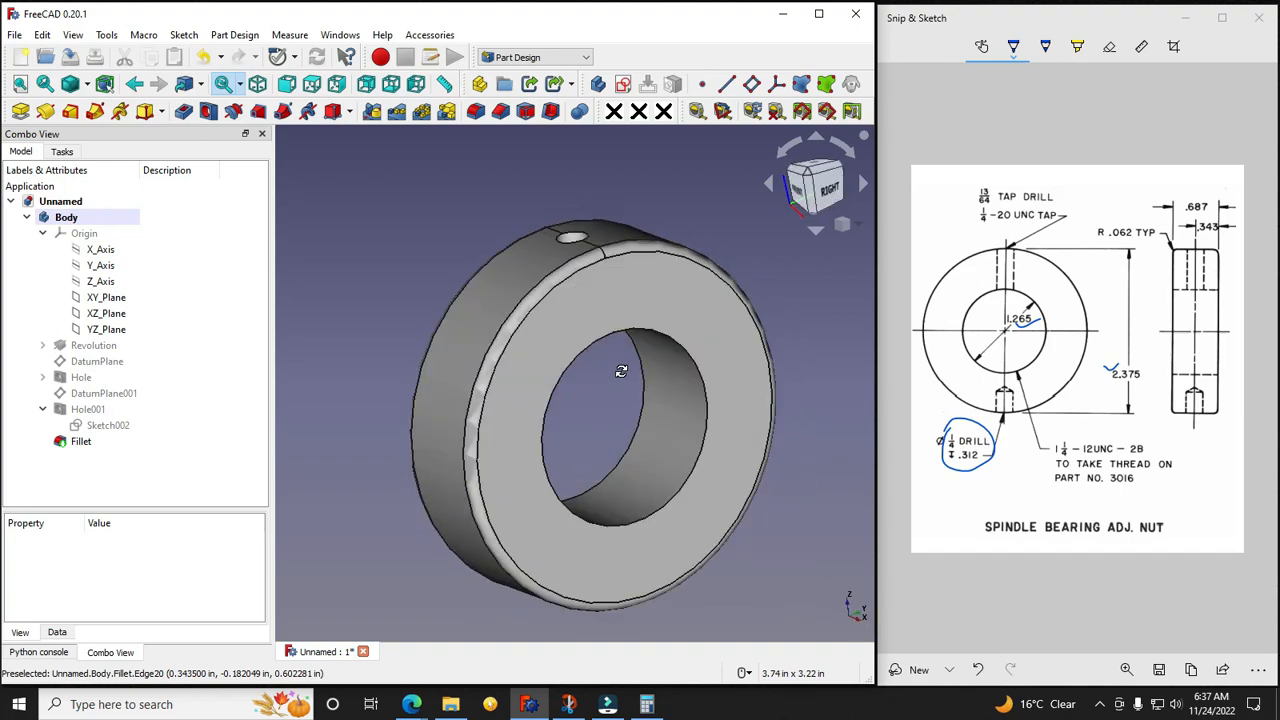
drag(620, 372, 645, 372)
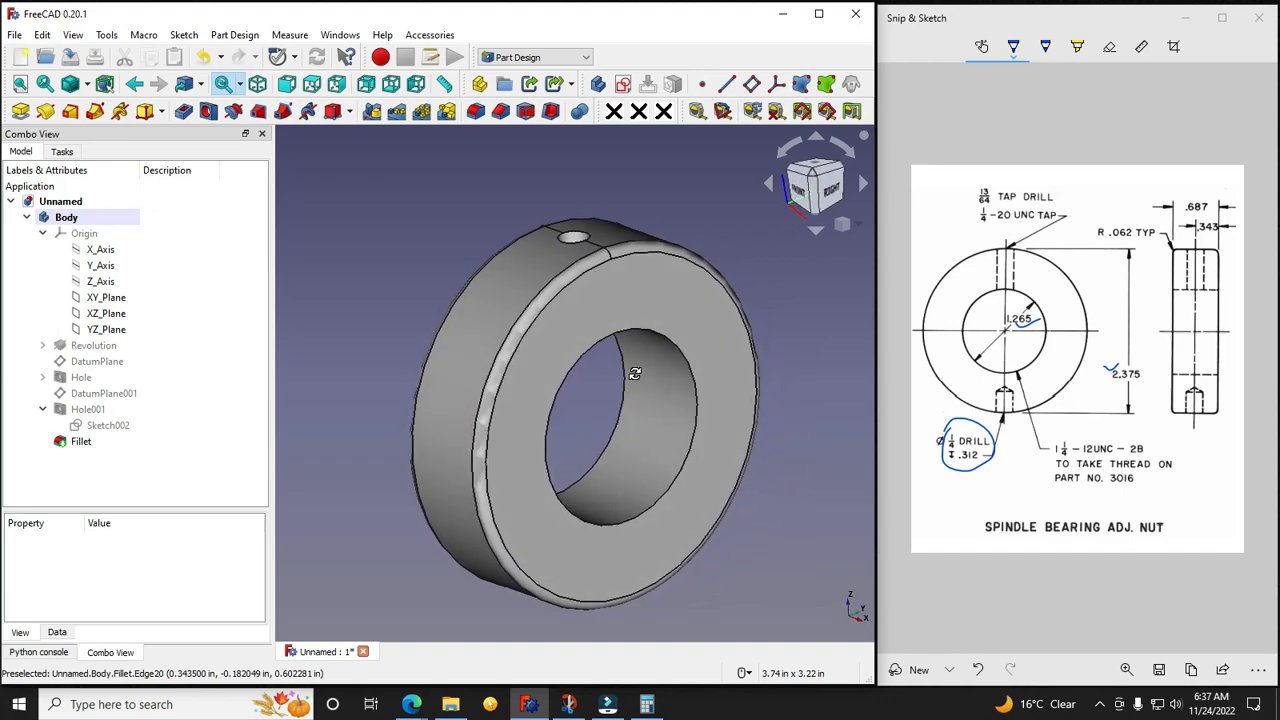
drag(635, 373, 410, 496)
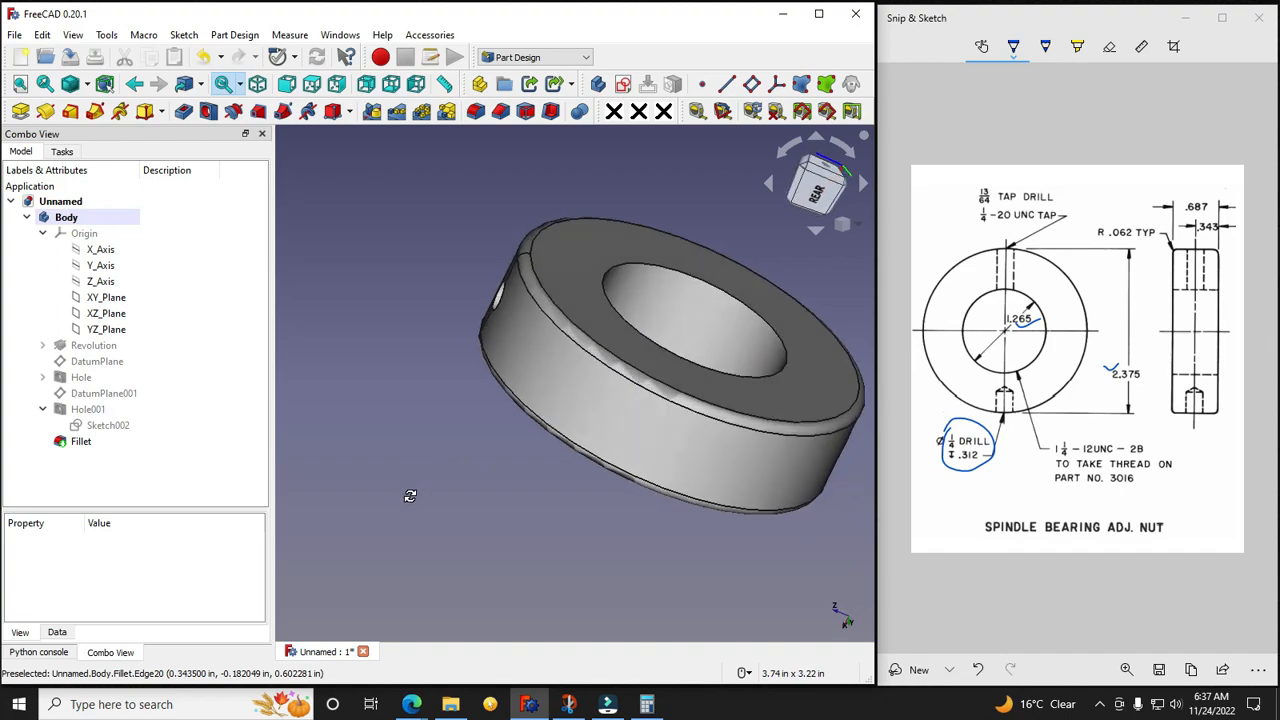
drag(410, 496, 640, 360)
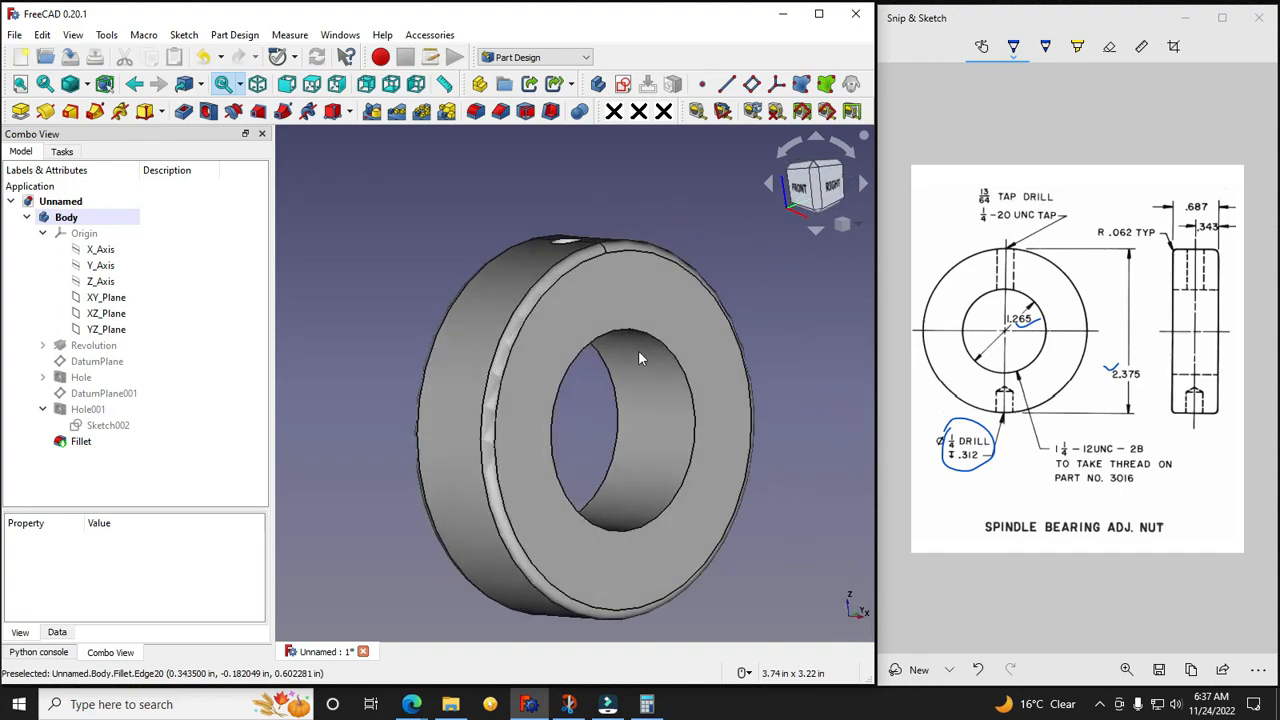
mouse_move(356, 264)
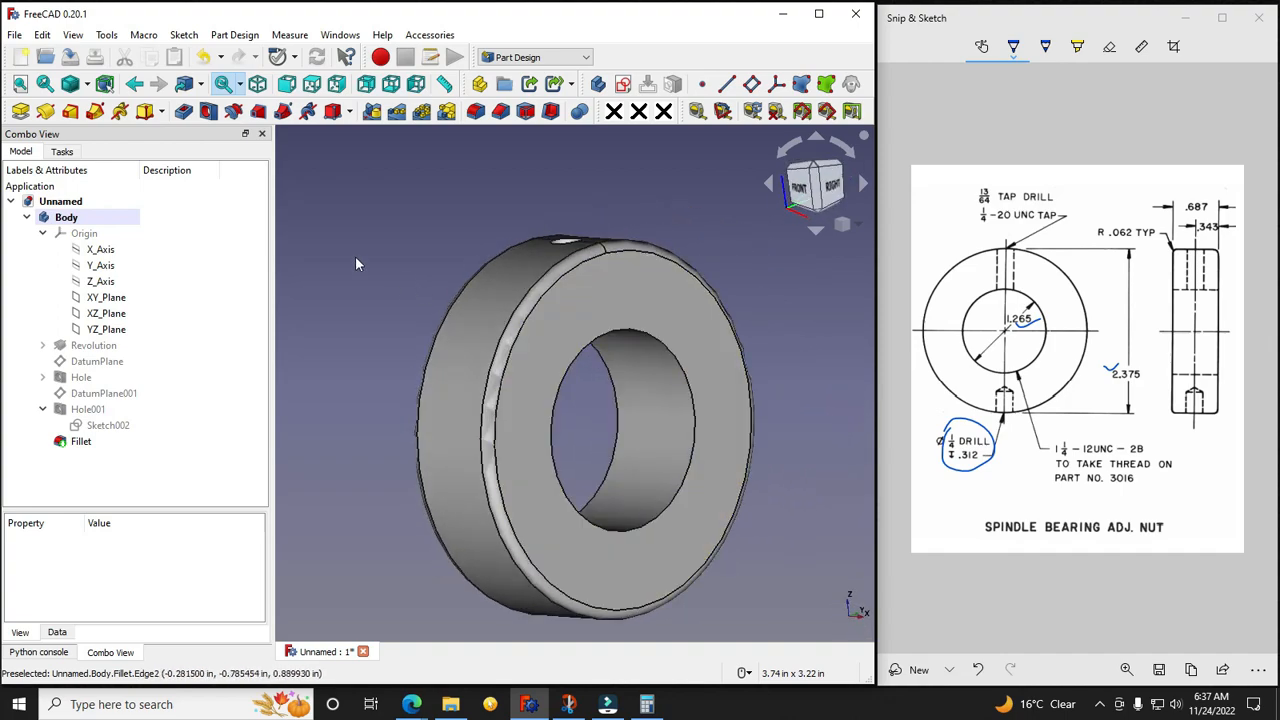